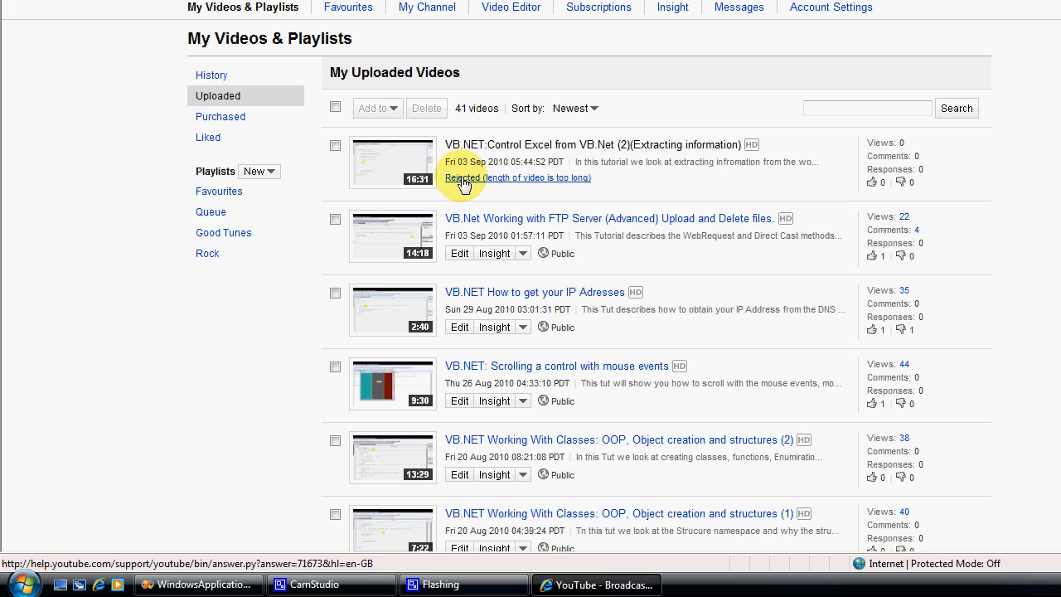
pyautogui.moveTo(471, 191)
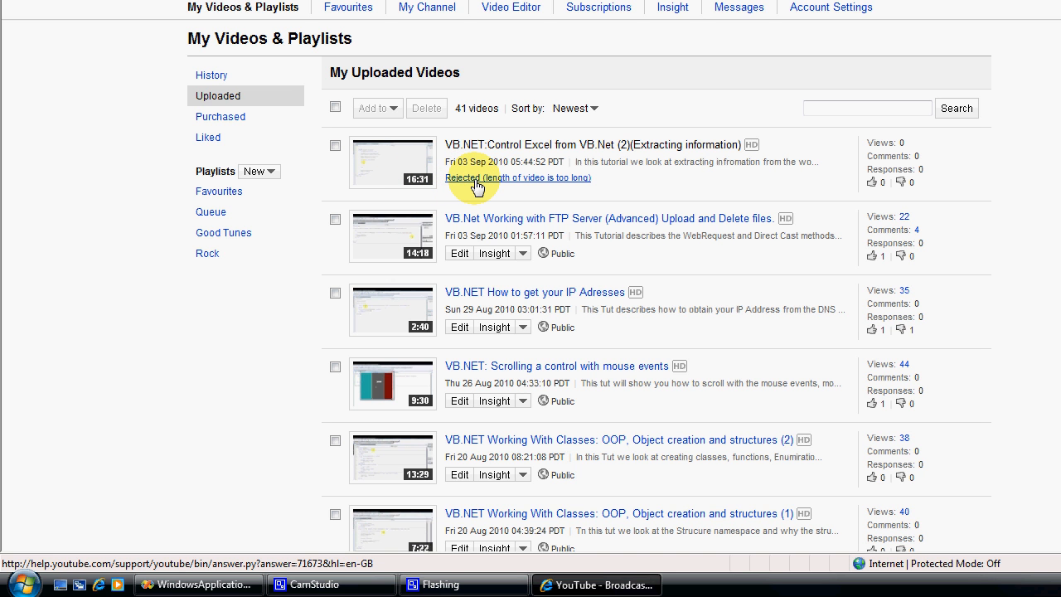
pyautogui.moveTo(461, 192)
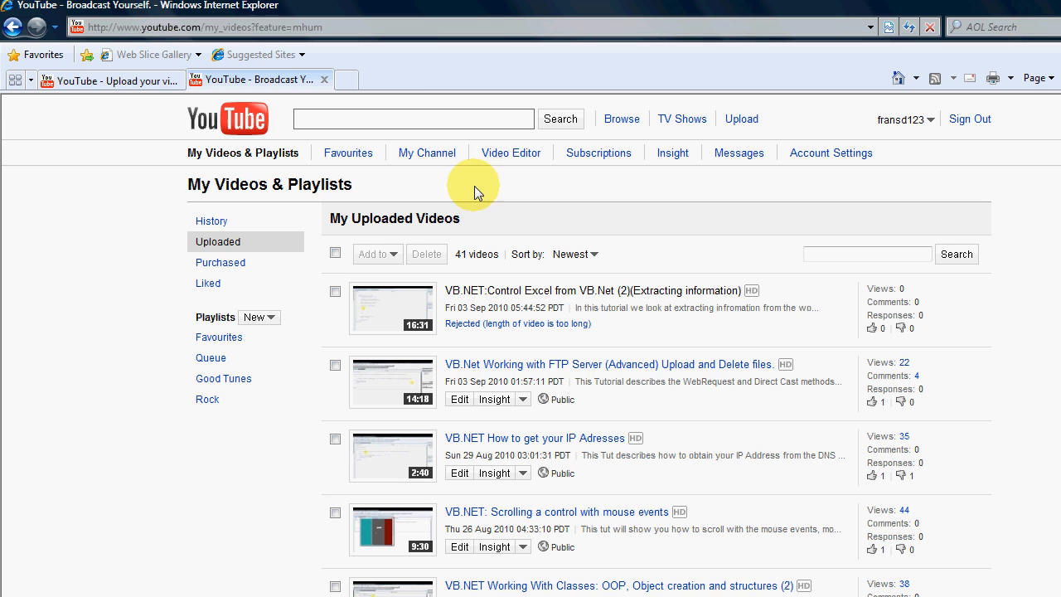
pyautogui.moveTo(323, 83)
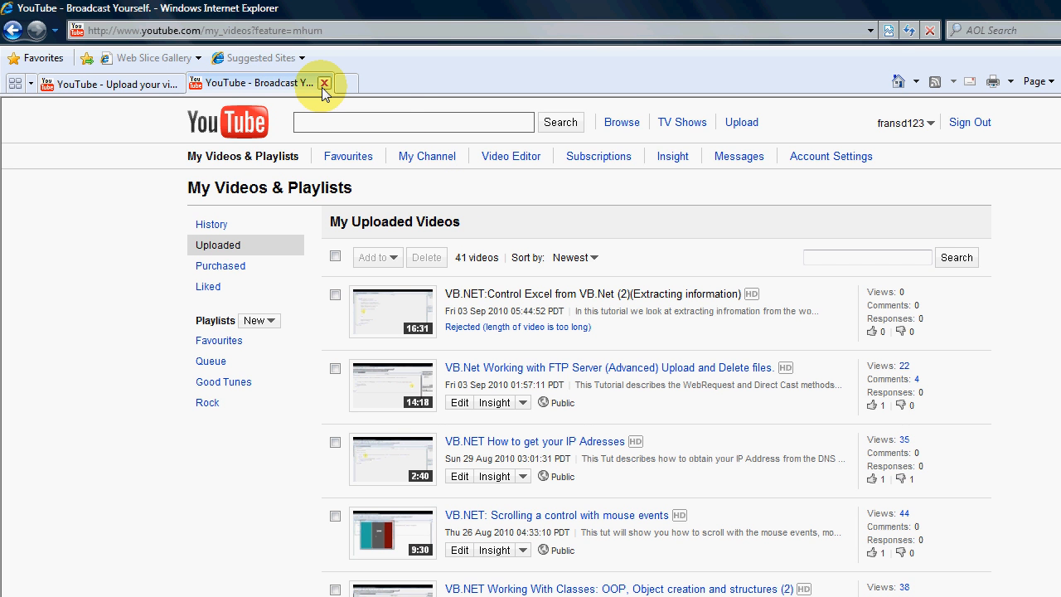
pyautogui.moveTo(323, 83)
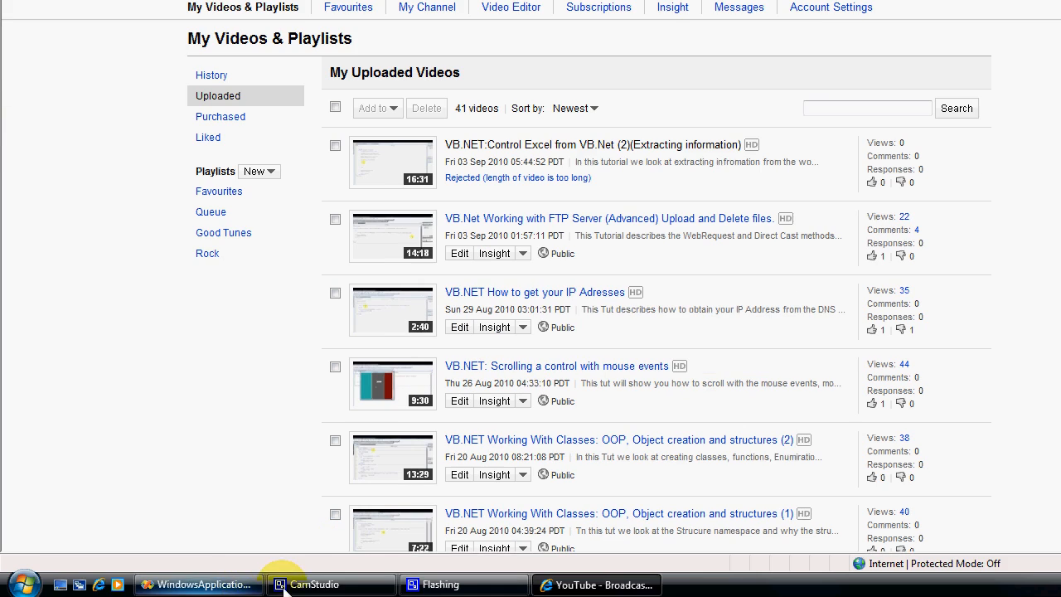
# Switch to Visual Studio and show the WindowsApplication1 project's References tab listing the Excel 12.0 library.
pyautogui.click(199, 584)
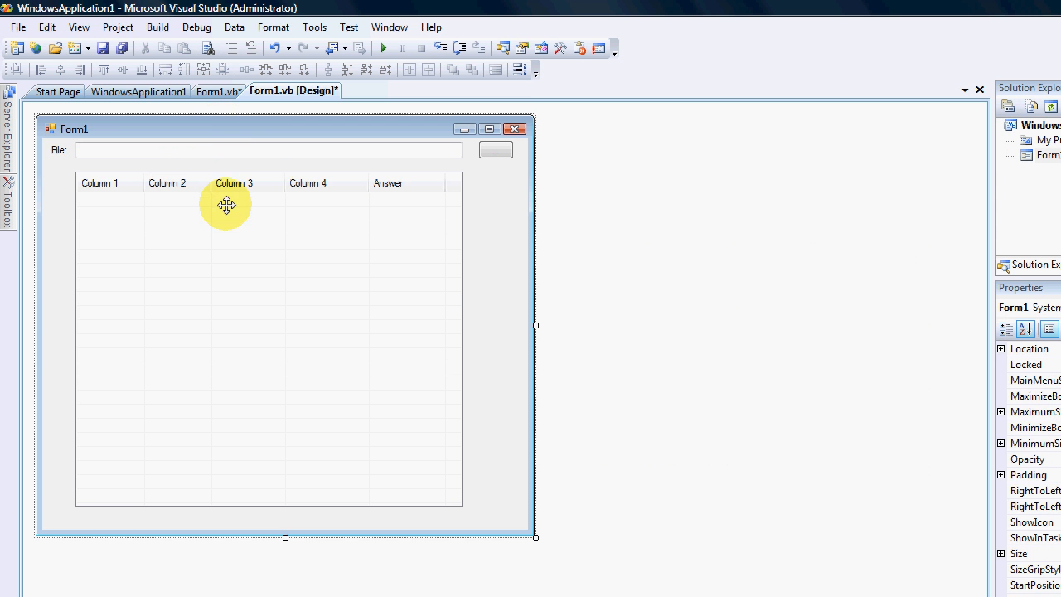
pyautogui.moveTo(268, 179)
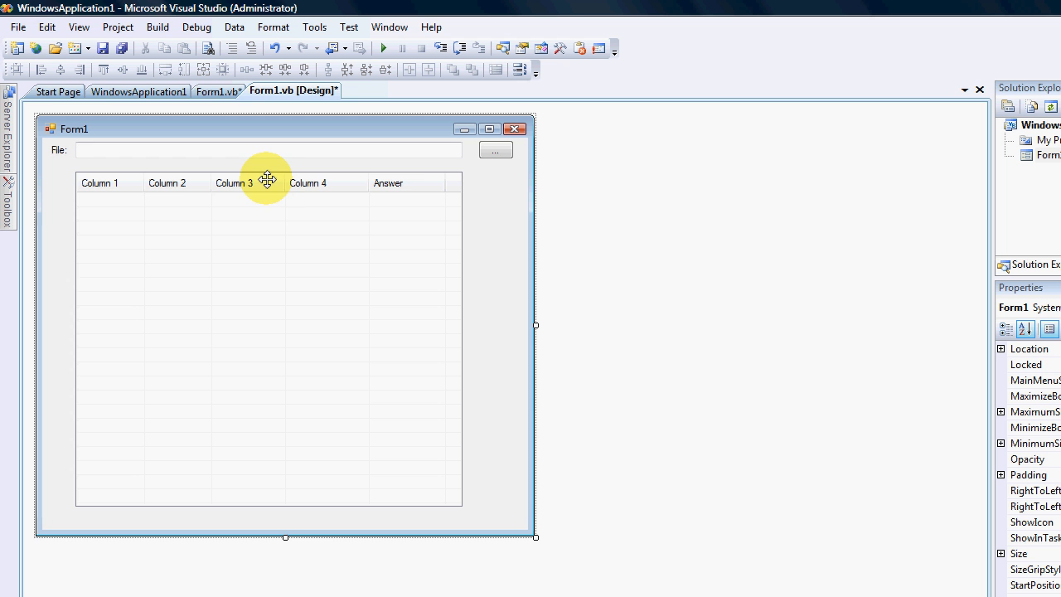
pyautogui.moveTo(391, 216)
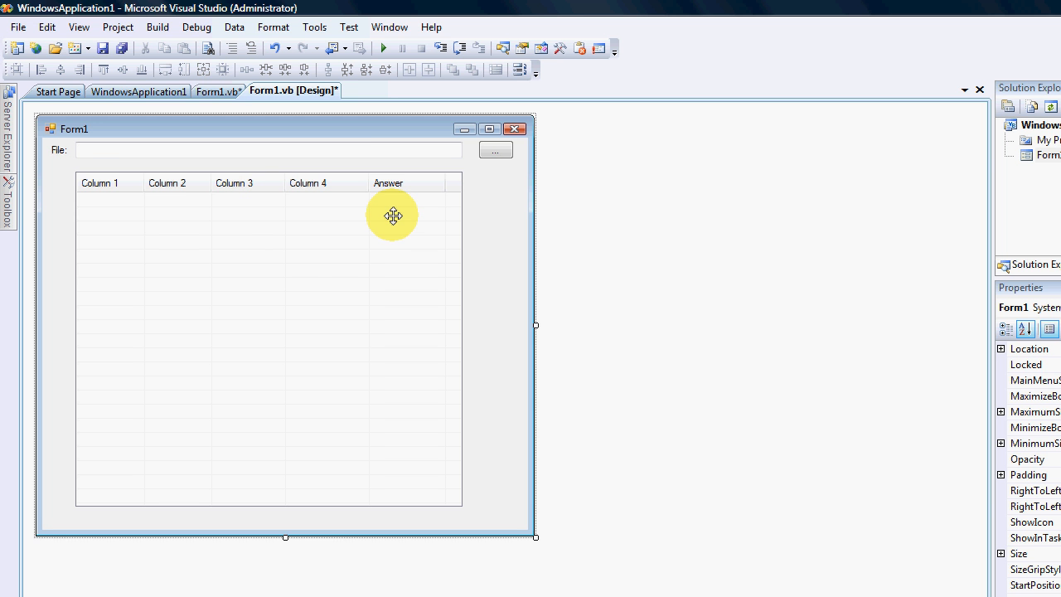
pyautogui.click(157, 26)
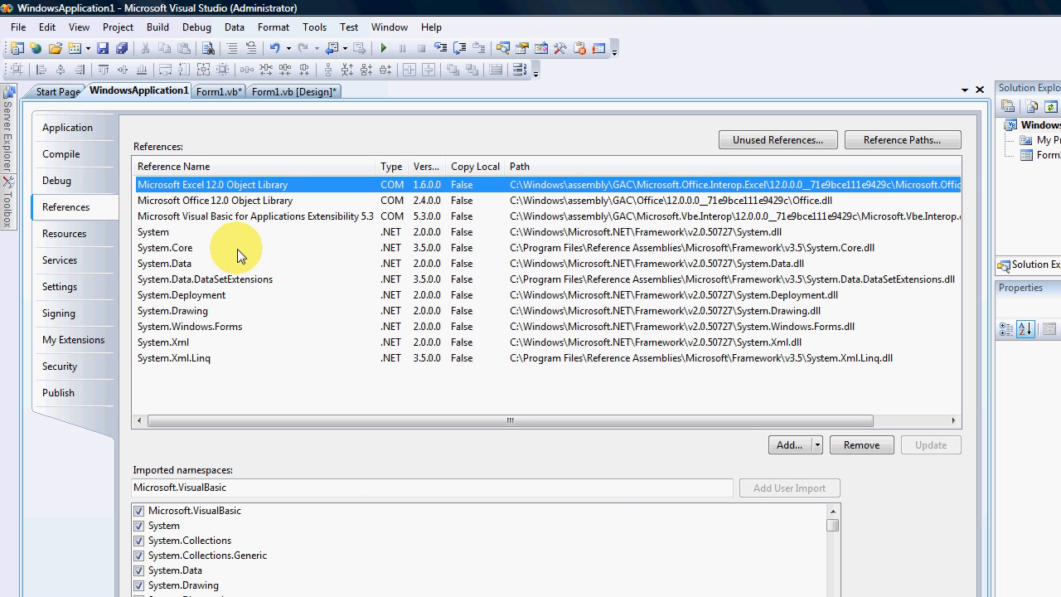
pyautogui.moveTo(279, 207)
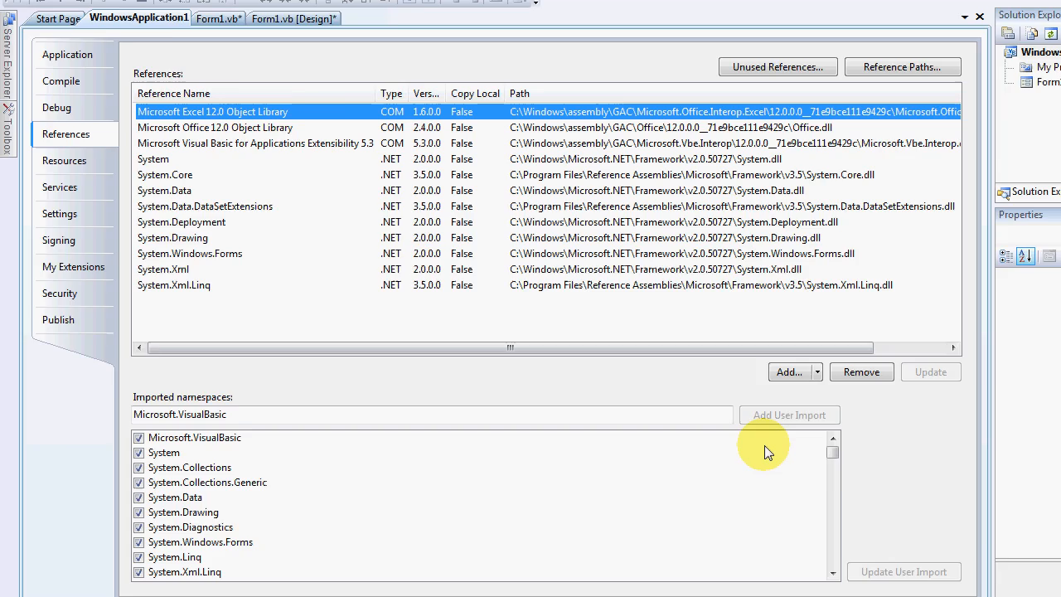
pyautogui.scroll(-3)
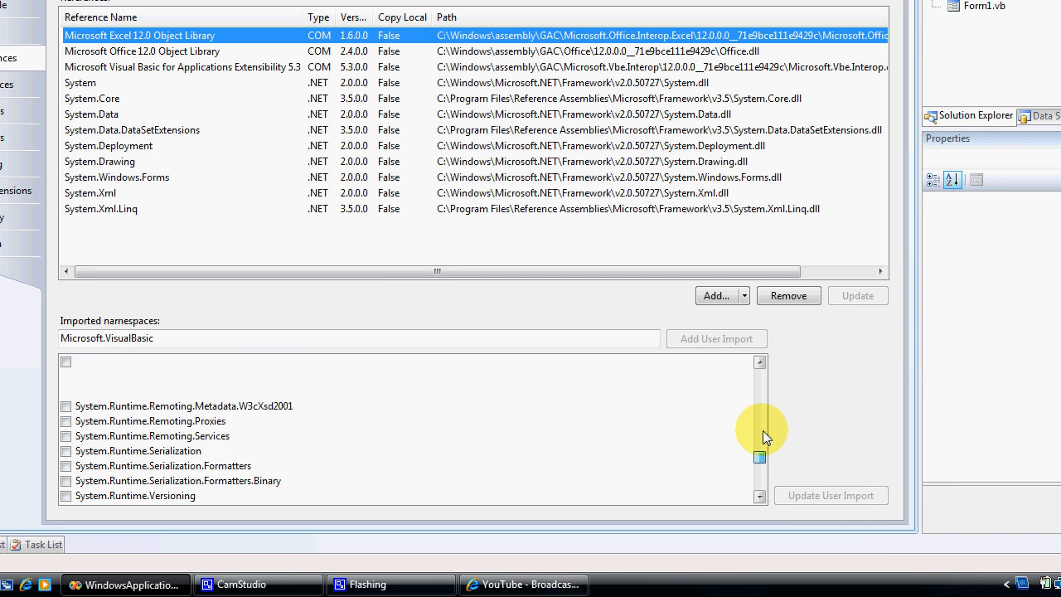
pyautogui.click(759, 361)
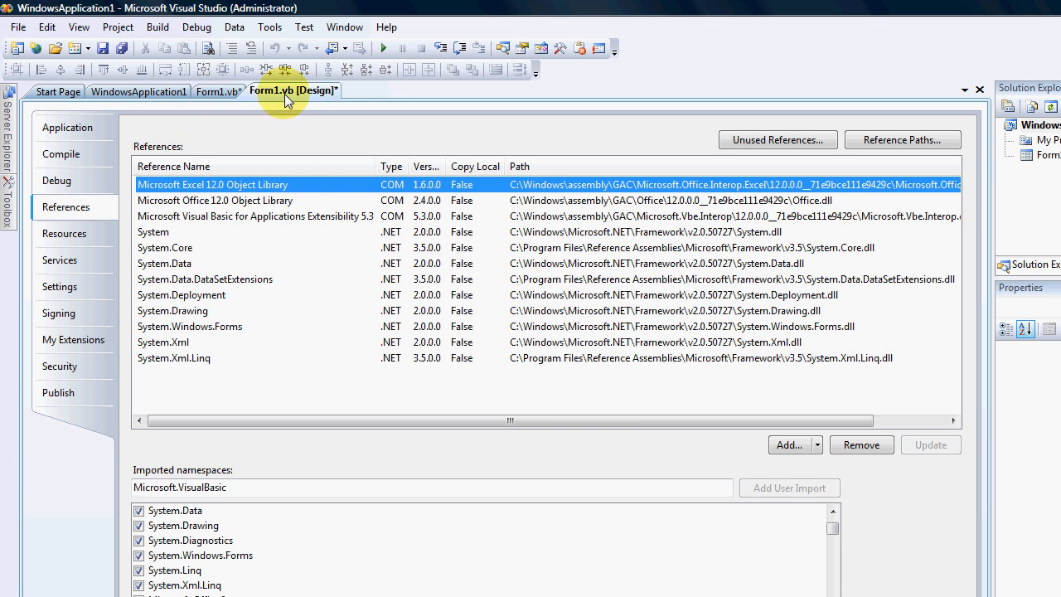
# Return to the Form1 designer and select ListView1 to inspect its properties.
pyautogui.click(293, 90)
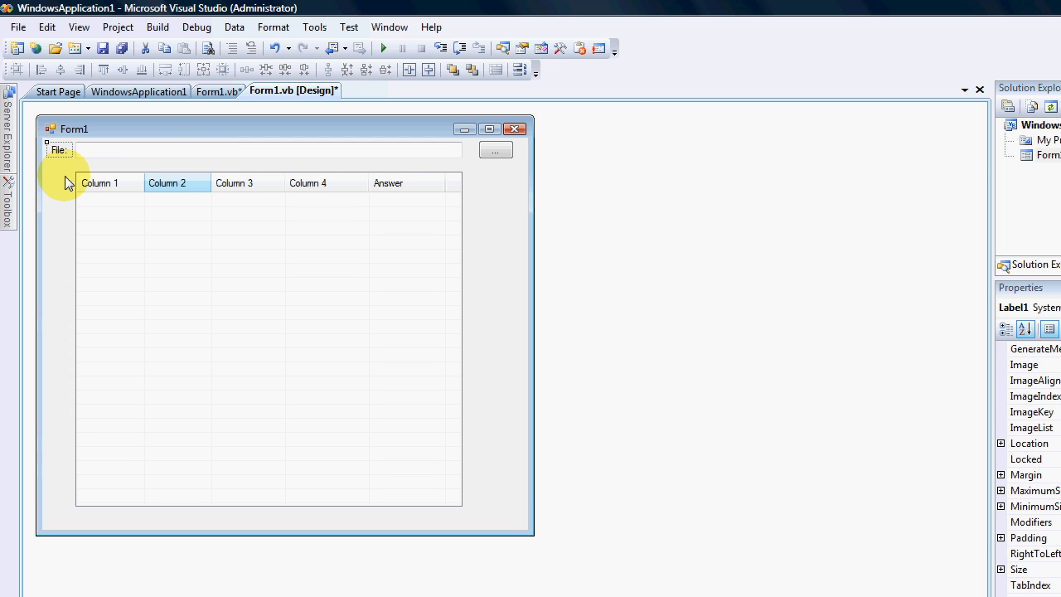
pyautogui.click(265, 149)
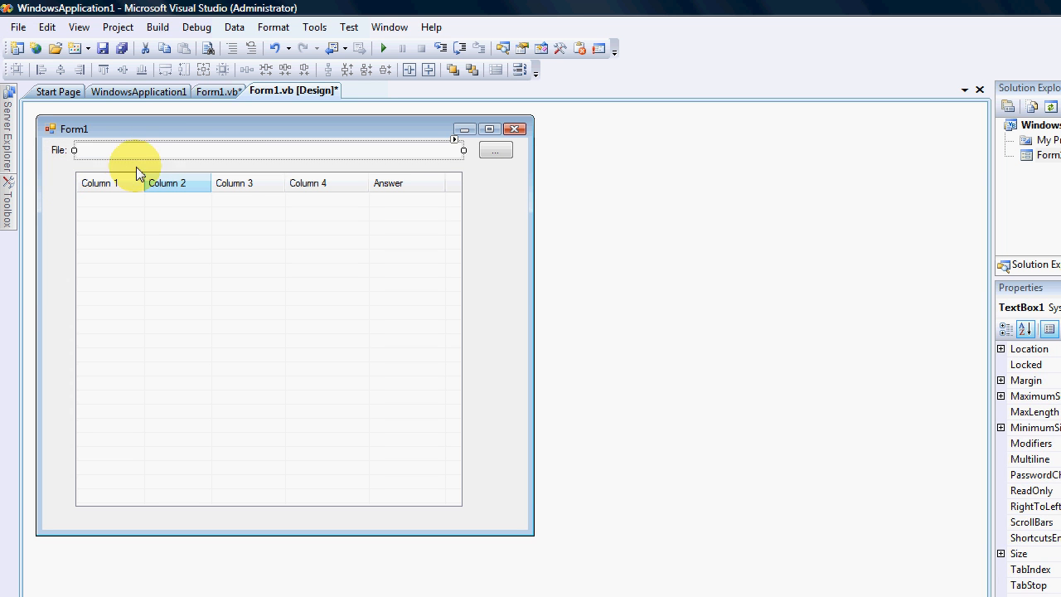
pyautogui.click(375, 240)
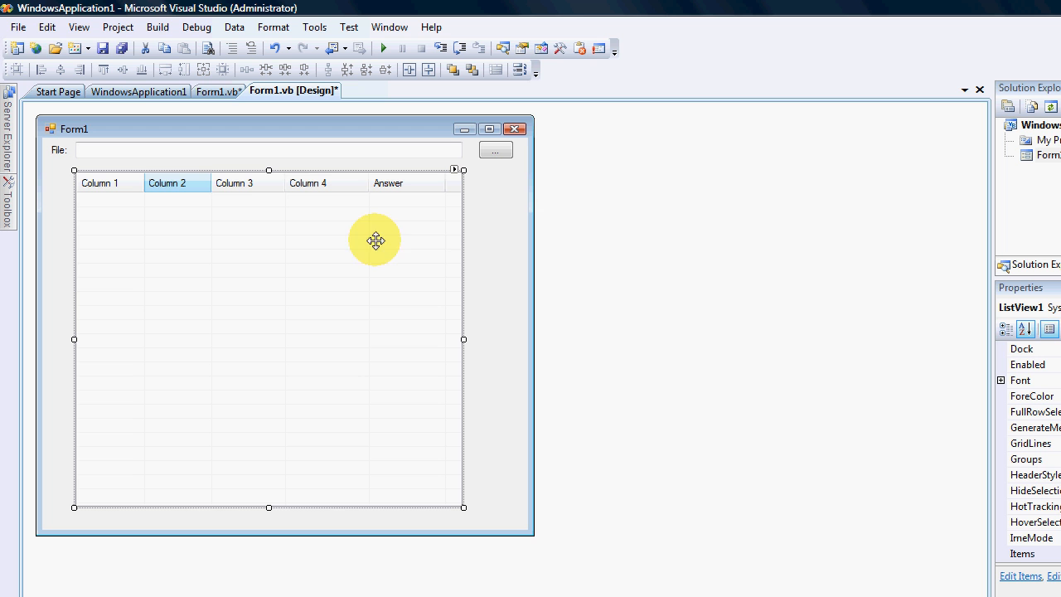
pyautogui.moveTo(491, 248)
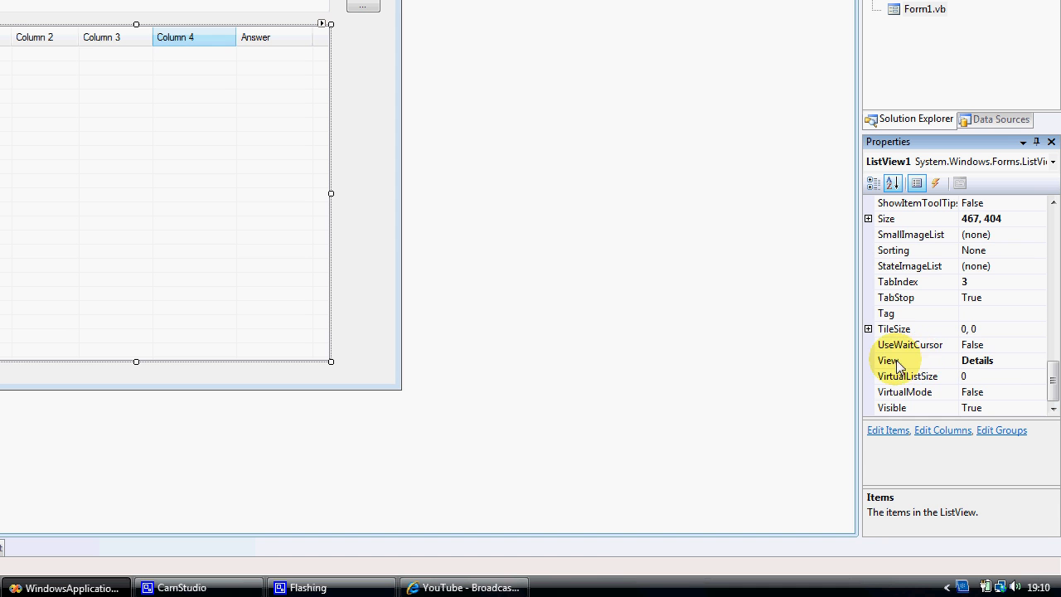
# Review ListView1's View (Details), MultiSelect and Columns entries in the Properties window.
pyautogui.click(895, 359)
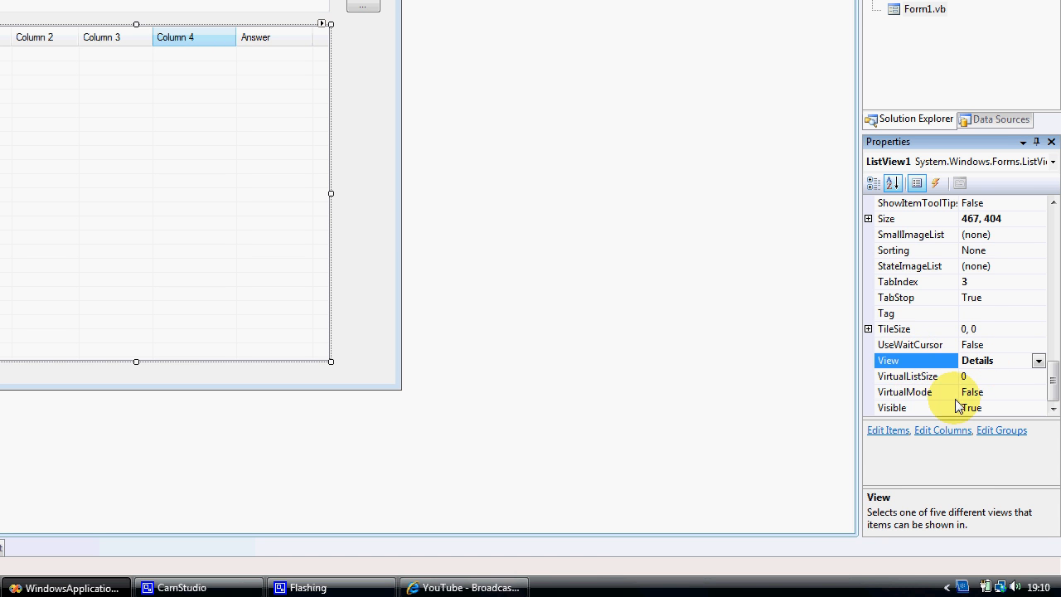
pyautogui.scroll(3)
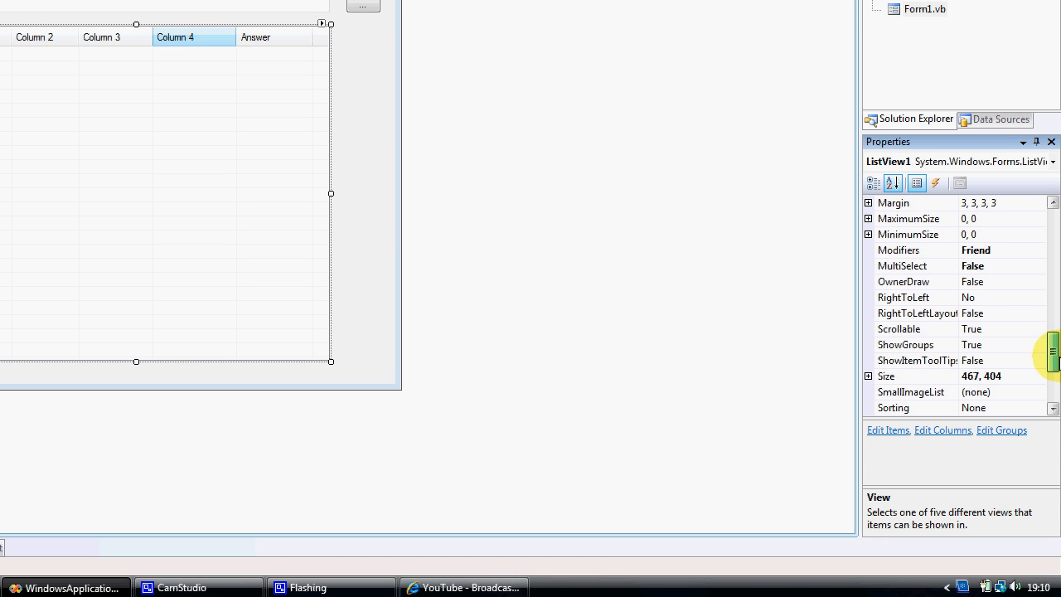
pyautogui.click(915, 265)
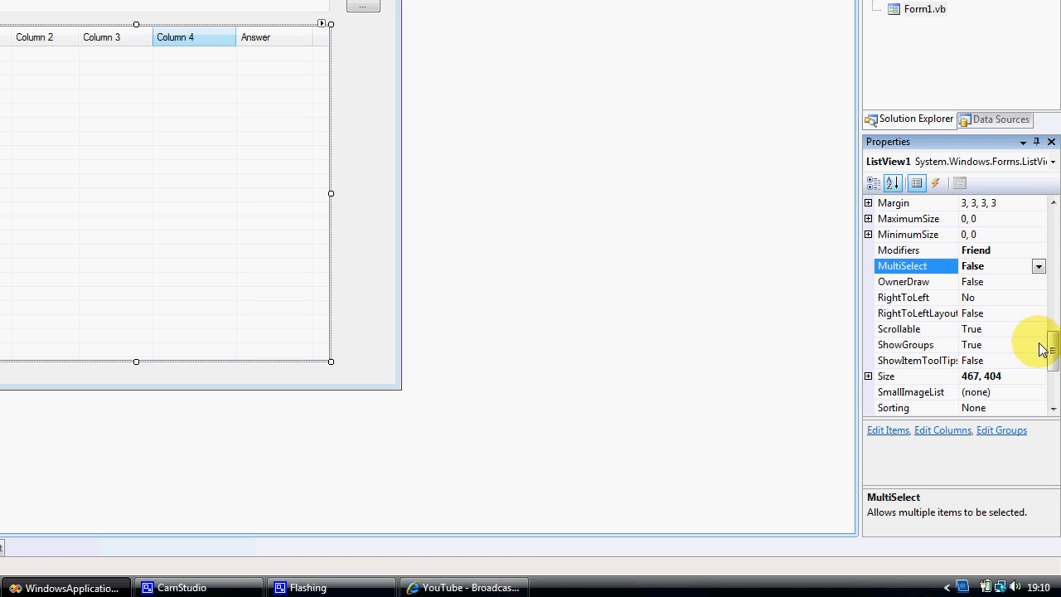
pyautogui.scroll(3)
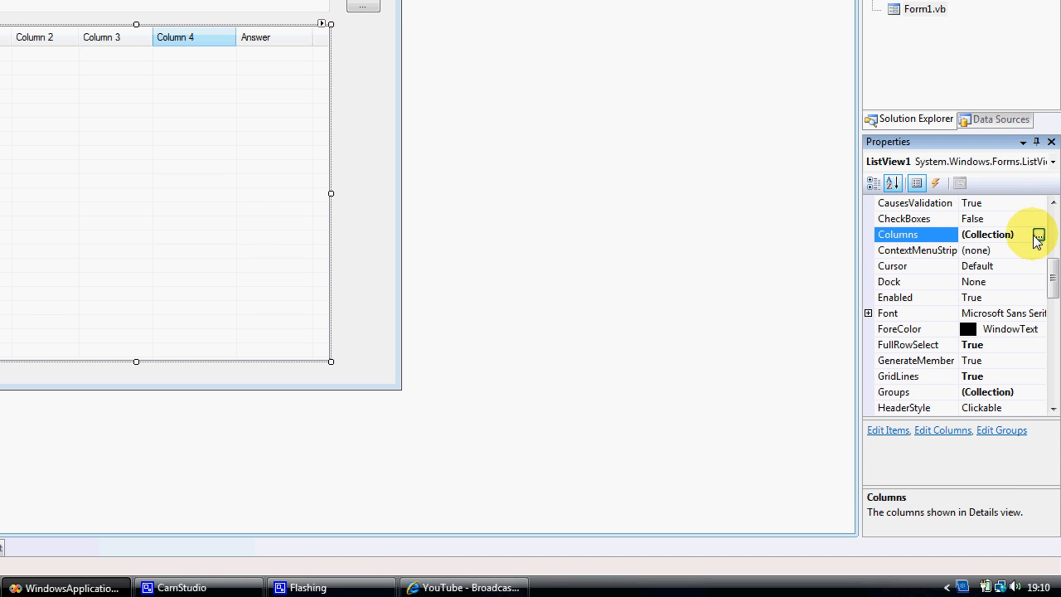
# Confirm the five column headers in the ColumnHeader Collection Editor, then bring up the Windows start menu.
pyautogui.click(1038, 235)
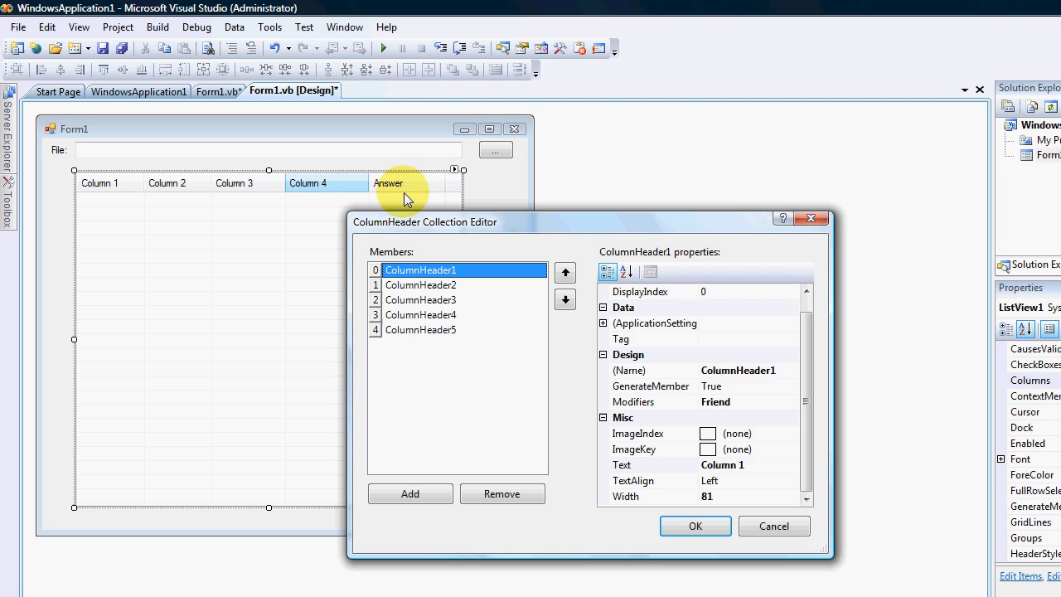
pyautogui.click(695, 526)
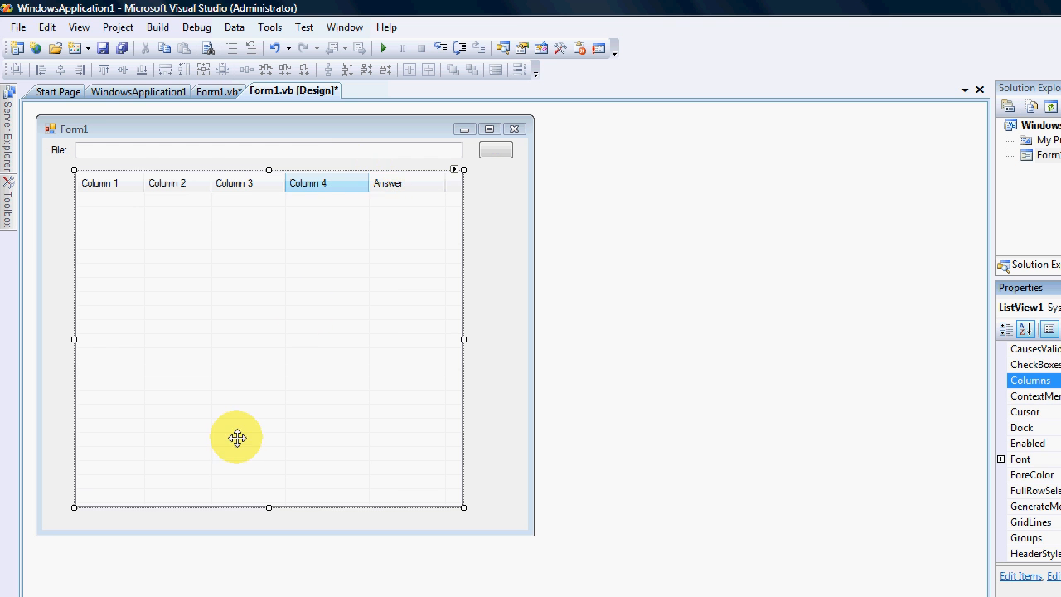
pyautogui.click(24, 583)
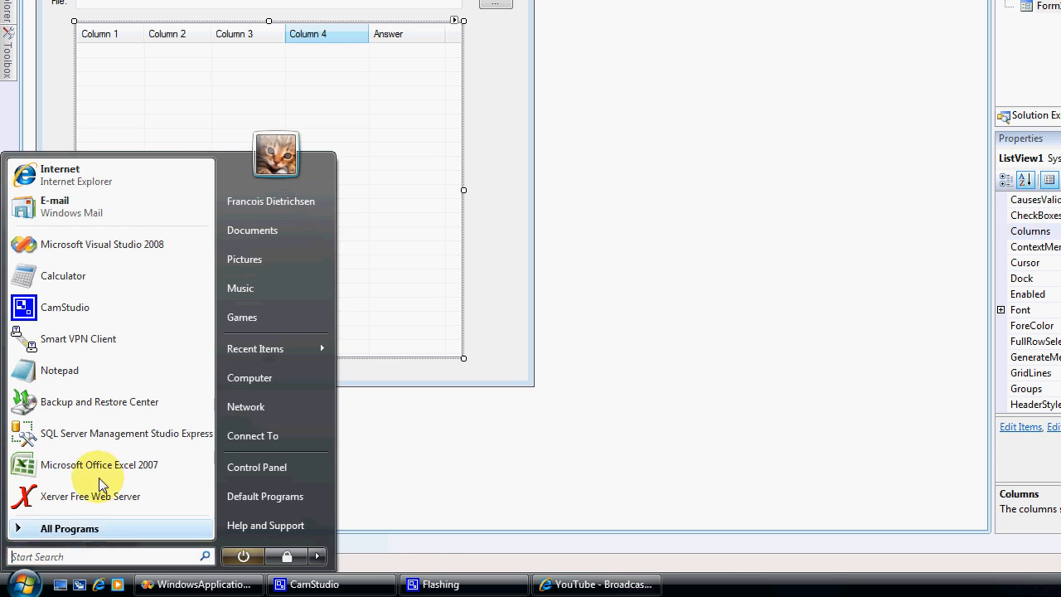
# Browse Computer to Local Disk (C:) and open the YouTubeTestBook workbook in Excel.
pyautogui.click(252, 229)
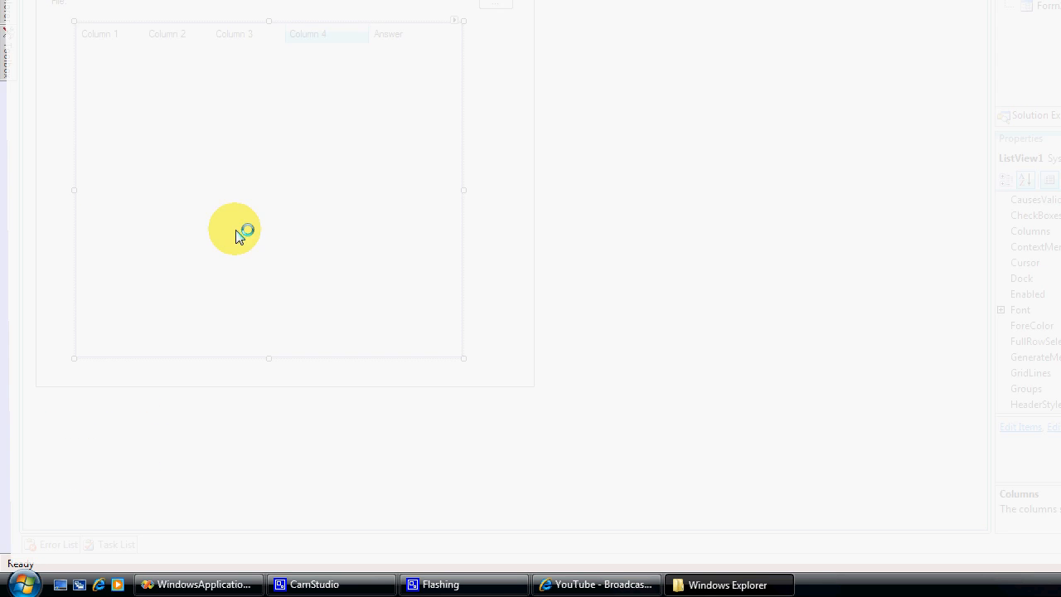
pyautogui.click(726, 584)
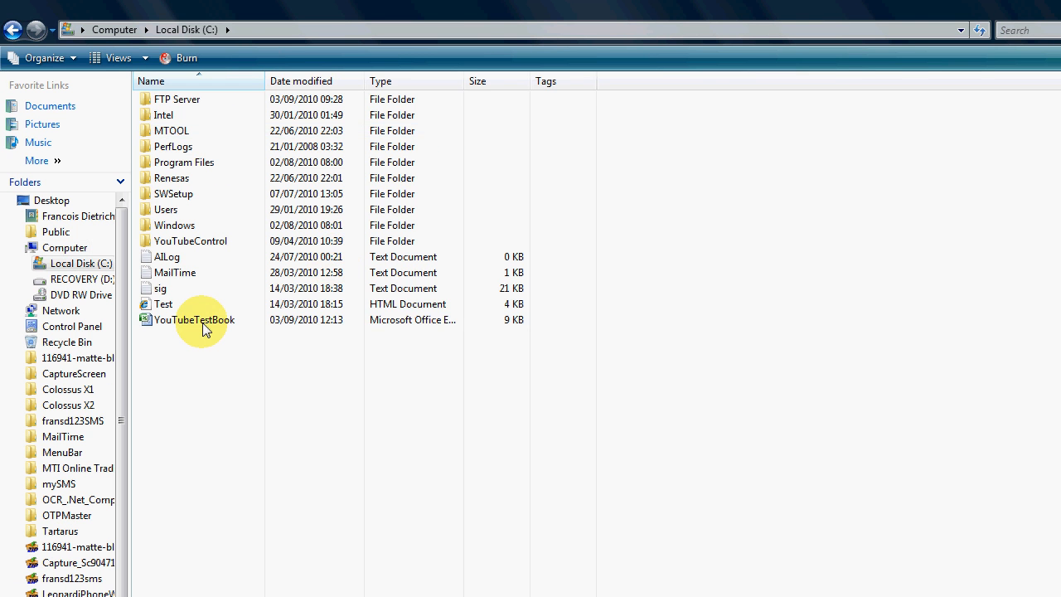
pyautogui.moveTo(205, 325)
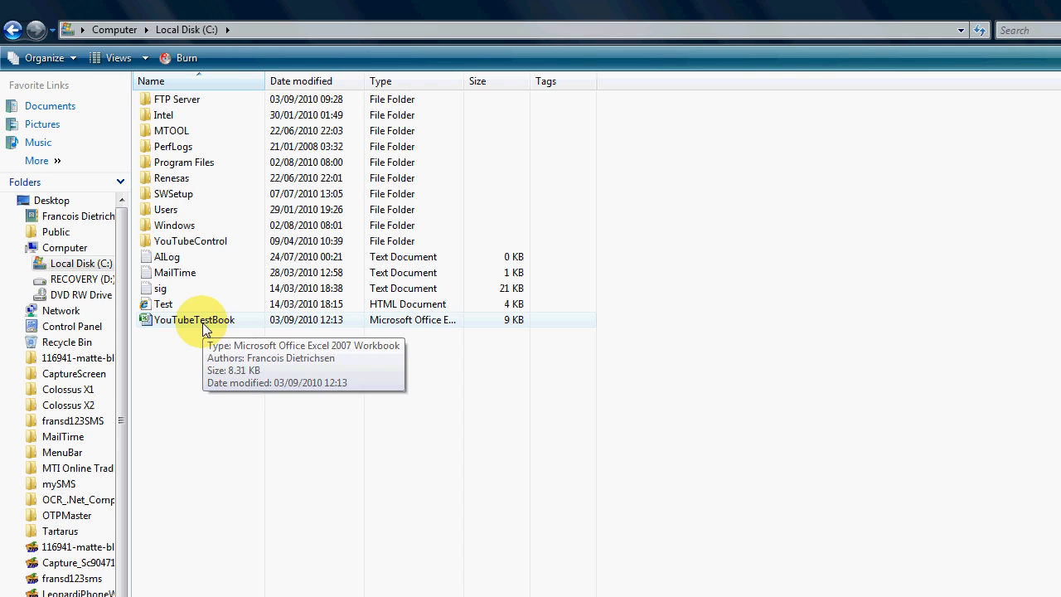
pyautogui.doubleClick(194, 318)
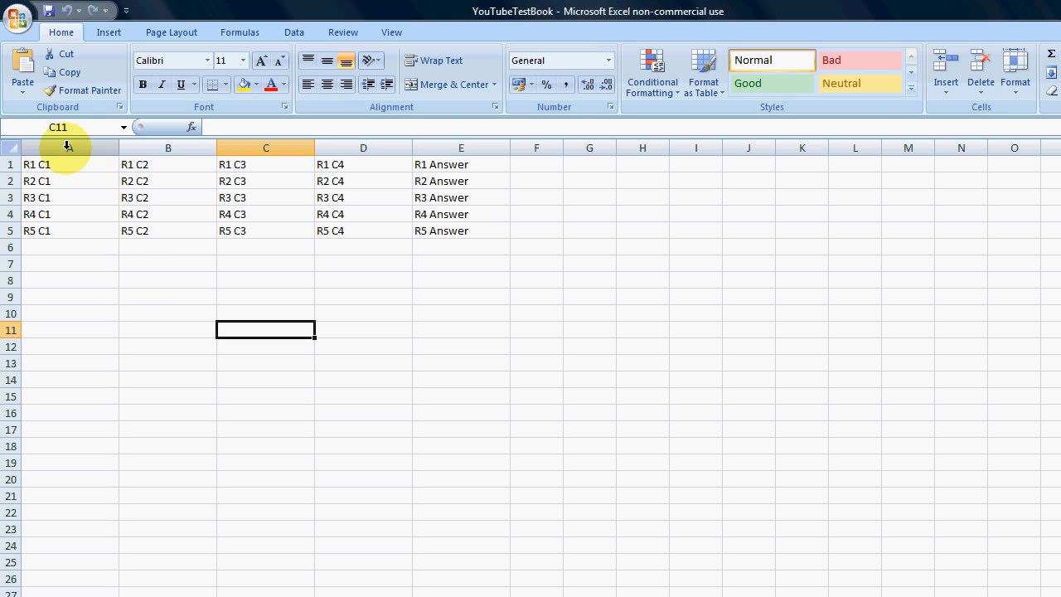
pyautogui.click(69, 164)
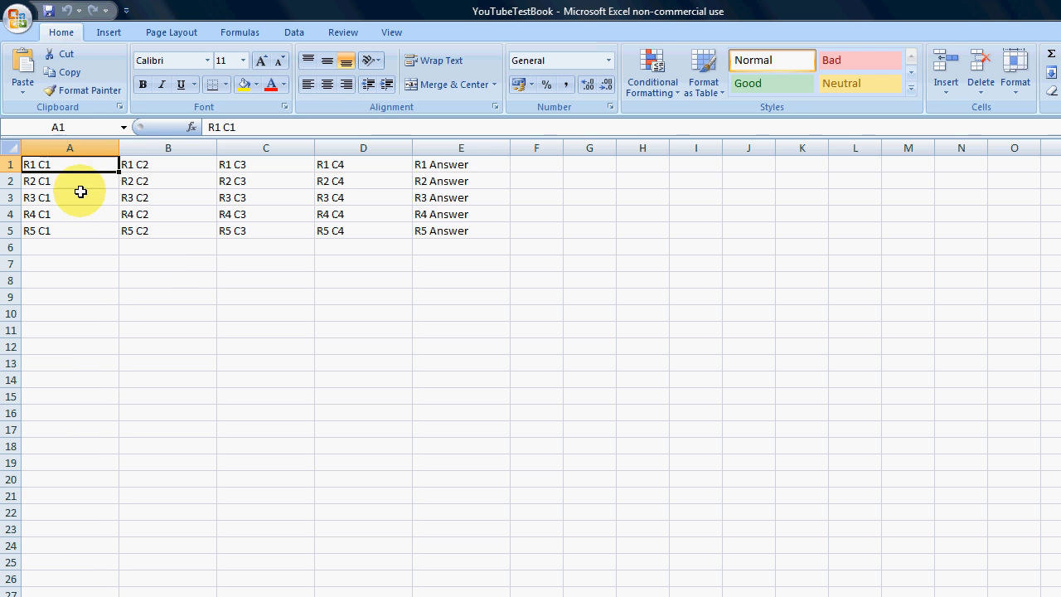
pyautogui.moveTo(176, 164)
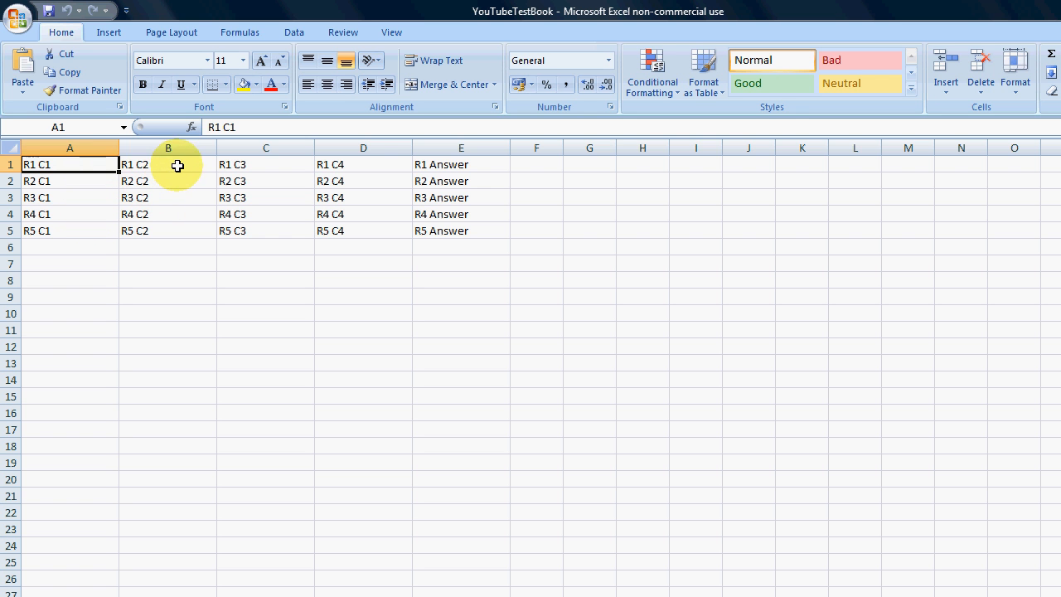
pyautogui.click(167, 164)
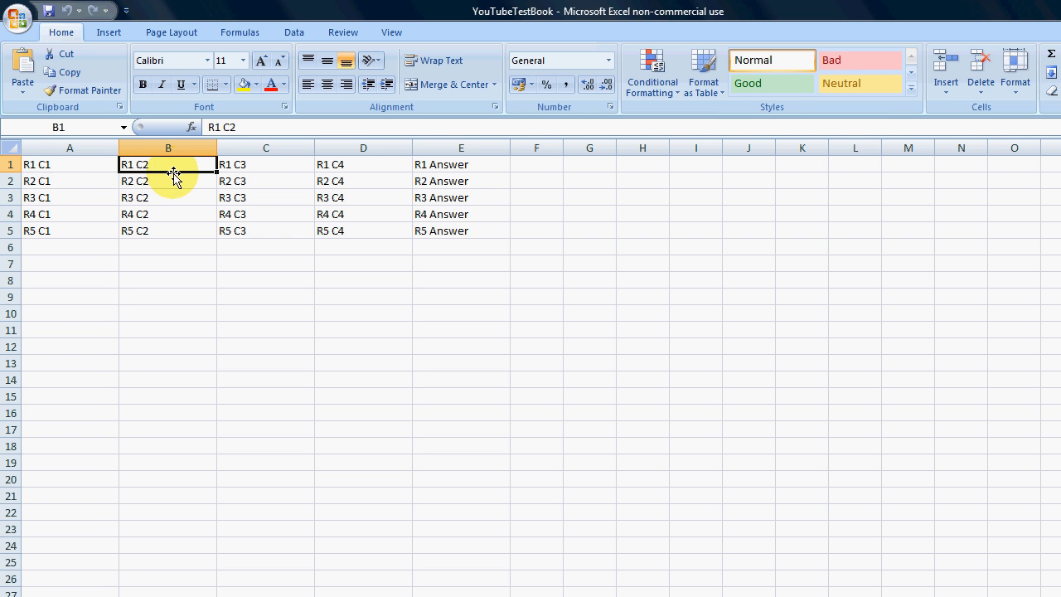
pyautogui.click(265, 164)
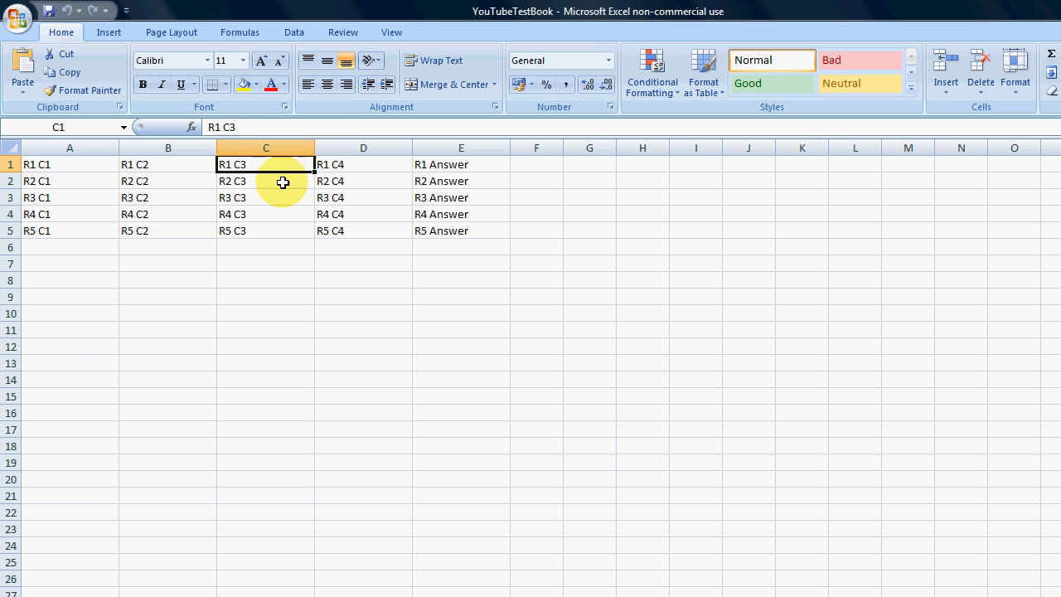
pyautogui.click(363, 164)
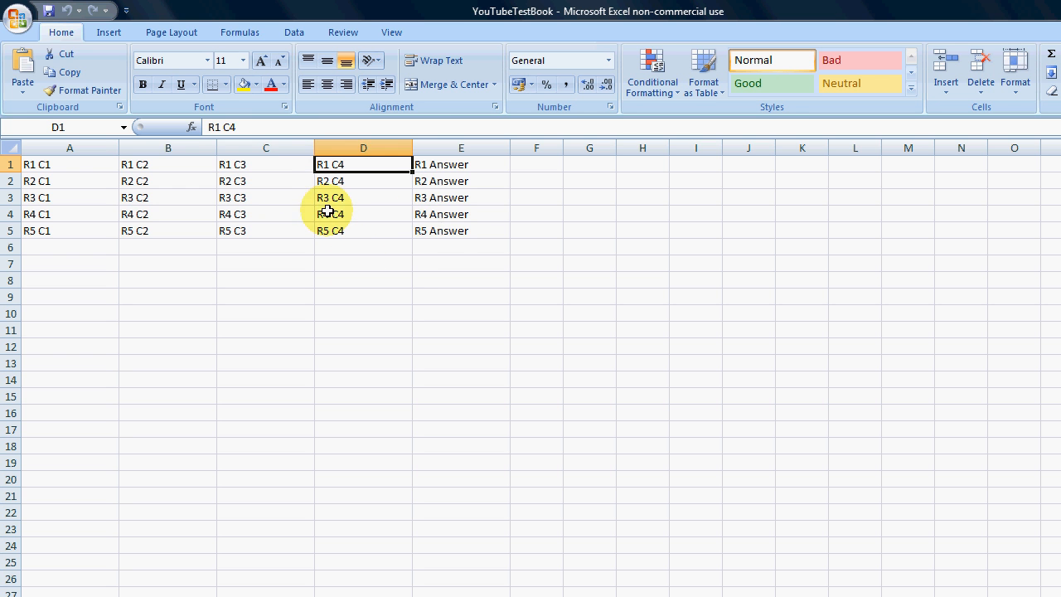
pyautogui.click(461, 164)
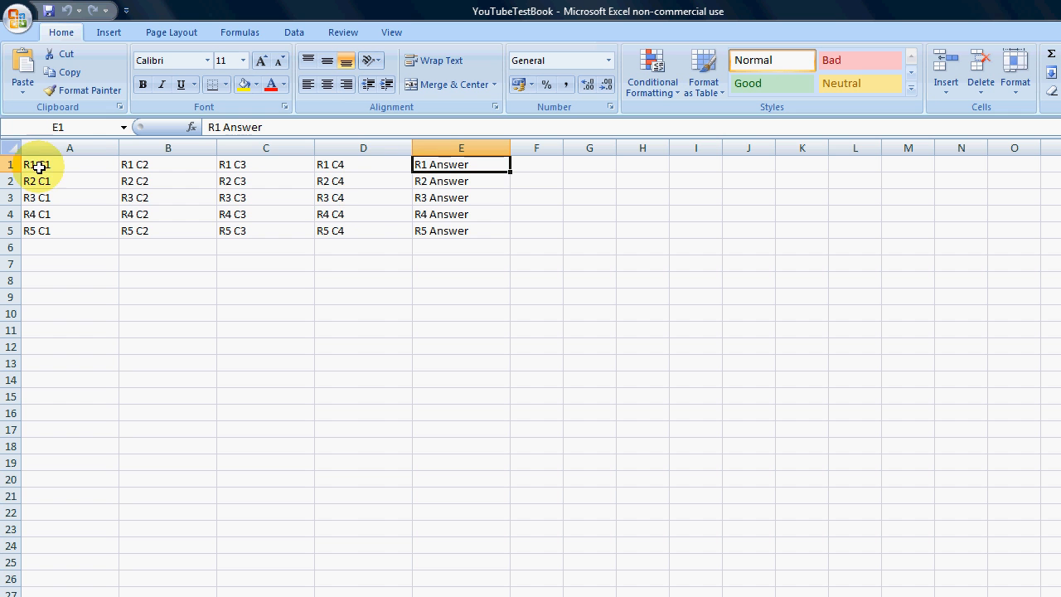
pyautogui.click(70, 164)
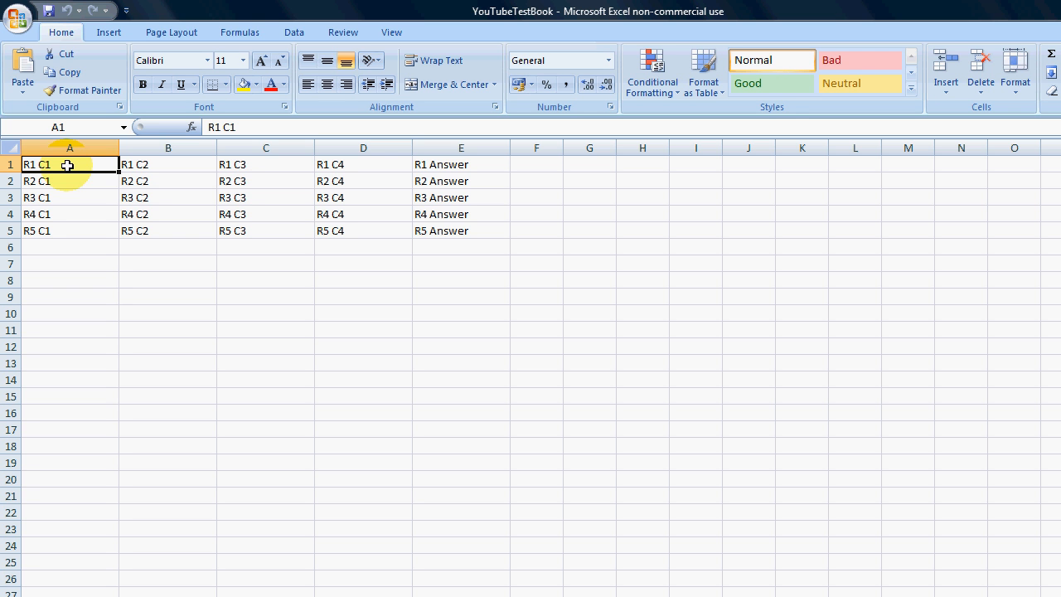
pyautogui.moveTo(106, 165)
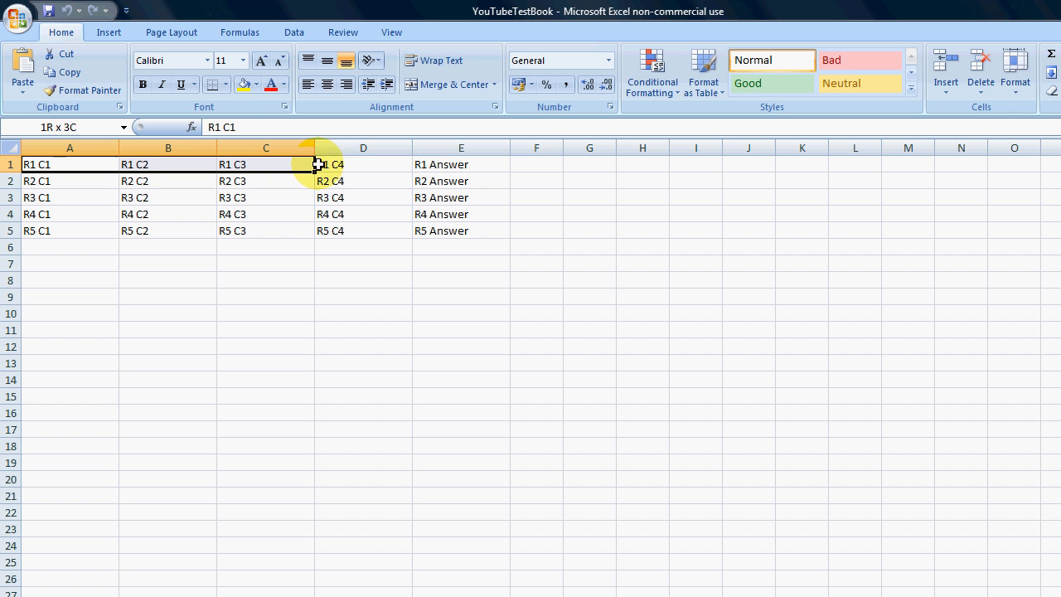
pyautogui.click(441, 164)
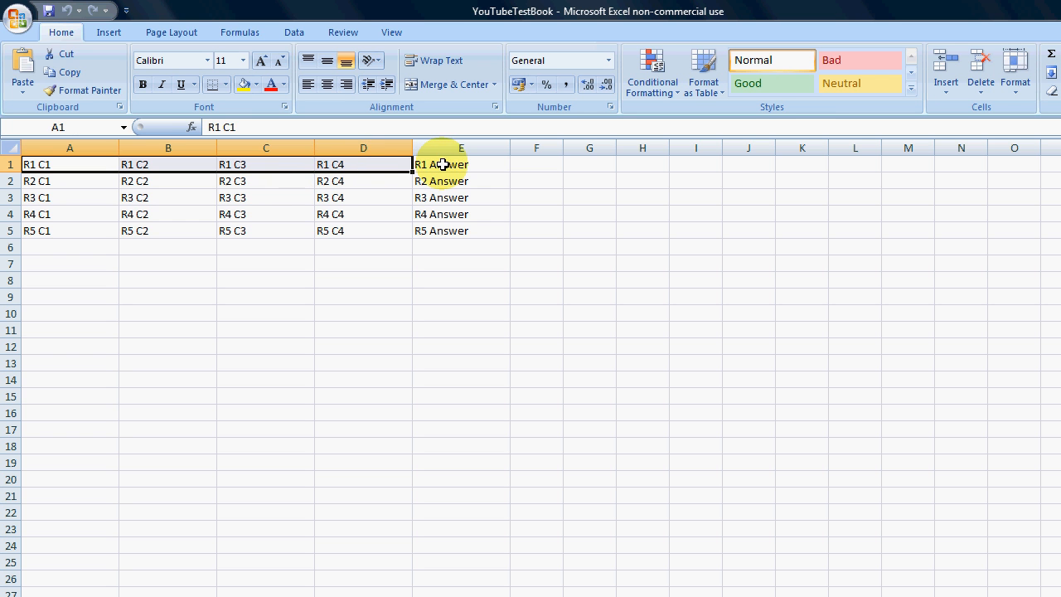
pyautogui.click(440, 164)
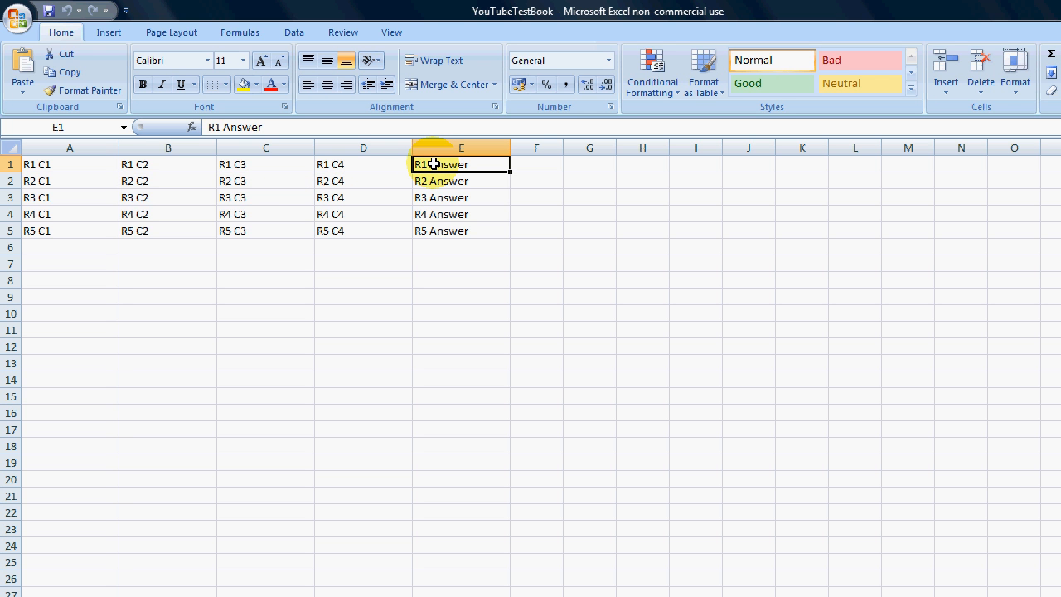
pyautogui.moveTo(73, 171)
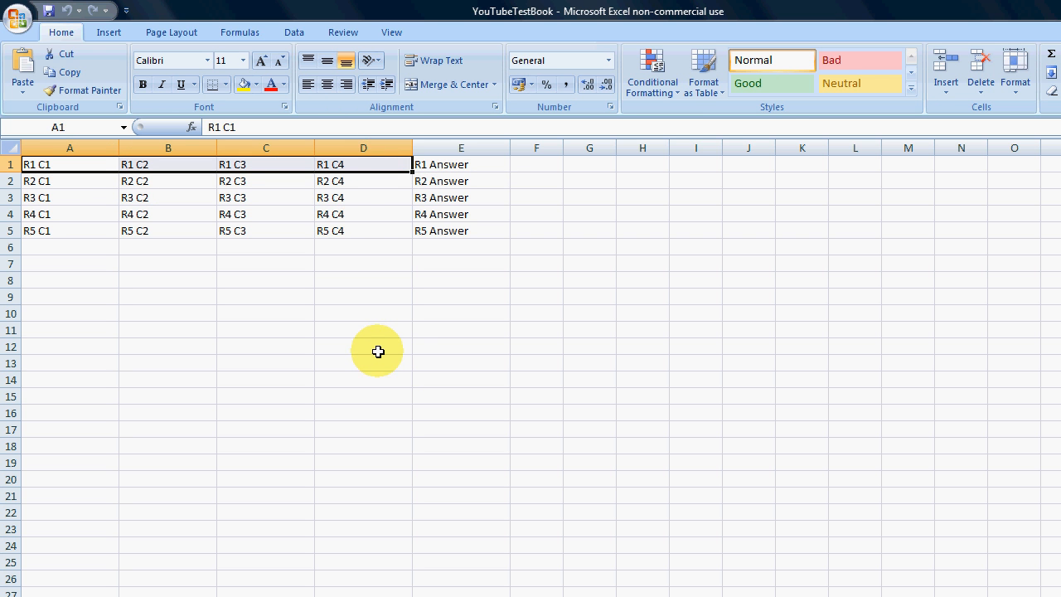
pyautogui.moveTo(381, 343)
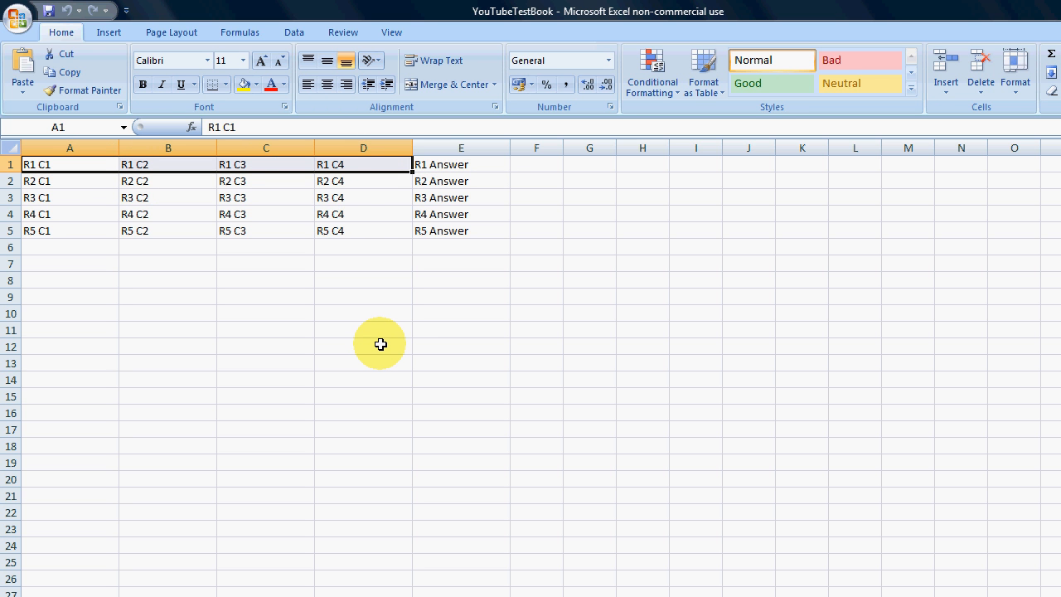
pyautogui.moveTo(183, 252)
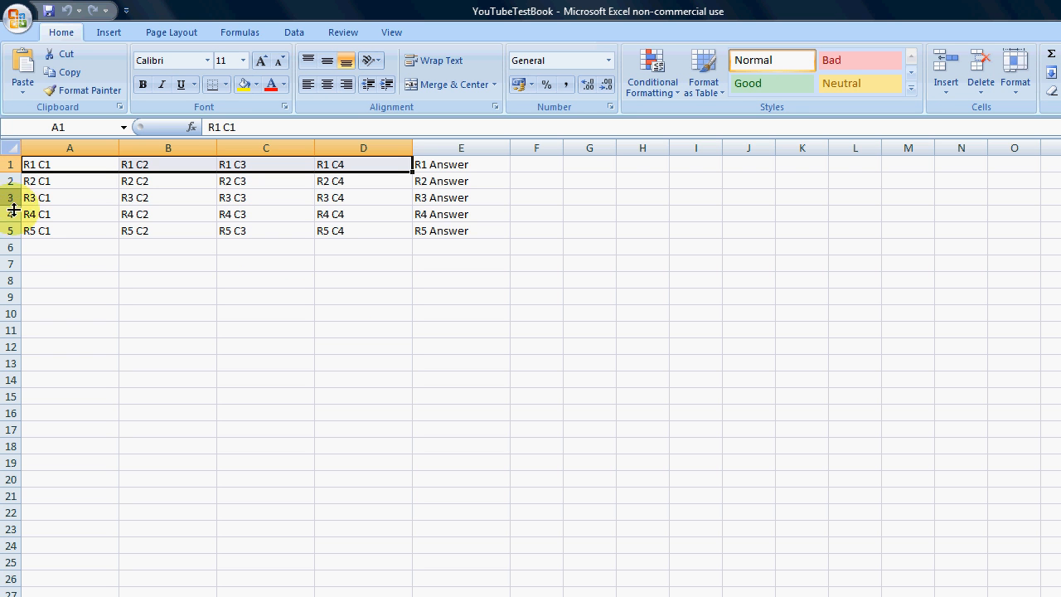
pyautogui.moveTo(70, 164); pyautogui.dragTo(69, 247)
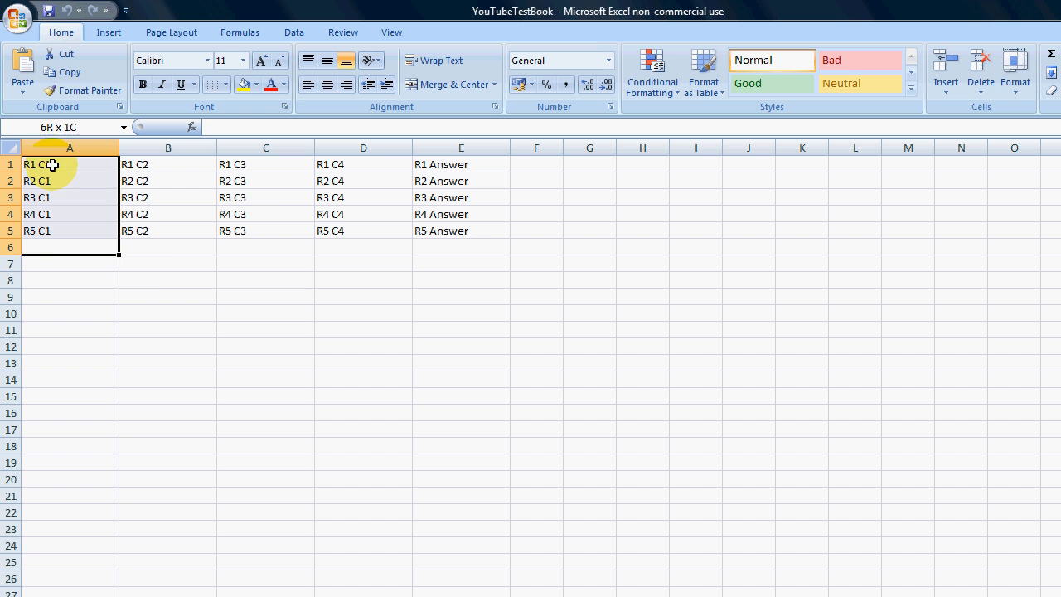
pyautogui.click(168, 279)
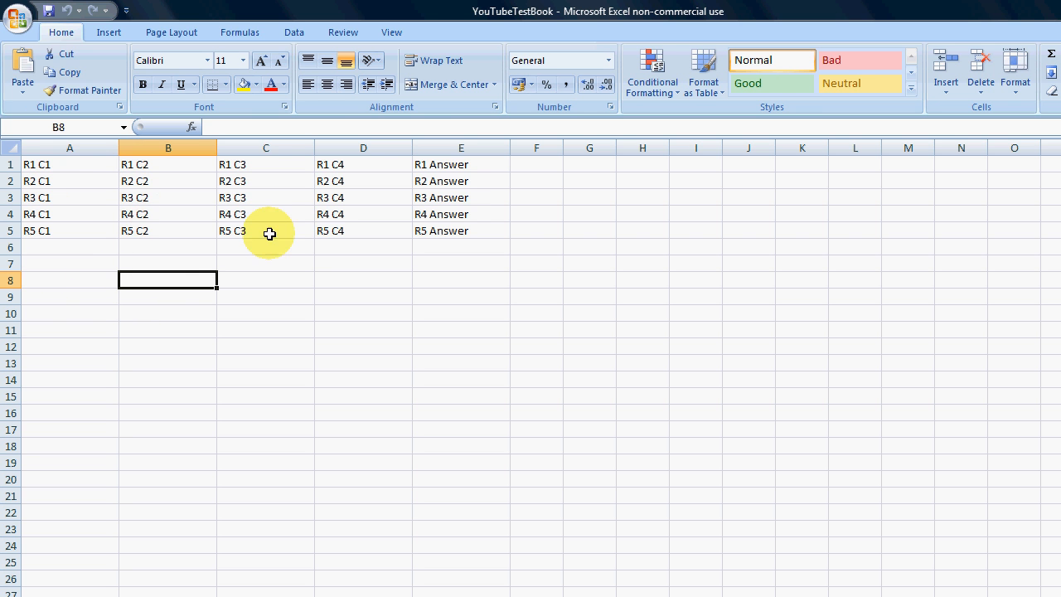
pyautogui.moveTo(429, 300)
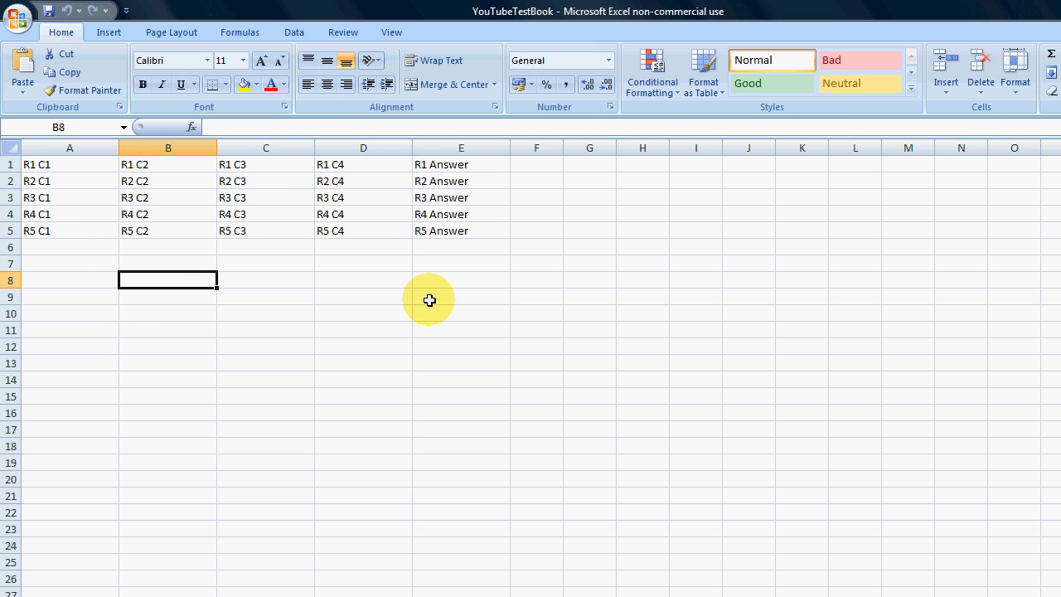
pyautogui.click(265, 312)
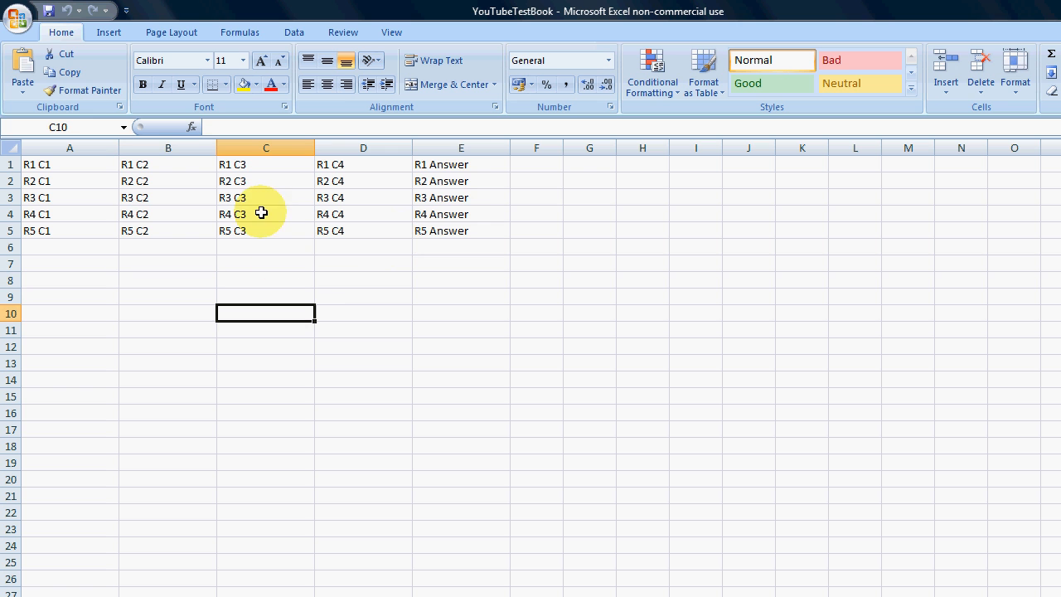
pyautogui.moveTo(550, 181)
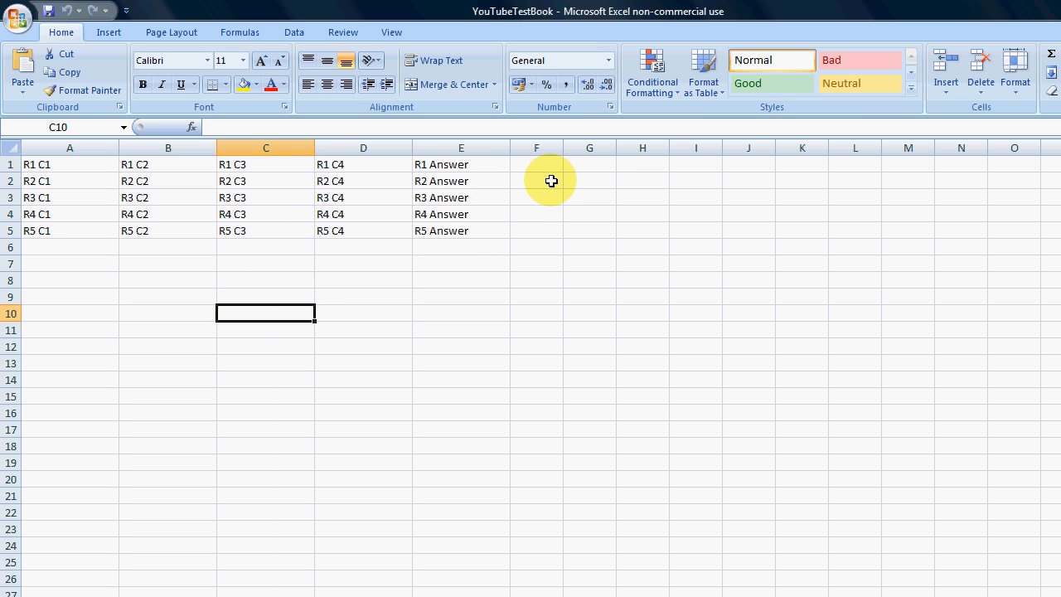
pyautogui.moveTo(323, 308)
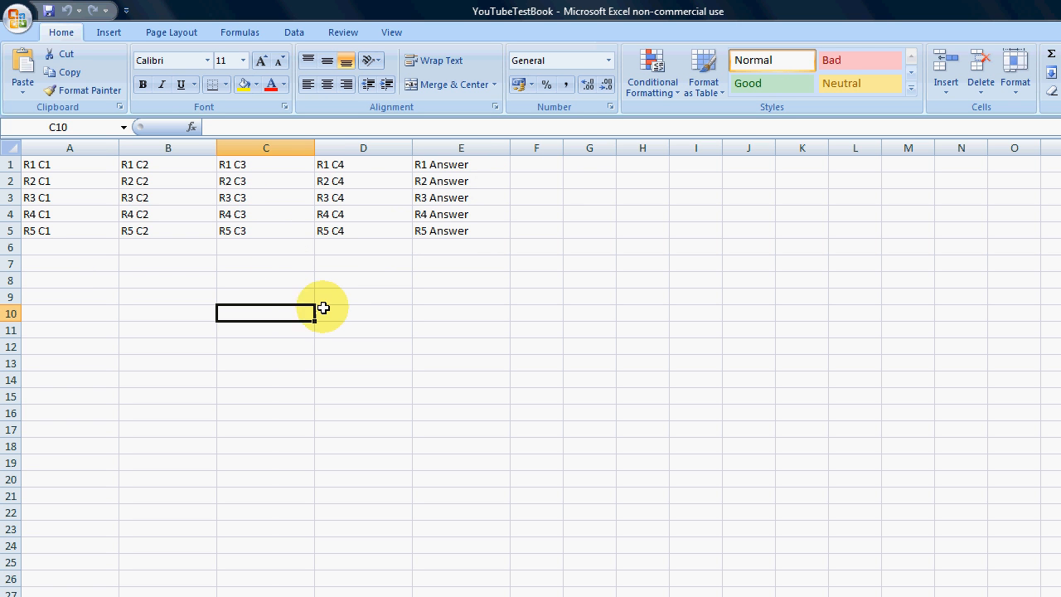
pyautogui.moveTo(73, 273)
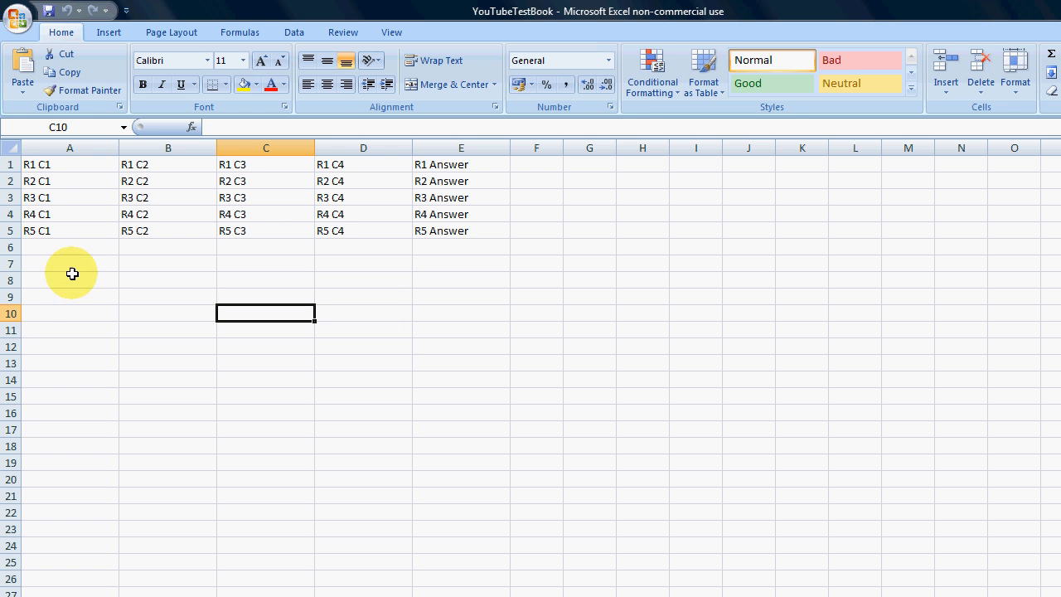
pyautogui.moveTo(84, 326)
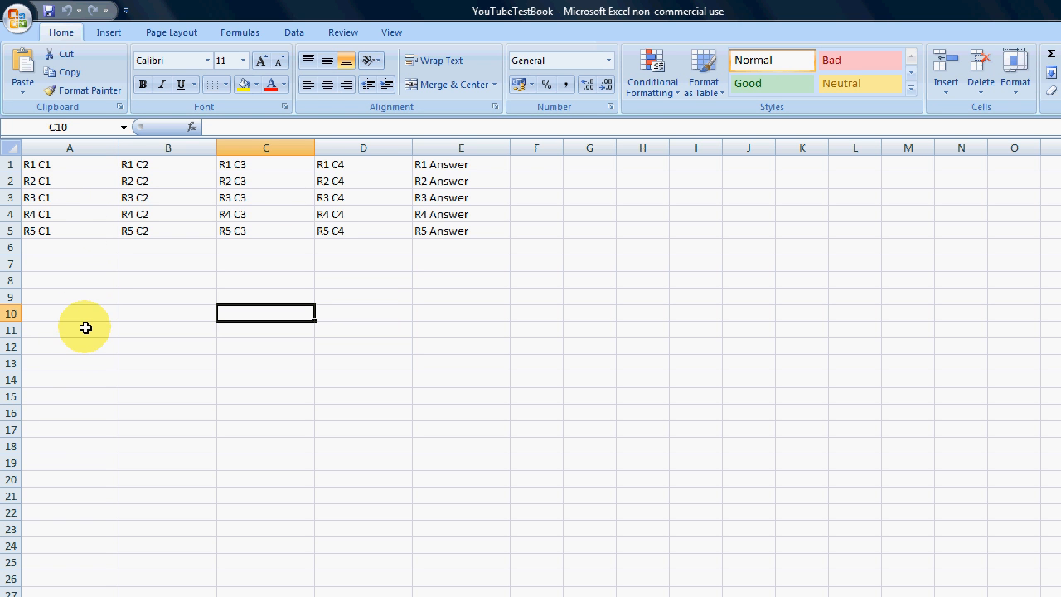
pyautogui.moveTo(86, 361)
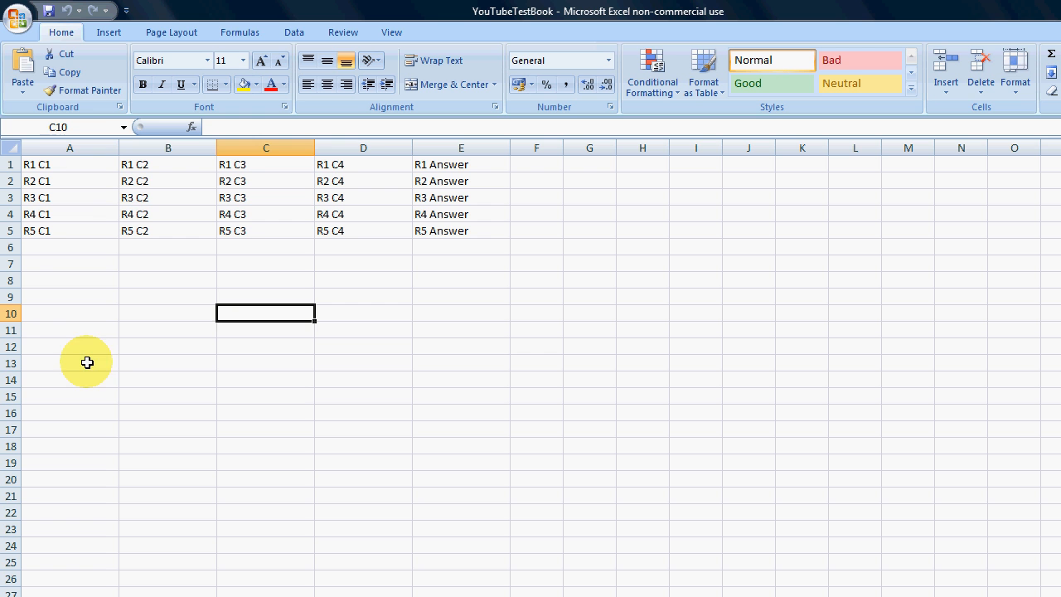
pyautogui.click(69, 295)
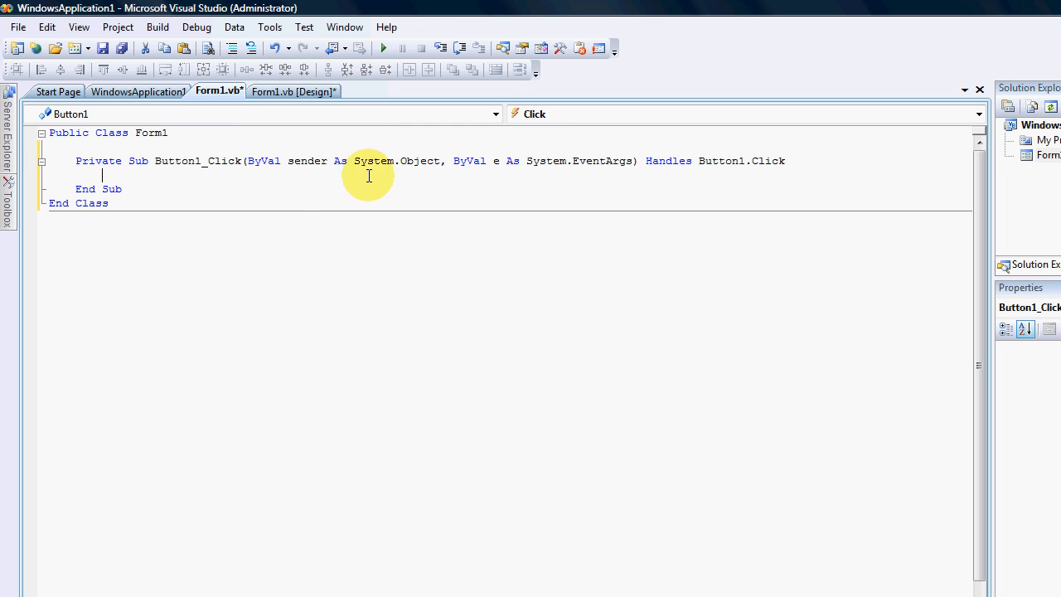
pyautogui.moveTo(258, 132)
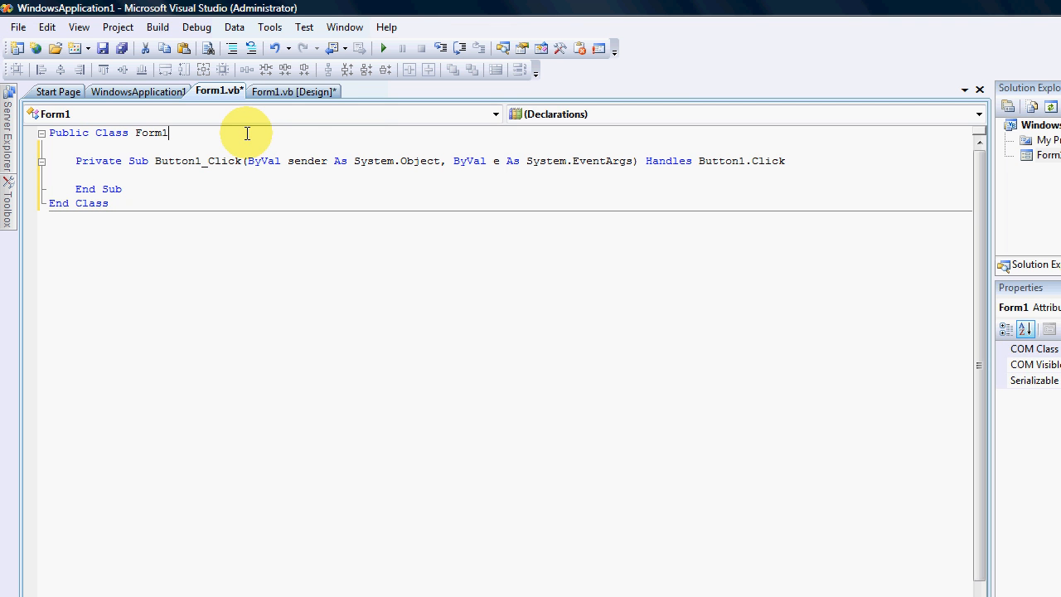
# Add an OpenFileDialog component to Form1 from the Toolbox.
pyautogui.click(291, 91)
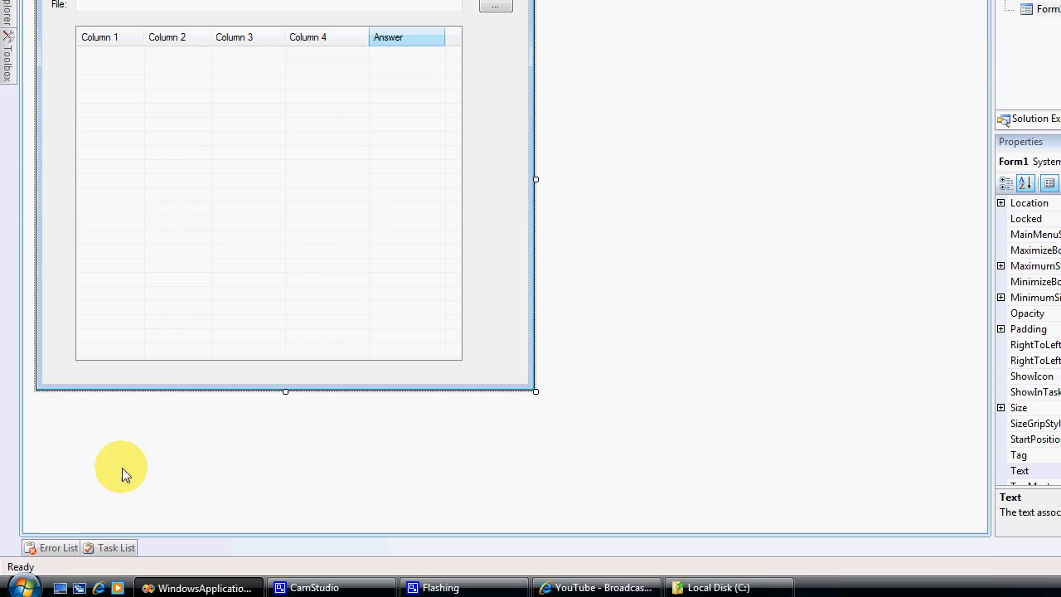
pyautogui.click(10, 199)
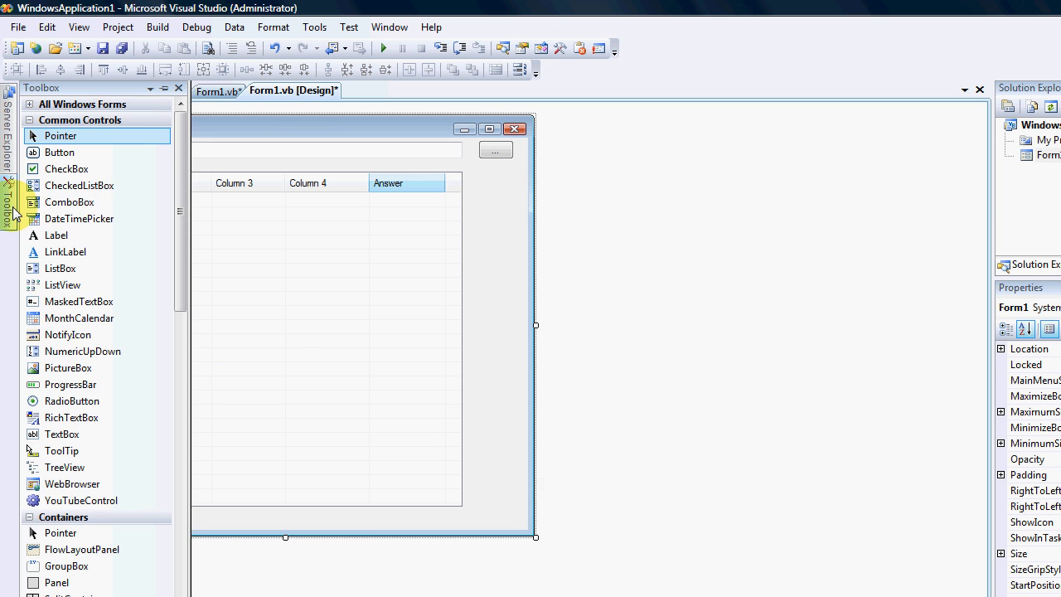
pyautogui.scroll(-3)
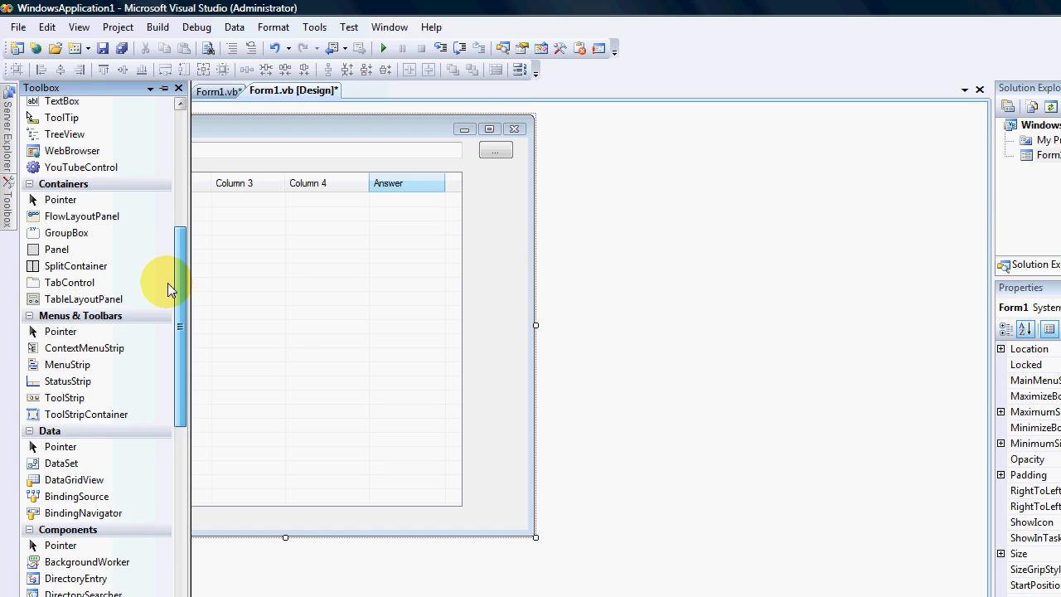
pyautogui.scroll(-3)
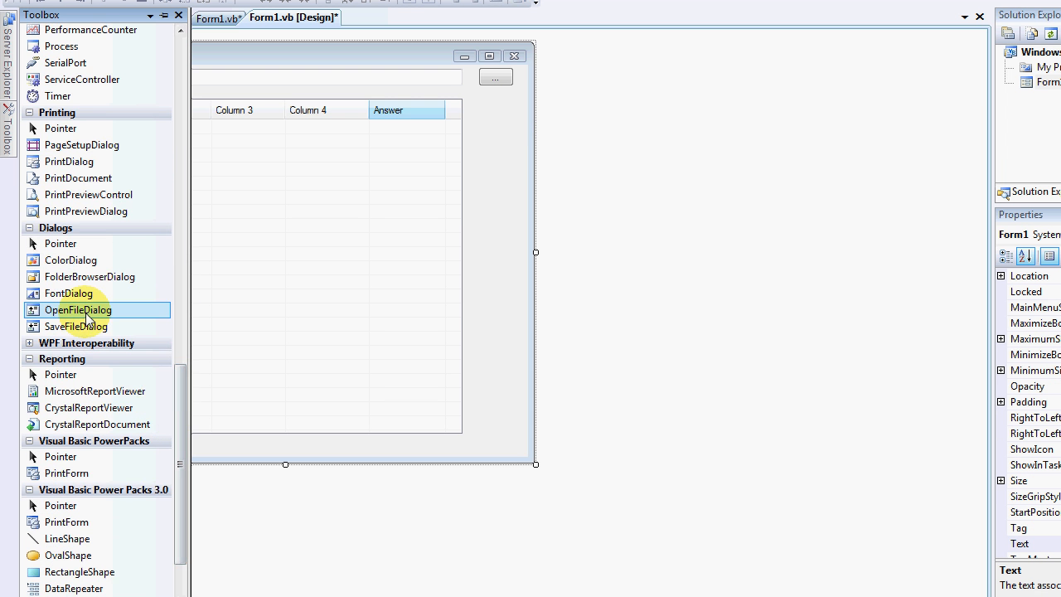
pyautogui.doubleClick(78, 310)
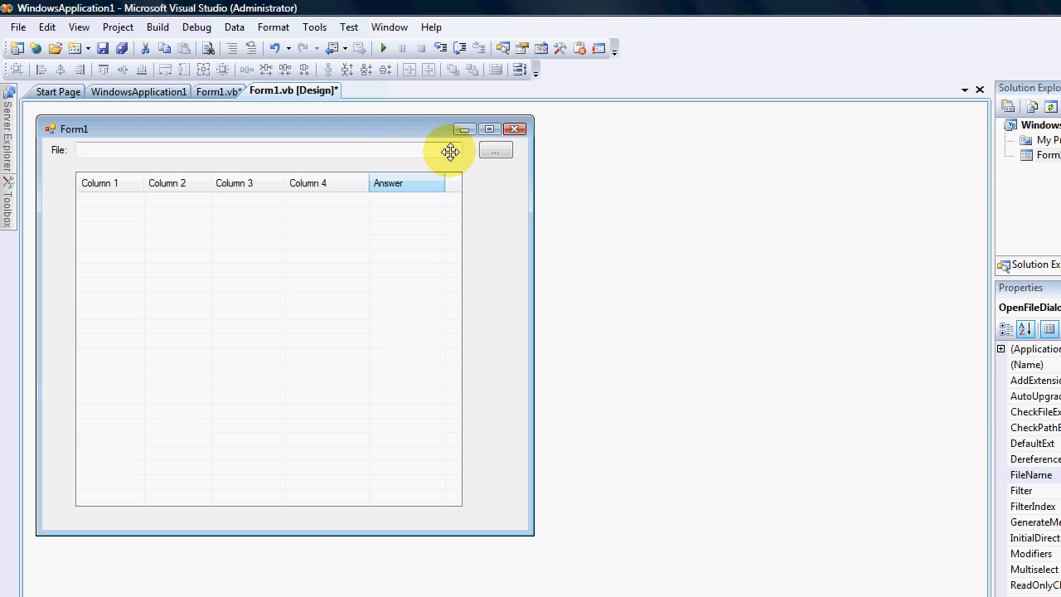
# Bring up the browse button's Button1_Click handler code.
pyautogui.doubleClick(494, 149)
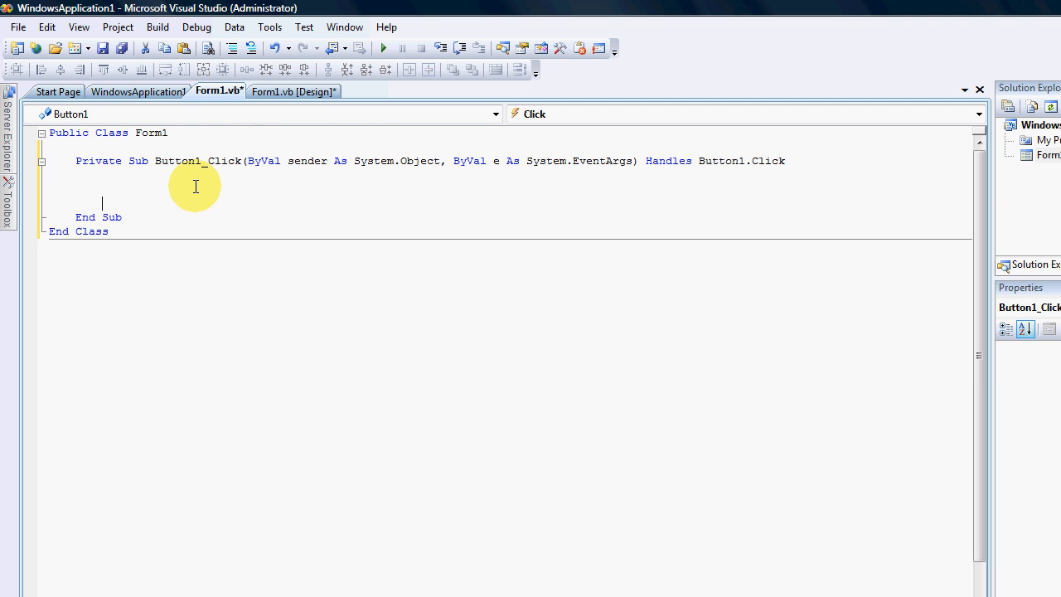
# Write the If block: when OpenFileDialog1.ShowDialog returns OK, set TextBox1.Text to OpenFileDialog1.FileName.
pyautogui.write('me =')
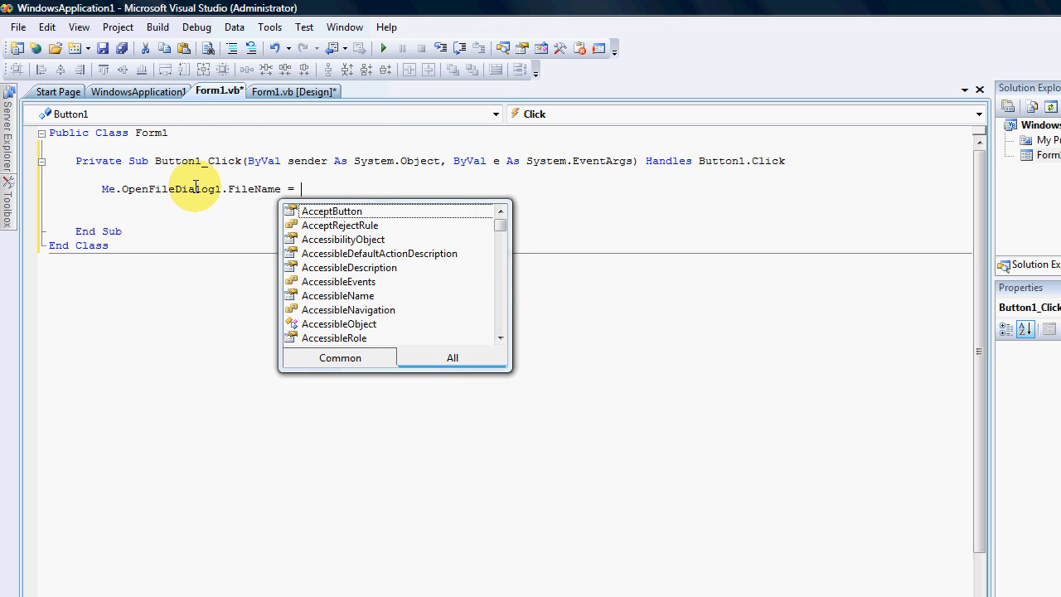
pyautogui.write('Nothing')
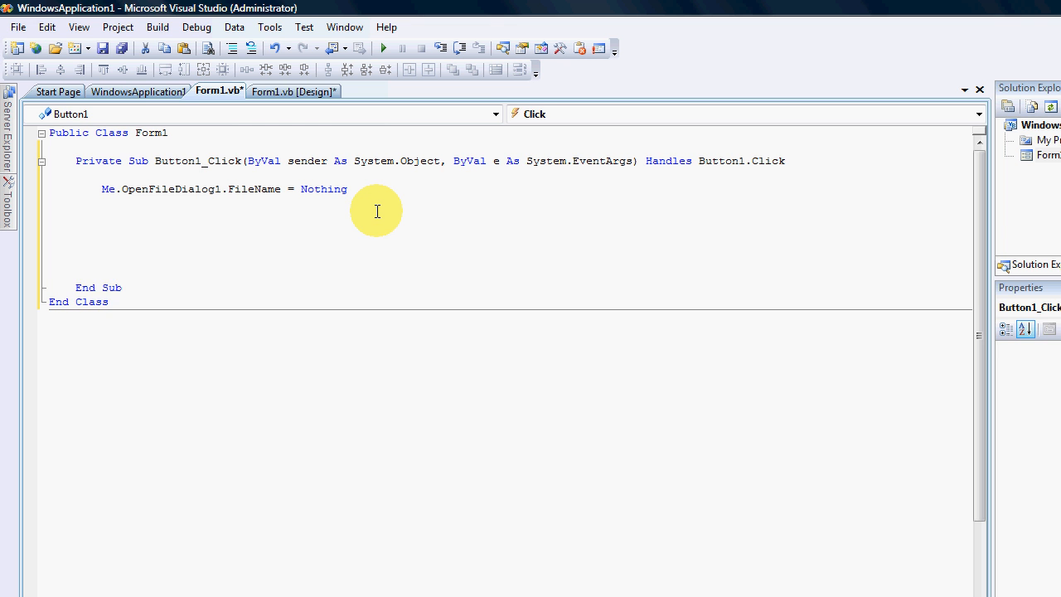
pyautogui.write('If Me.o')
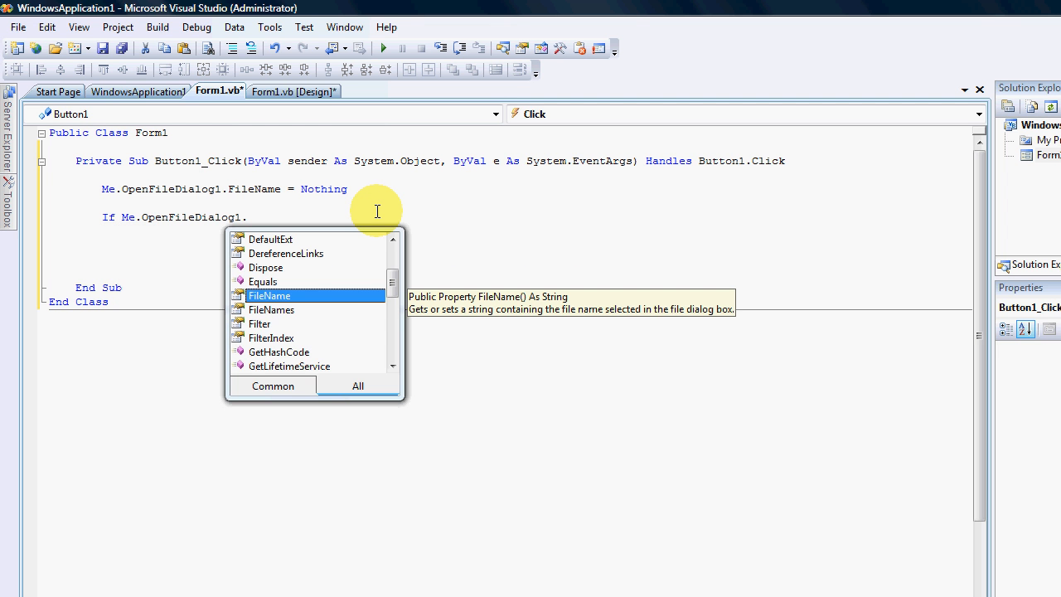
pyautogui.write('ShowDialog')
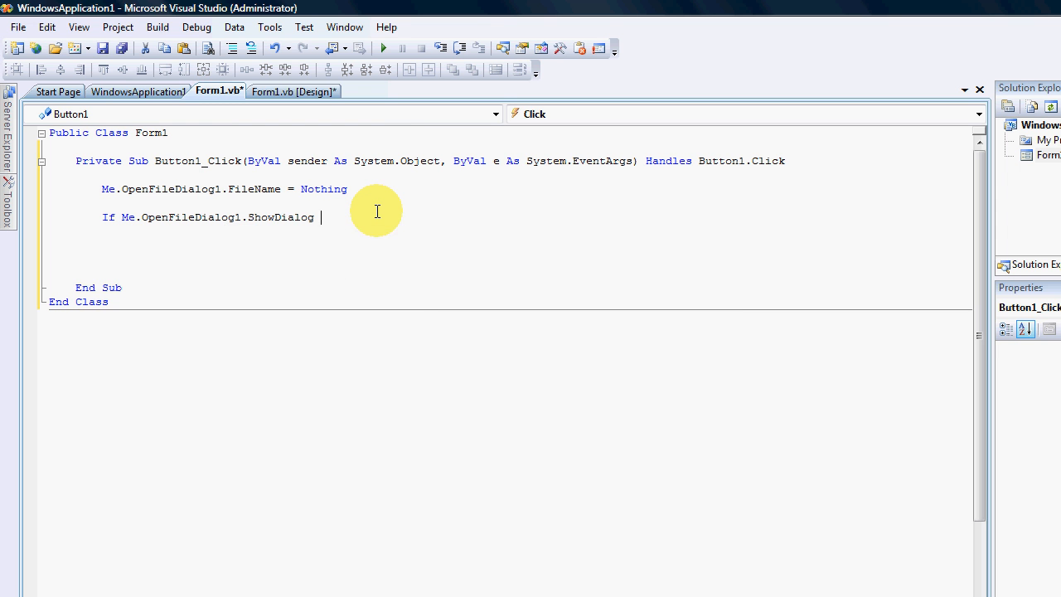
pyautogui.write('=')
pyautogui.write('m')
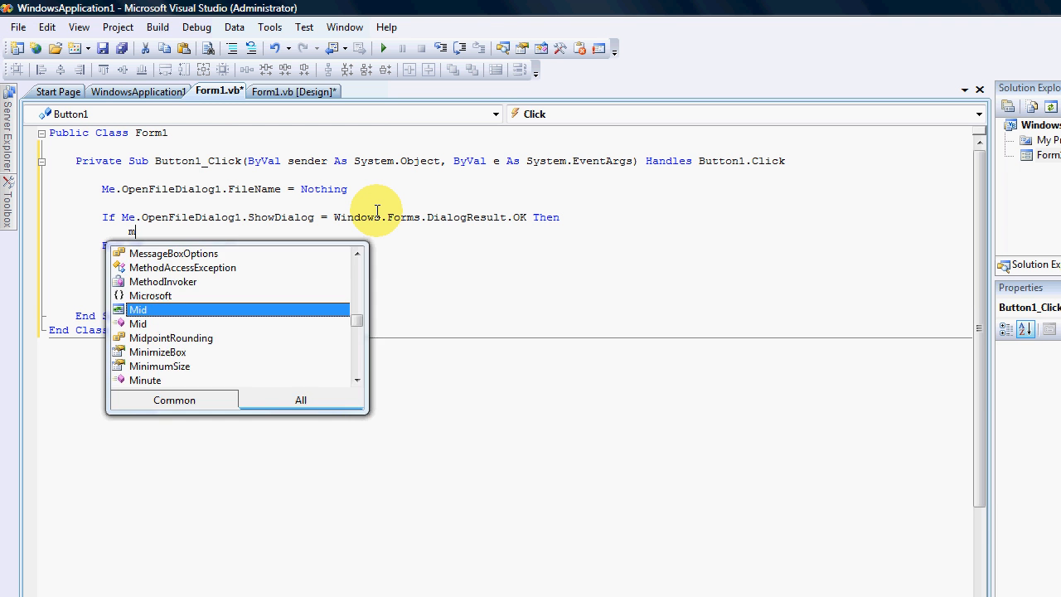
pyautogui.write('te')
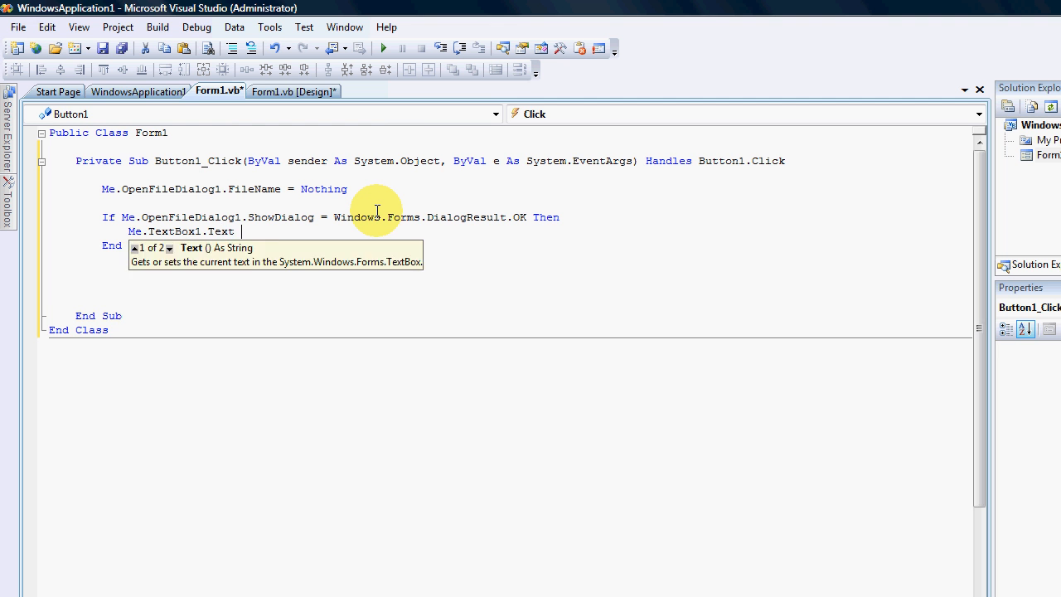
pyautogui.write('= Me.op')
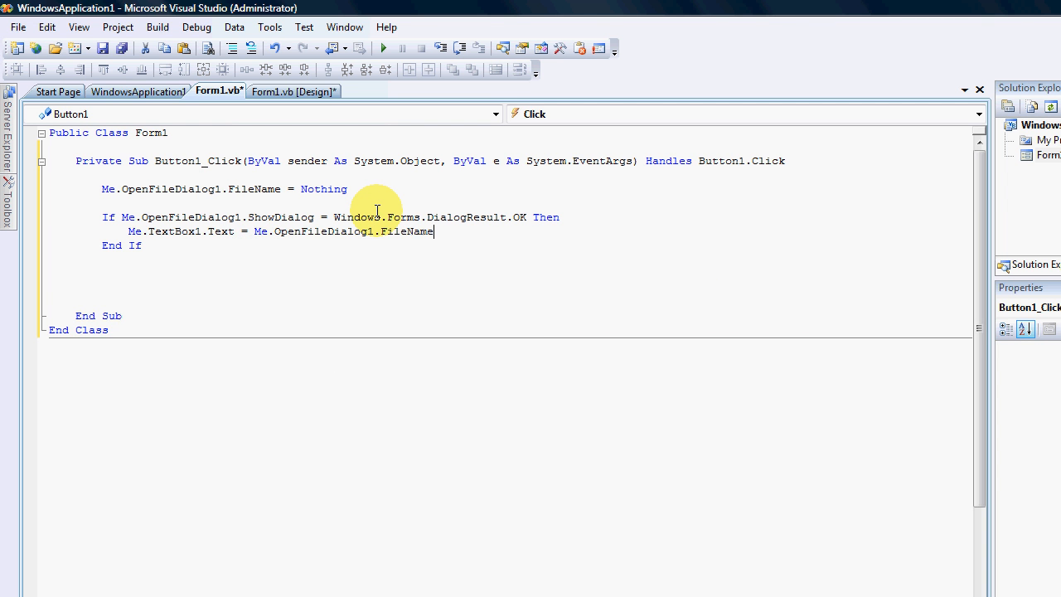
pyautogui.moveTo(374, 40)
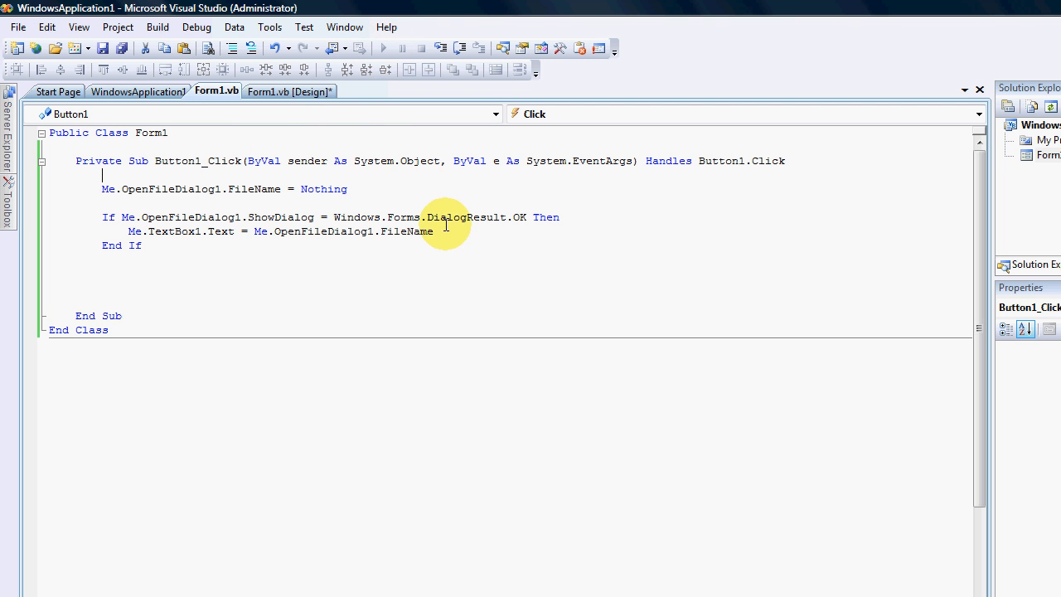
pyautogui.click(381, 47)
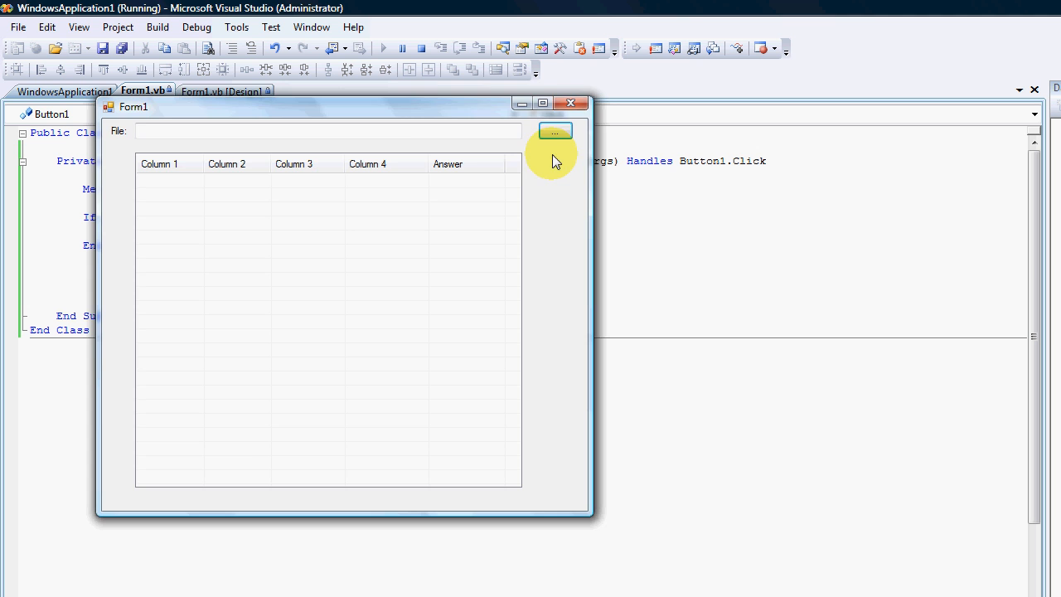
pyautogui.click(553, 131)
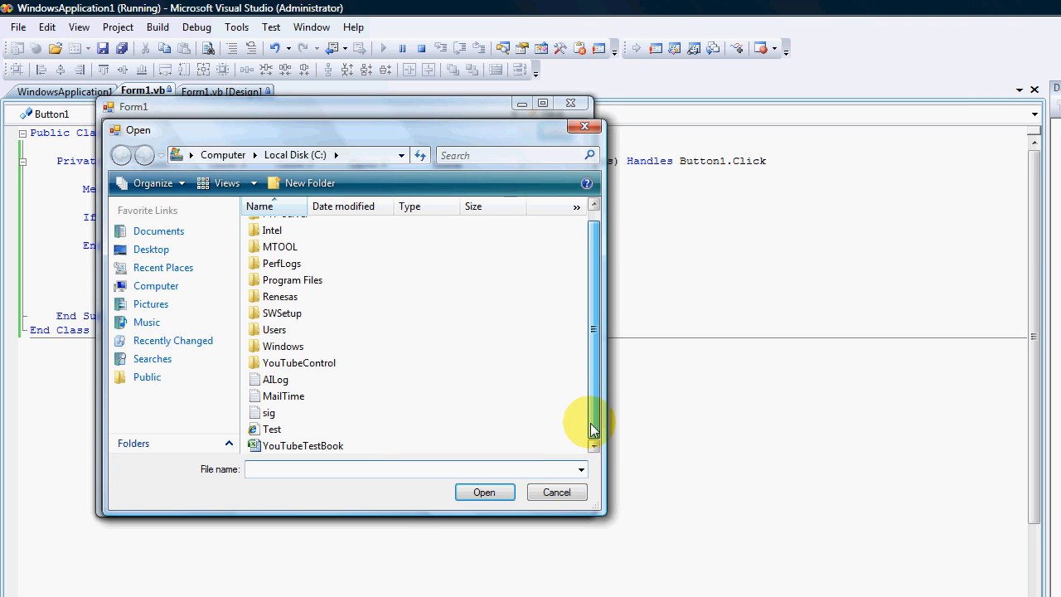
pyautogui.click(557, 491)
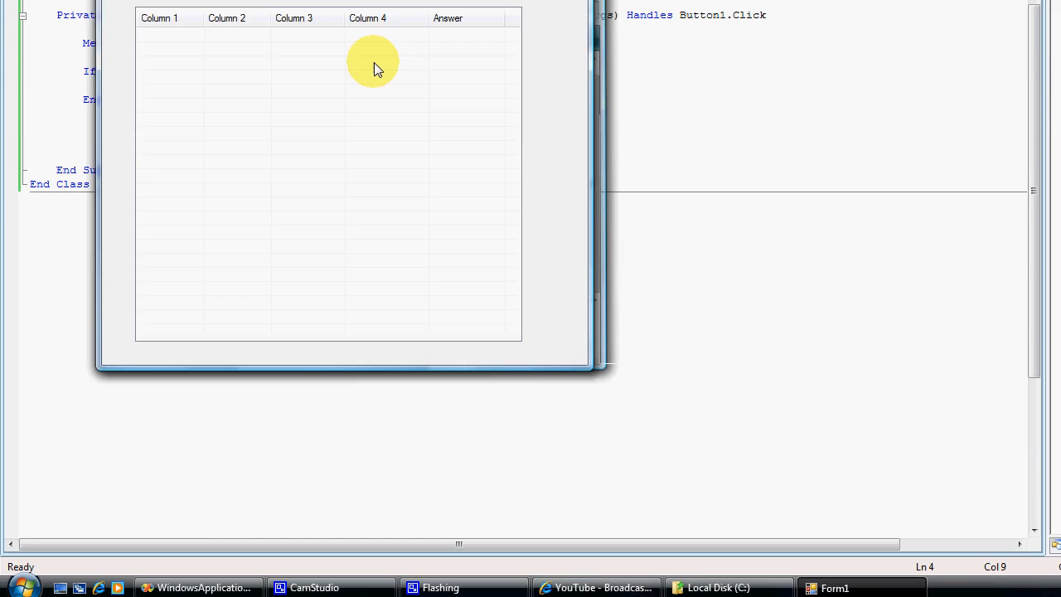
pyautogui.click(381, 47)
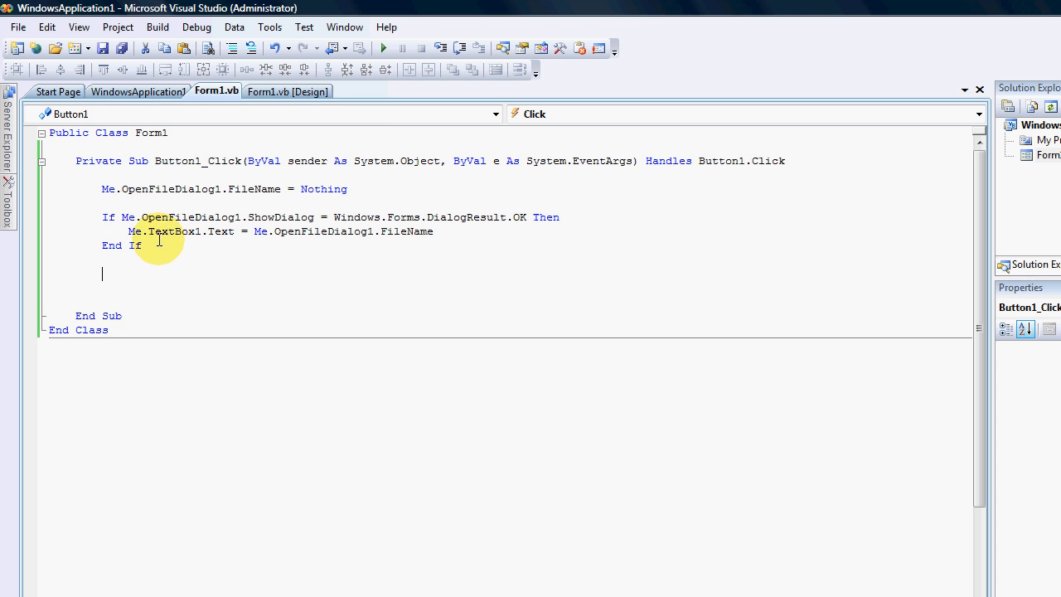
pyautogui.moveTo(227, 272)
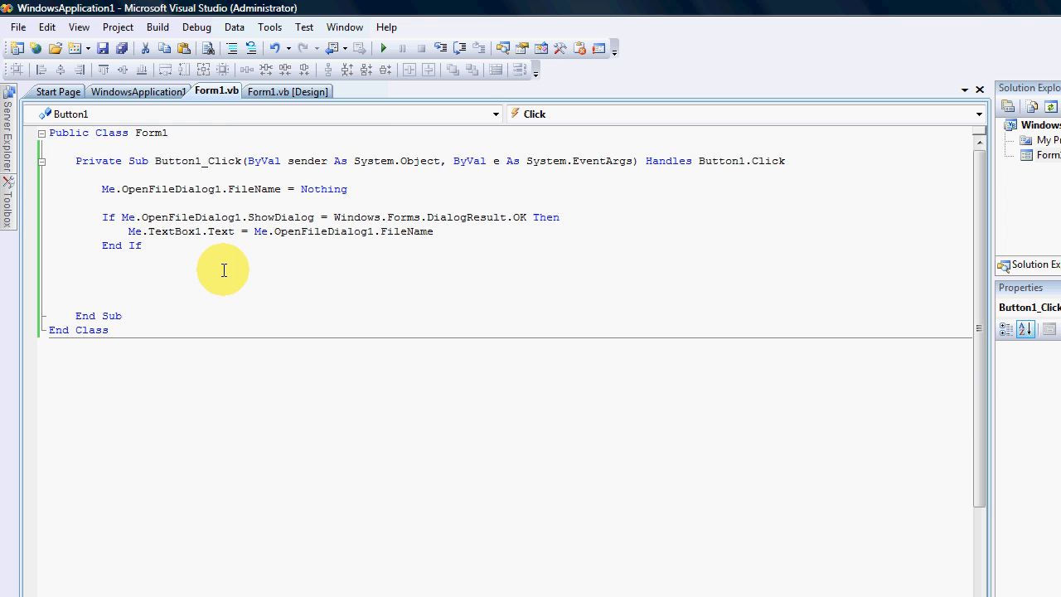
pyautogui.click(153, 133)
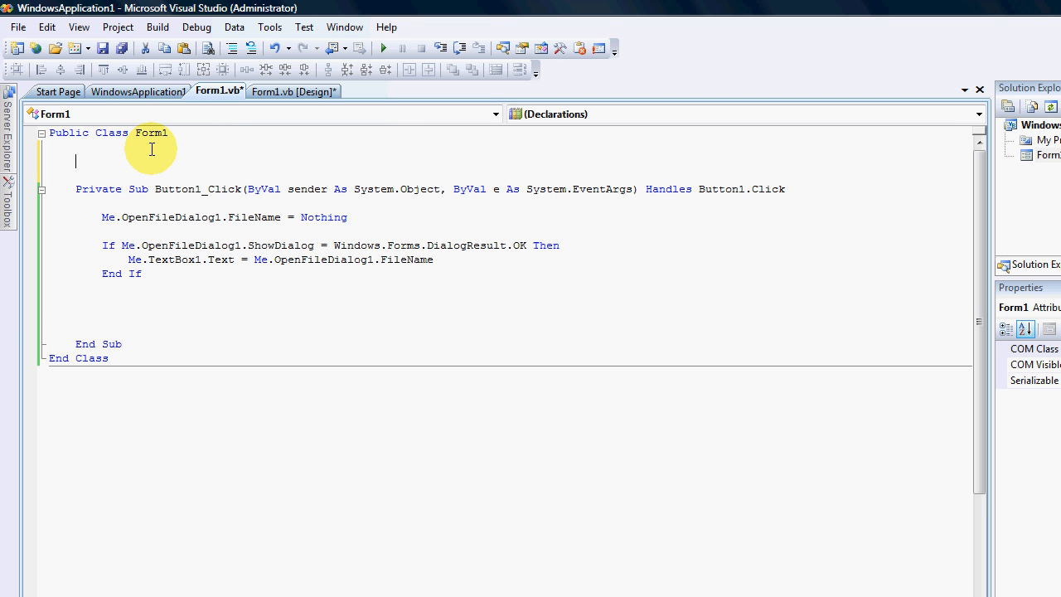
# Declare Private Structure ExcelRows with Dim C1–C4 and Answer As String, leaving blank space below it.
pyautogui.write('Private Structure')
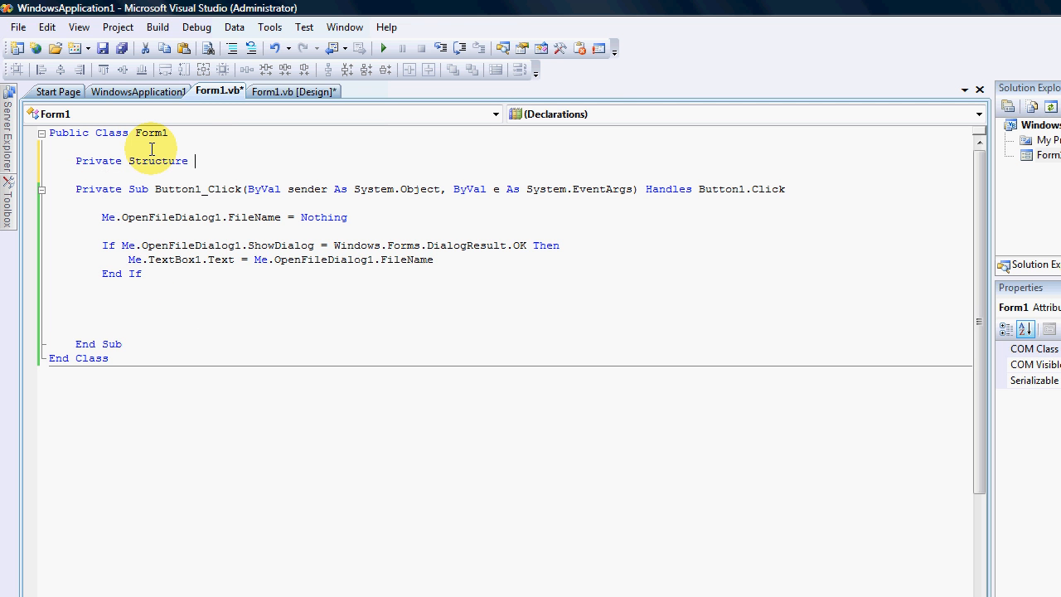
pyautogui.write('ExcelRows')
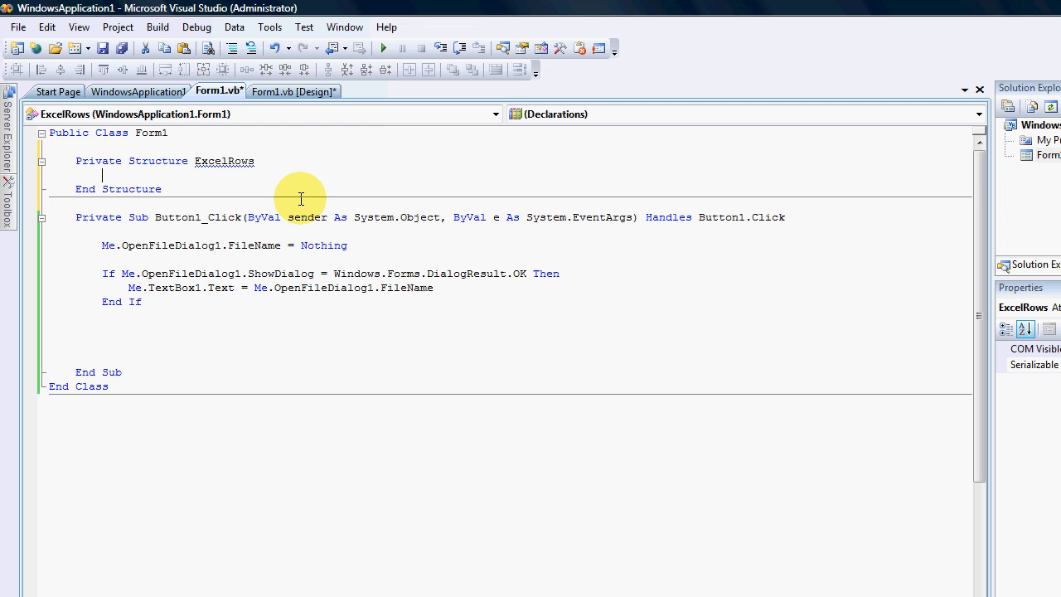
pyautogui.write('dim')
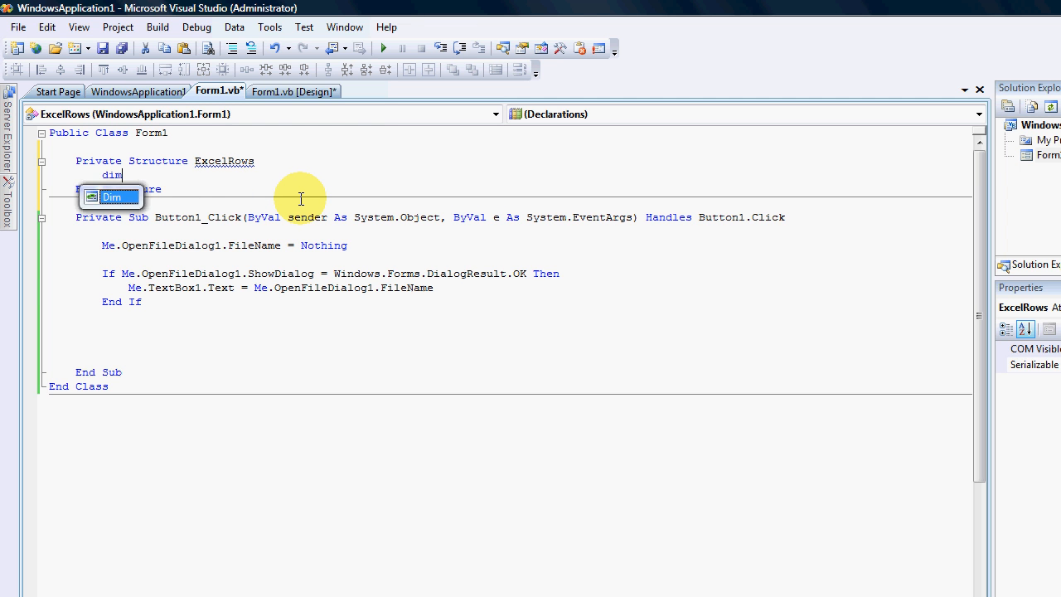
pyautogui.write('C1 As String')
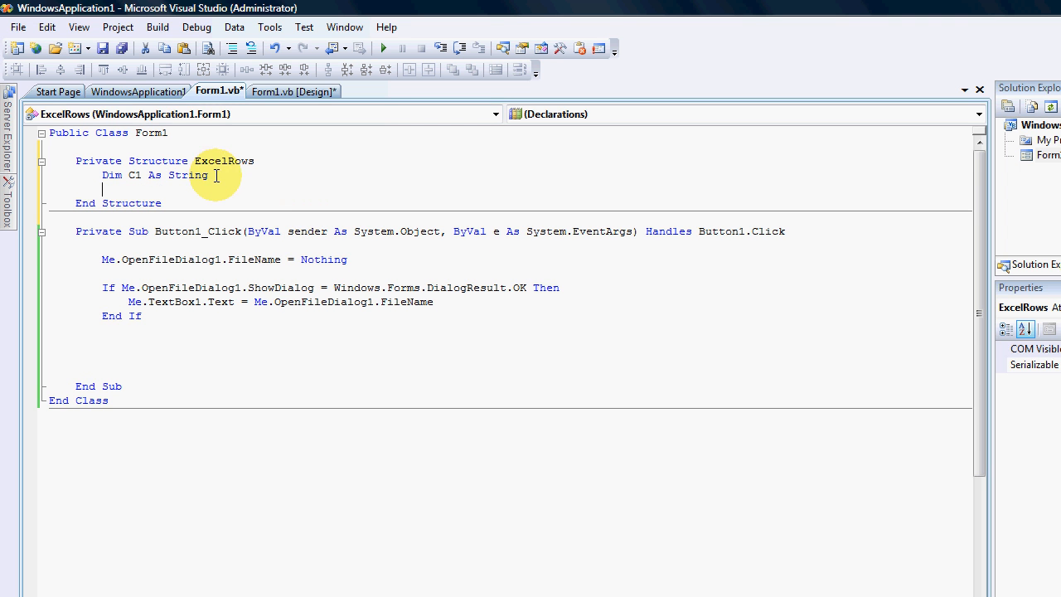
pyautogui.rightClick(156, 175)
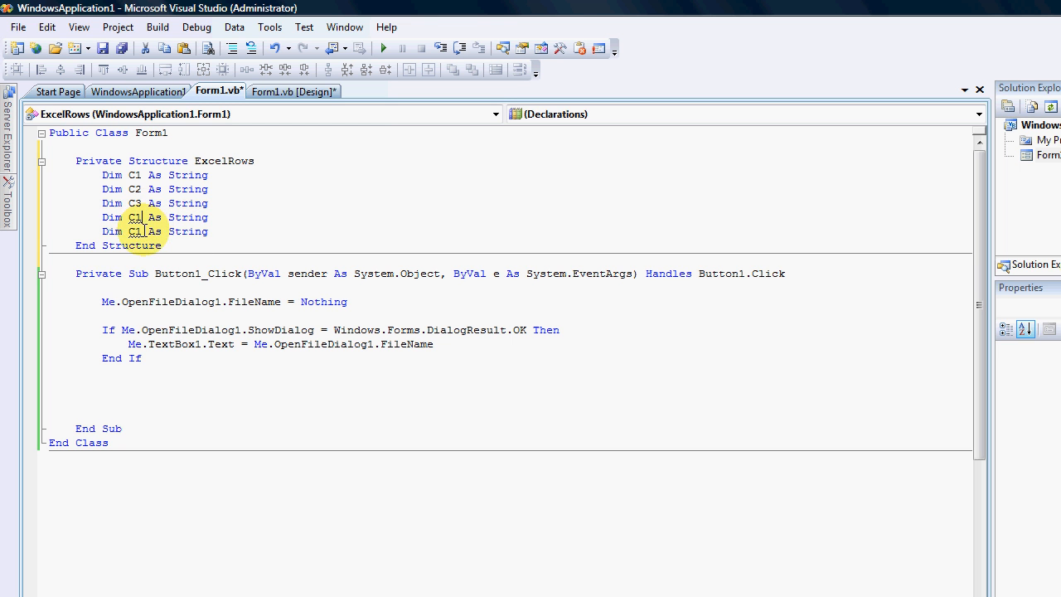
pyautogui.write('4')
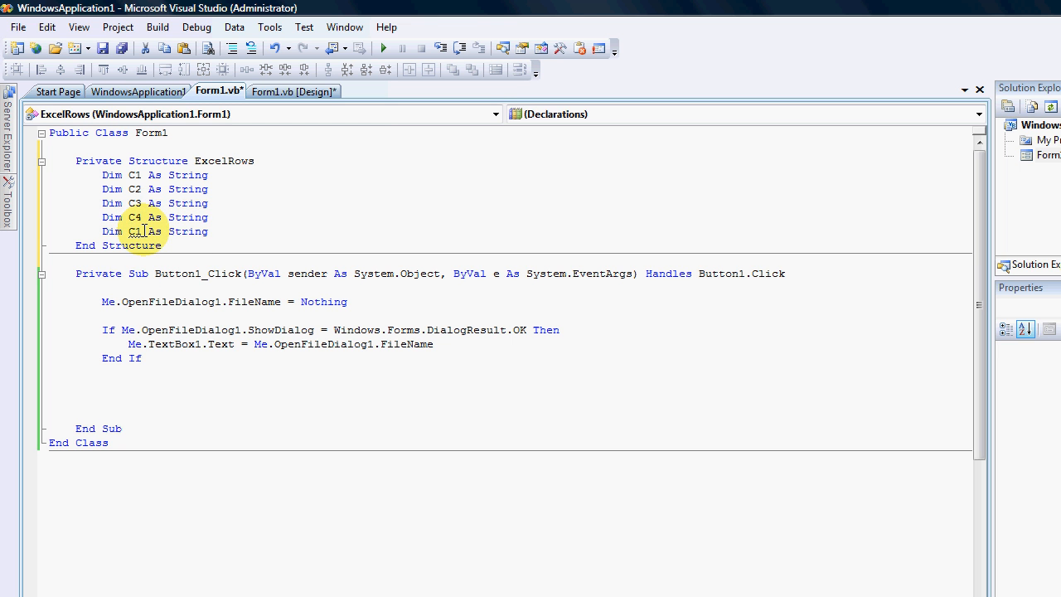
pyautogui.write('Answer')
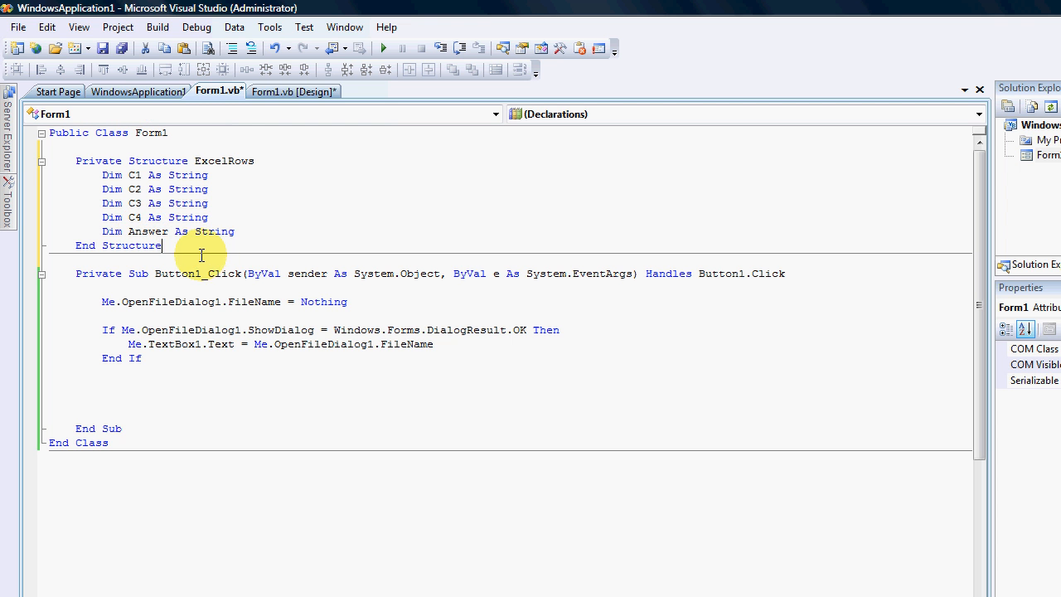
pyautogui.moveTo(169, 262)
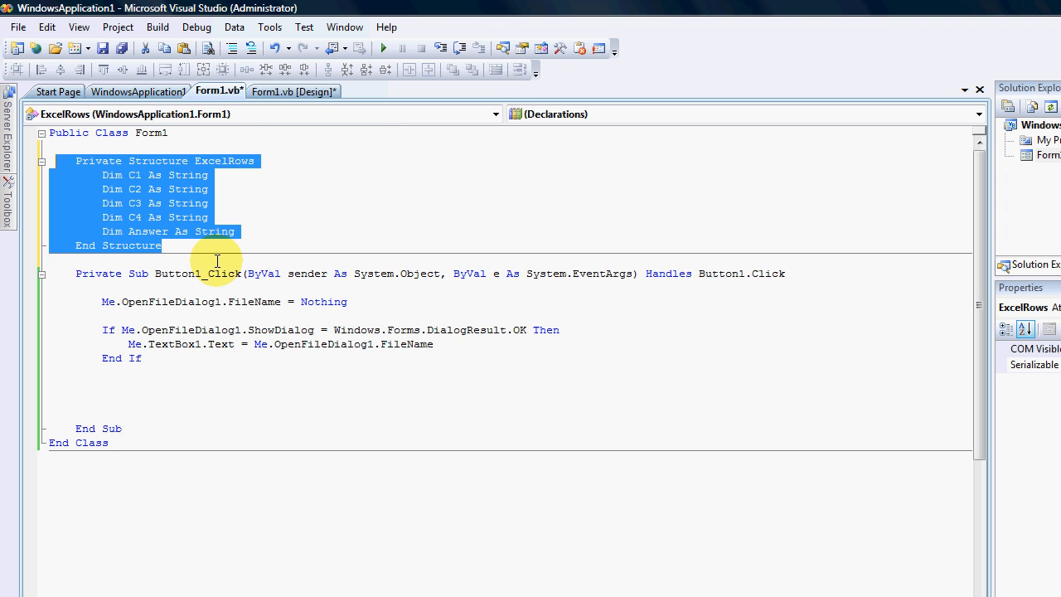
pyautogui.click(202, 272)
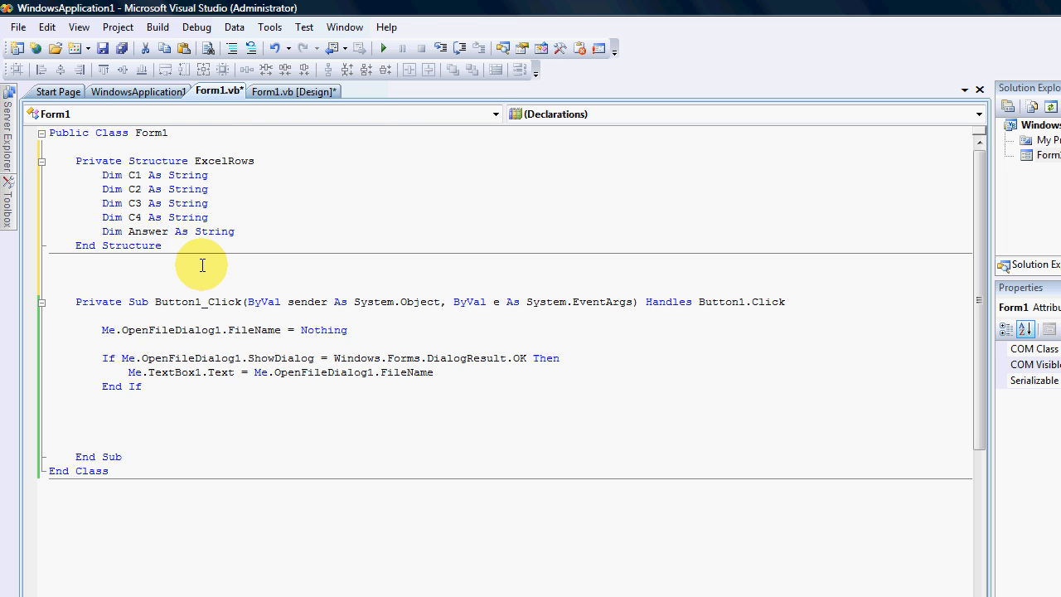
# Declare a private ExcelRowList As List(Of ExcelRows) = New List(Of ExcelRows) after the structure.
pyautogui.write('private ExcelRow')
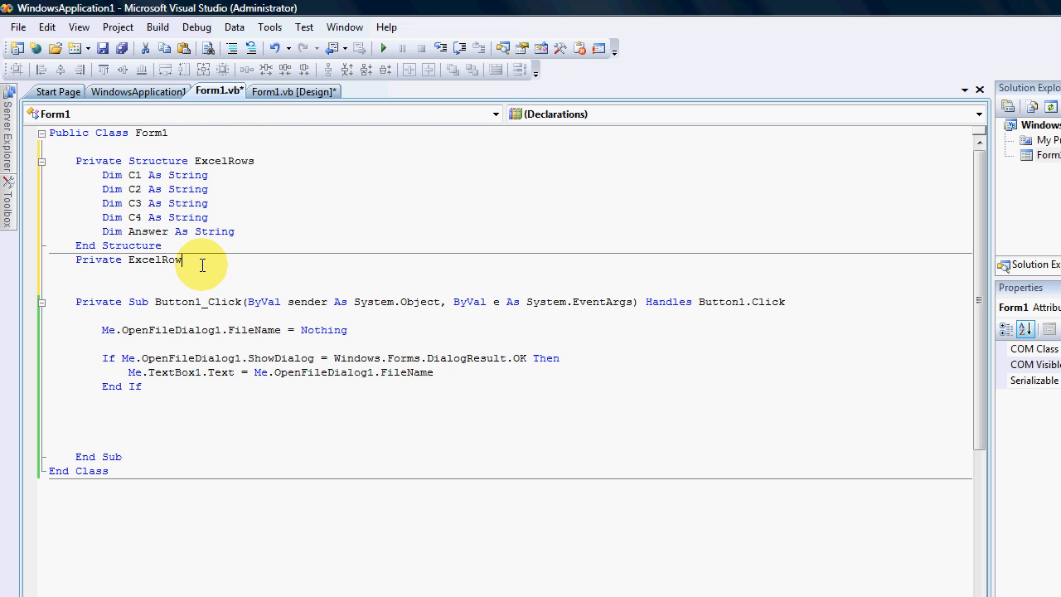
pyautogui.write('l')
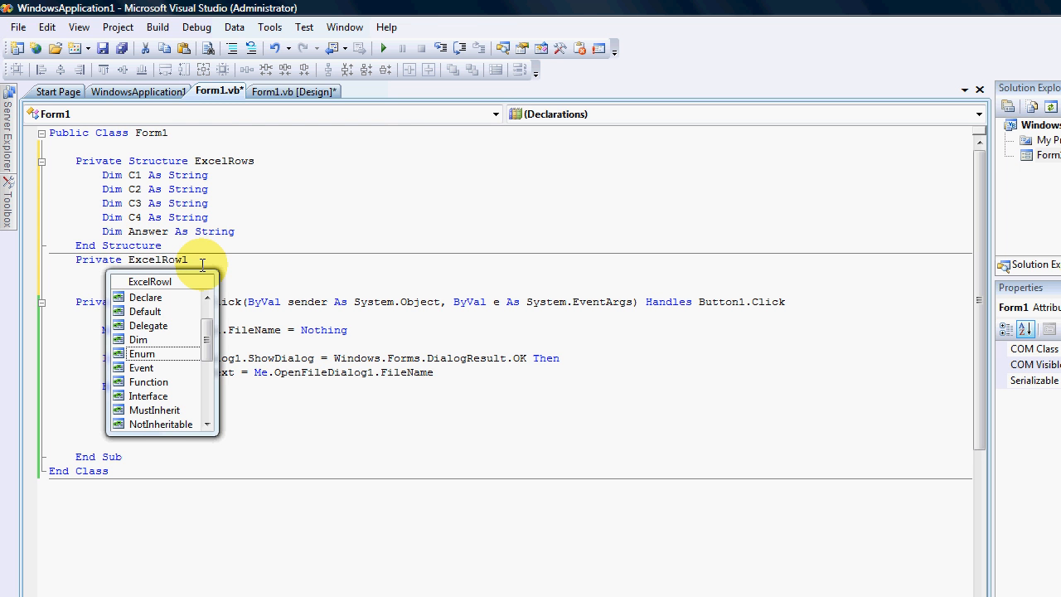
pyautogui.write('List a')
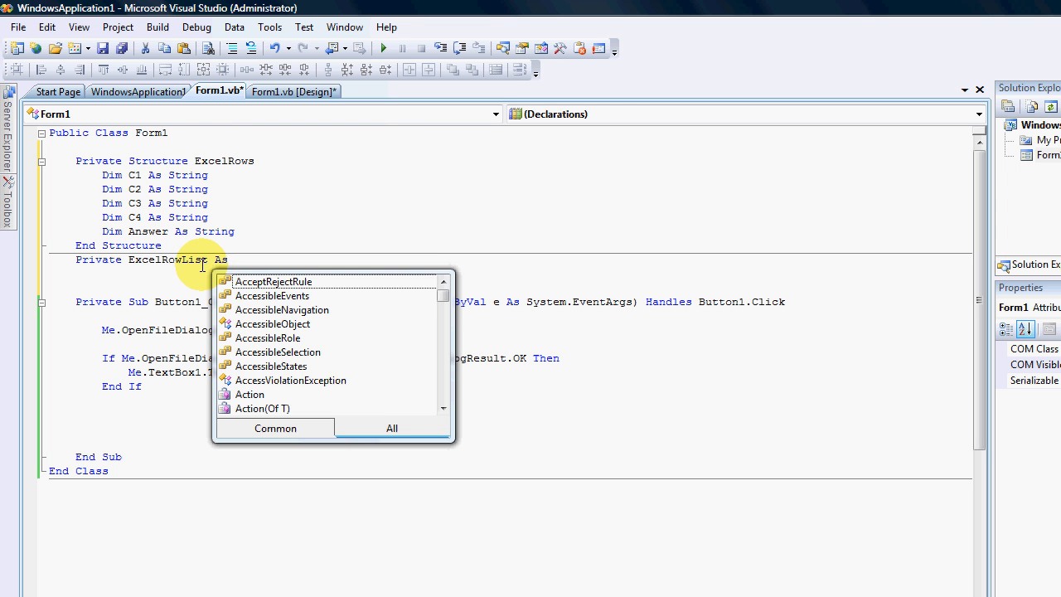
pyautogui.write('li')
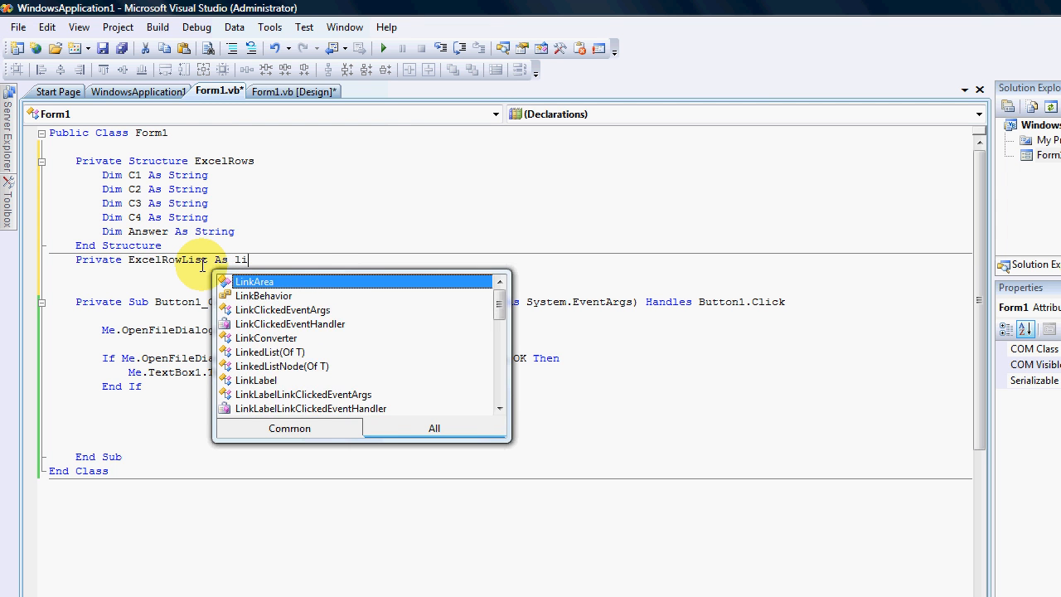
pyautogui.write('List(Of e')
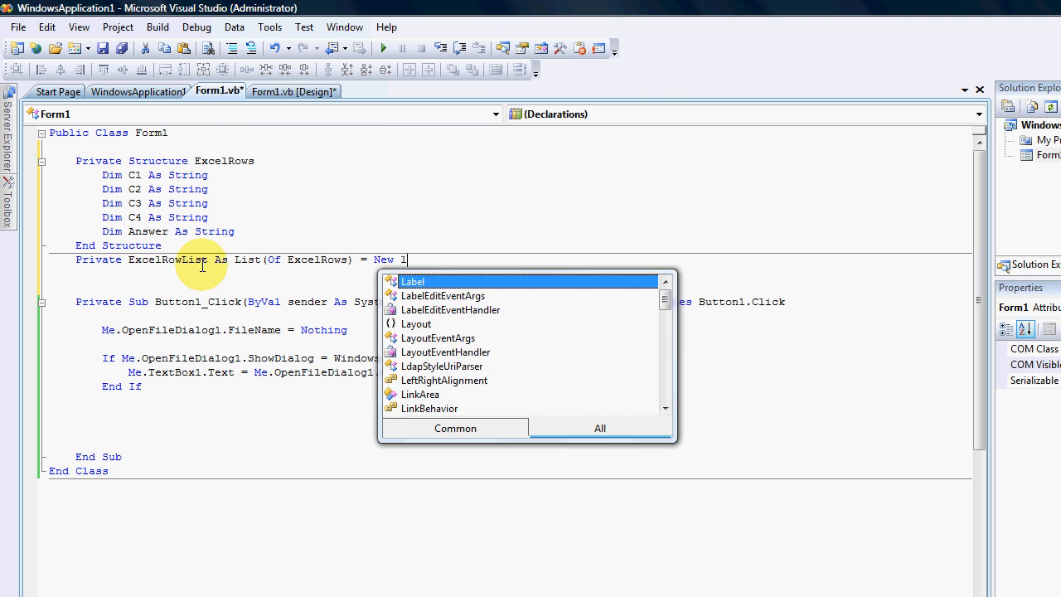
pyautogui.write('List(Of e')
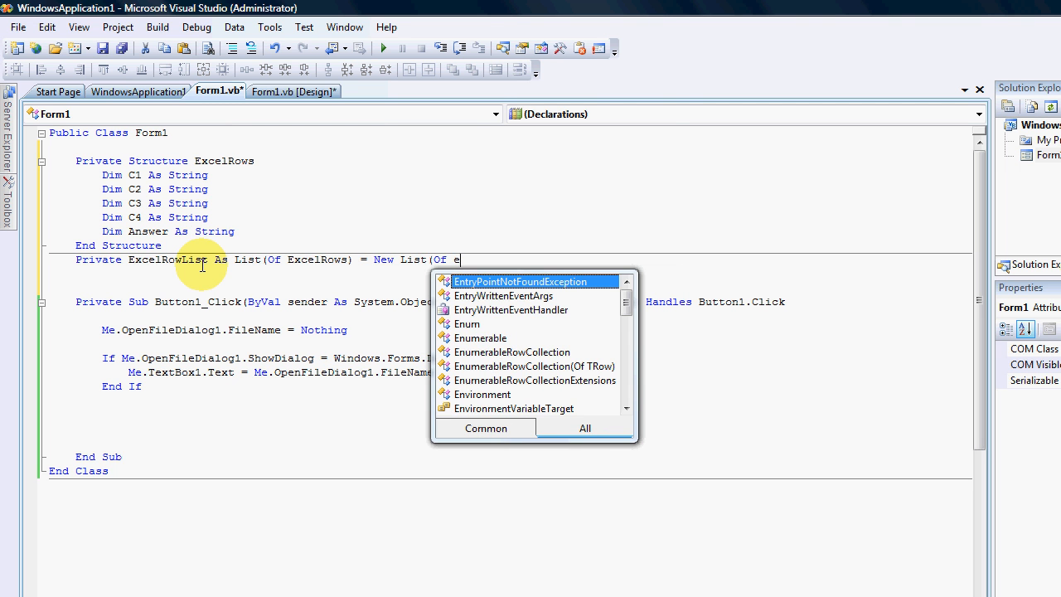
pyautogui.write('xcelRows')
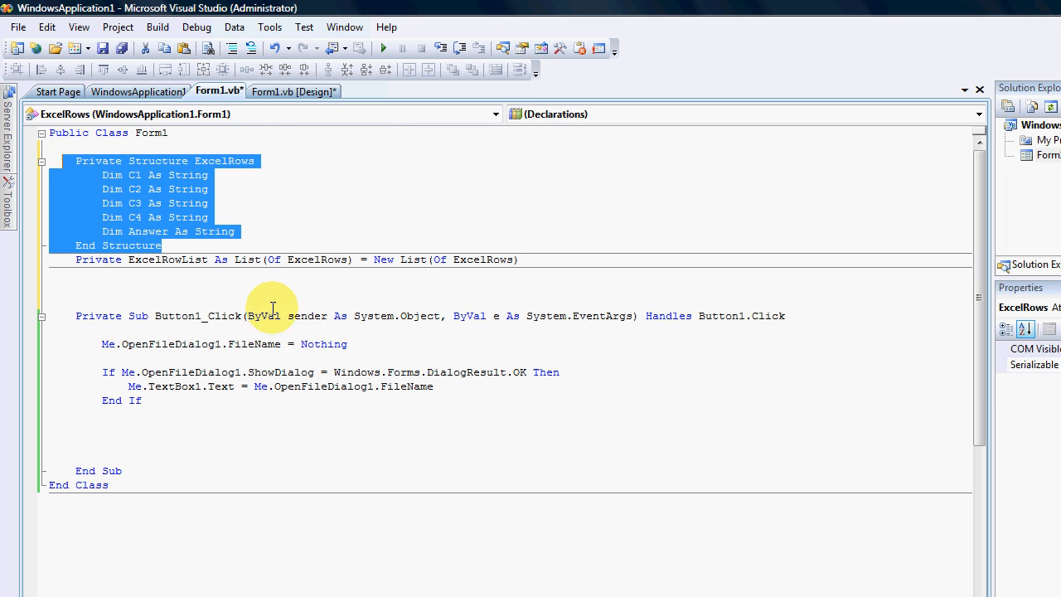
# Highlight the New List(Of ExcelRows) initializer, clear it, and return to the form's design view.
pyautogui.click(412, 258)
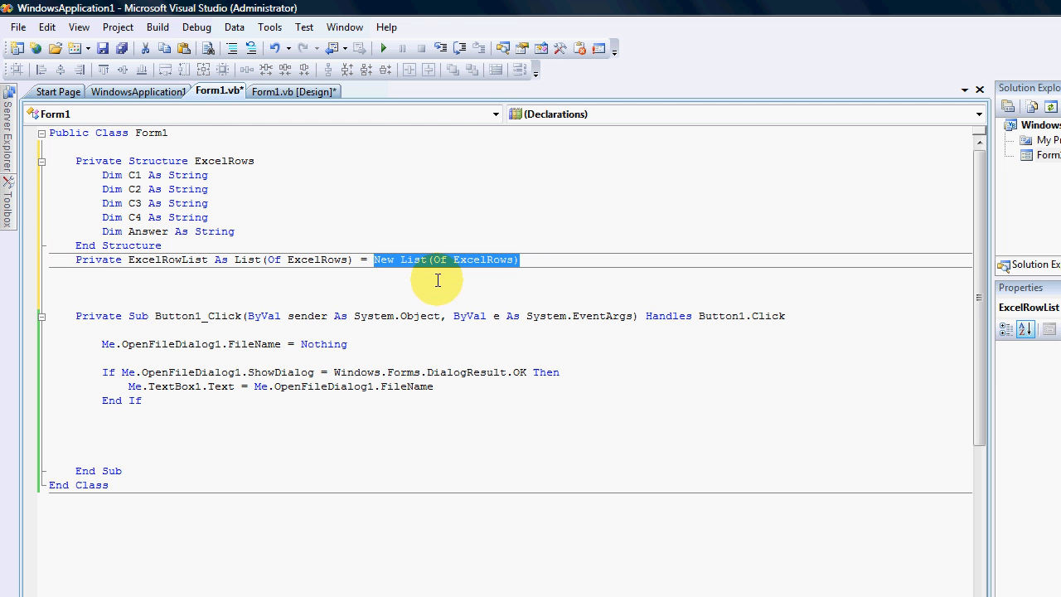
pyautogui.moveTo(381, 293)
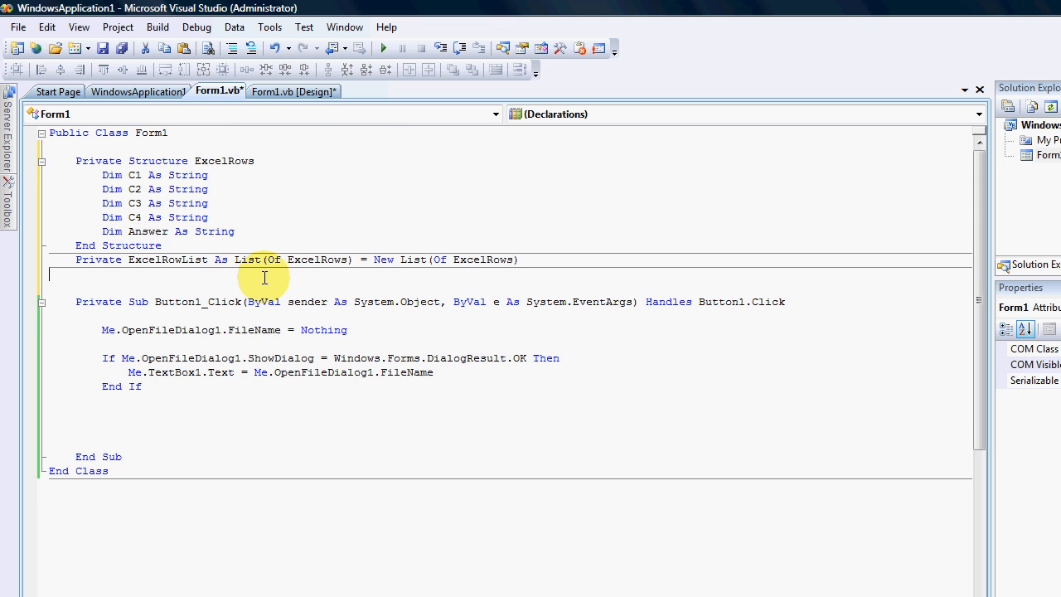
pyautogui.click(292, 91)
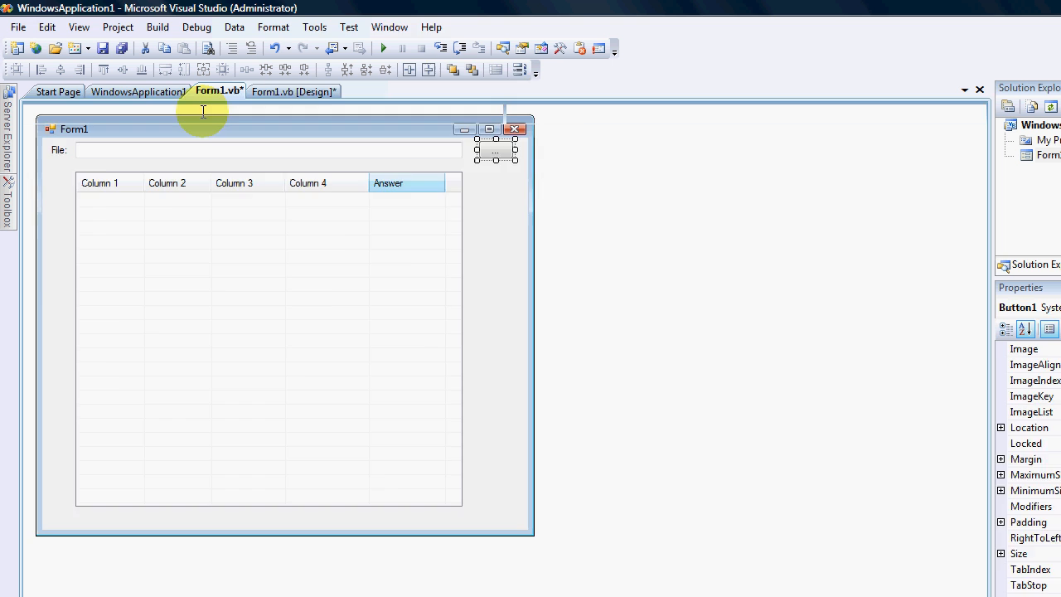
pyautogui.click(217, 91)
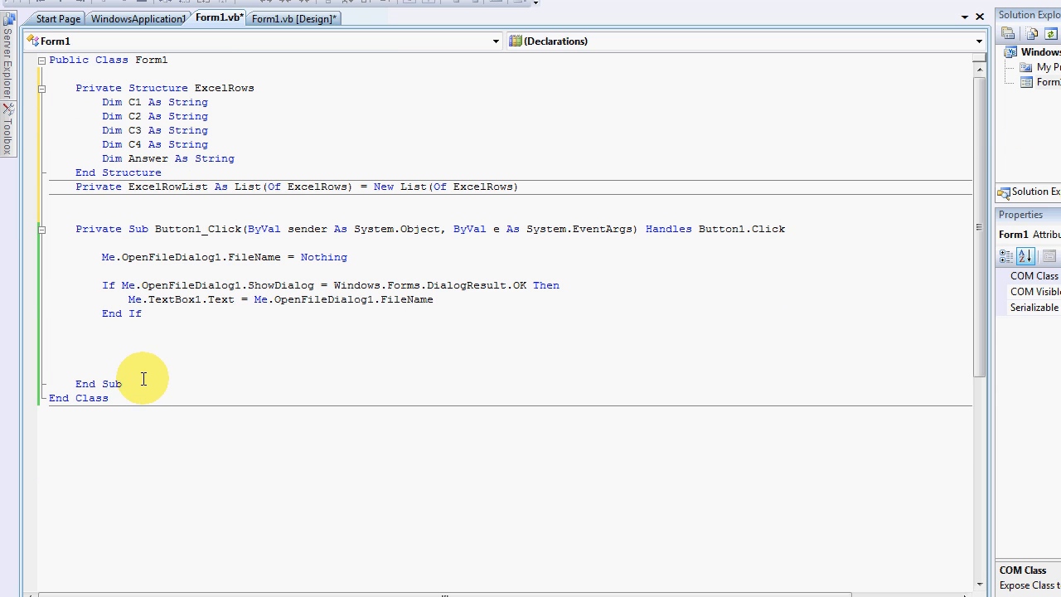
# Declare Private Function GetInfo() As Boolean below End Sub.
pyautogui.write('Function')
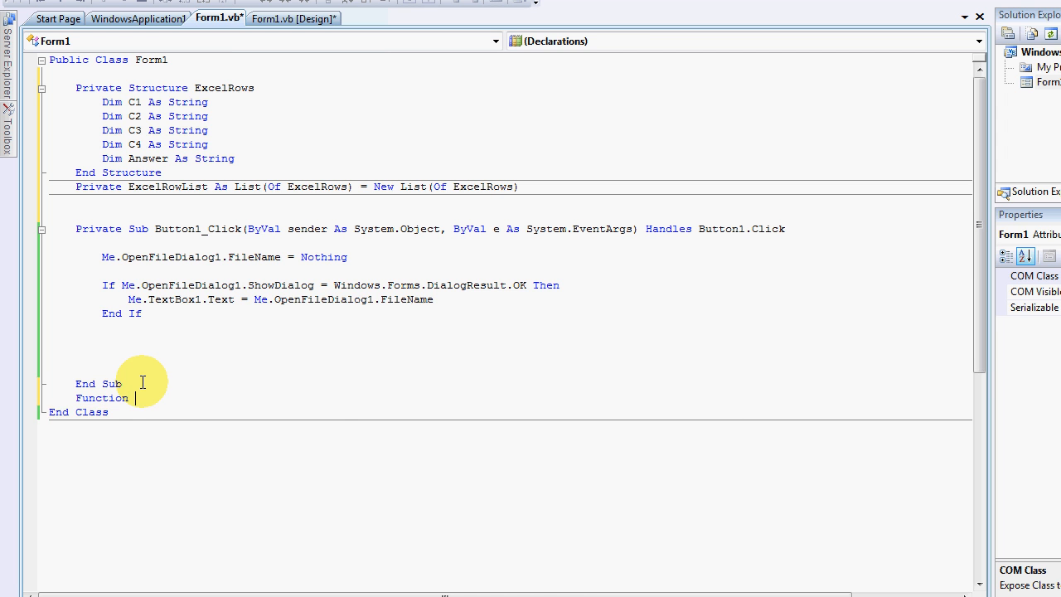
pyautogui.write('Funct')
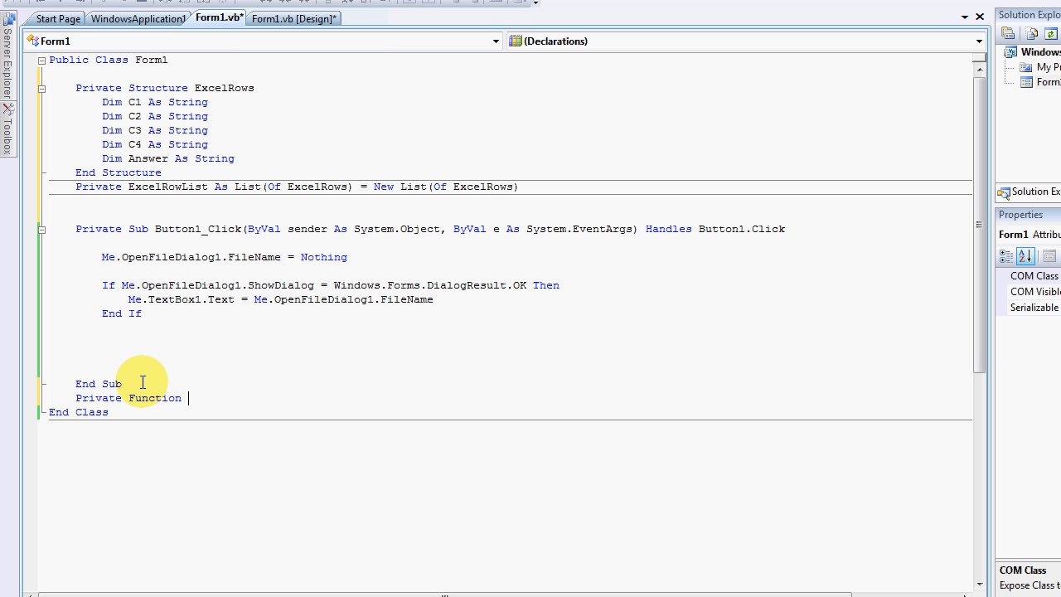
pyautogui.write('Get')
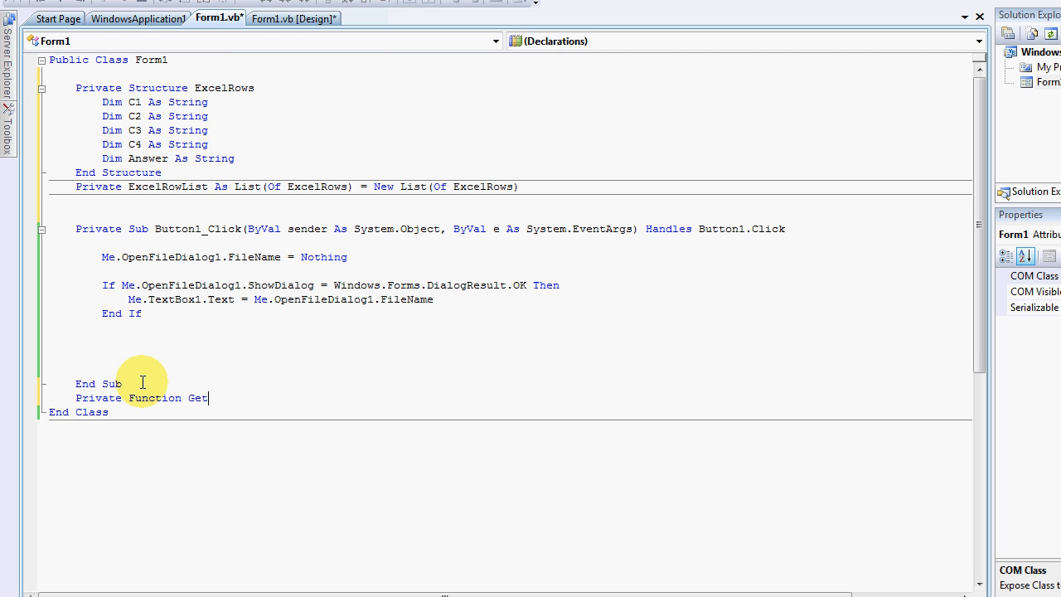
pyautogui.write('Info')
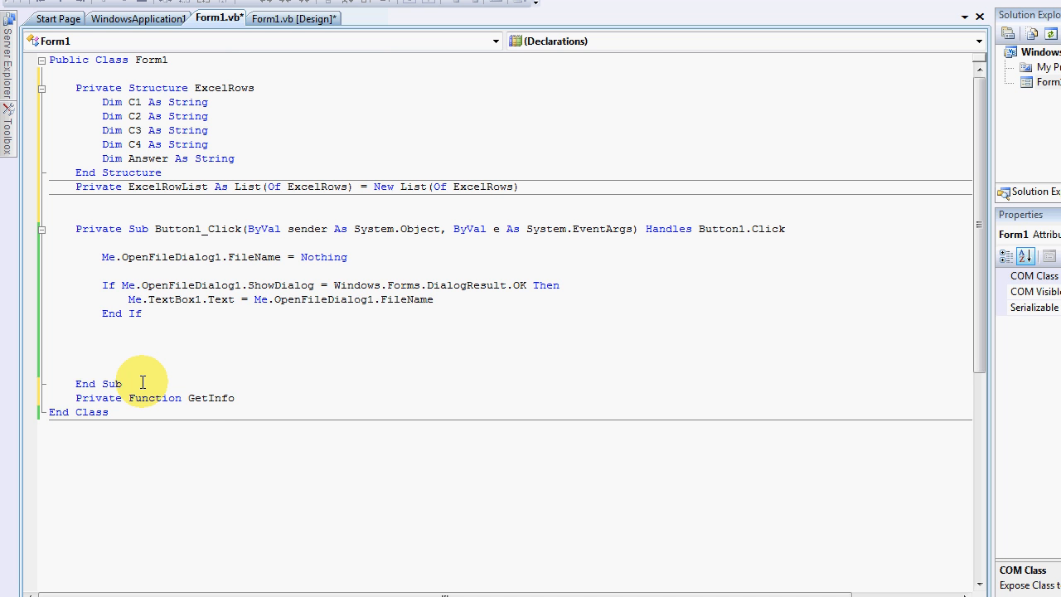
pyautogui.write('() a')
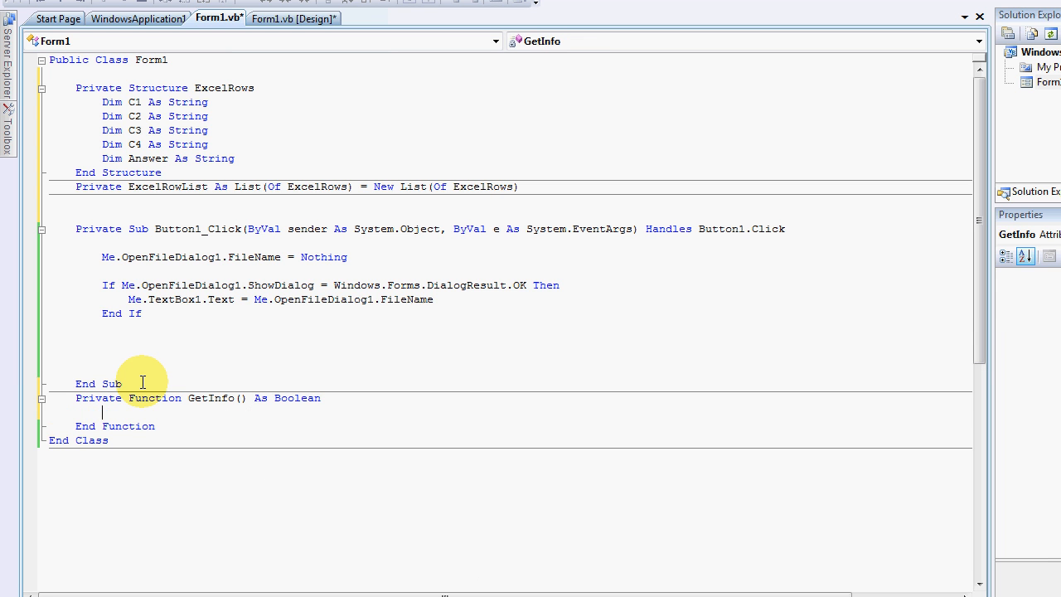
pyautogui.moveTo(174, 408)
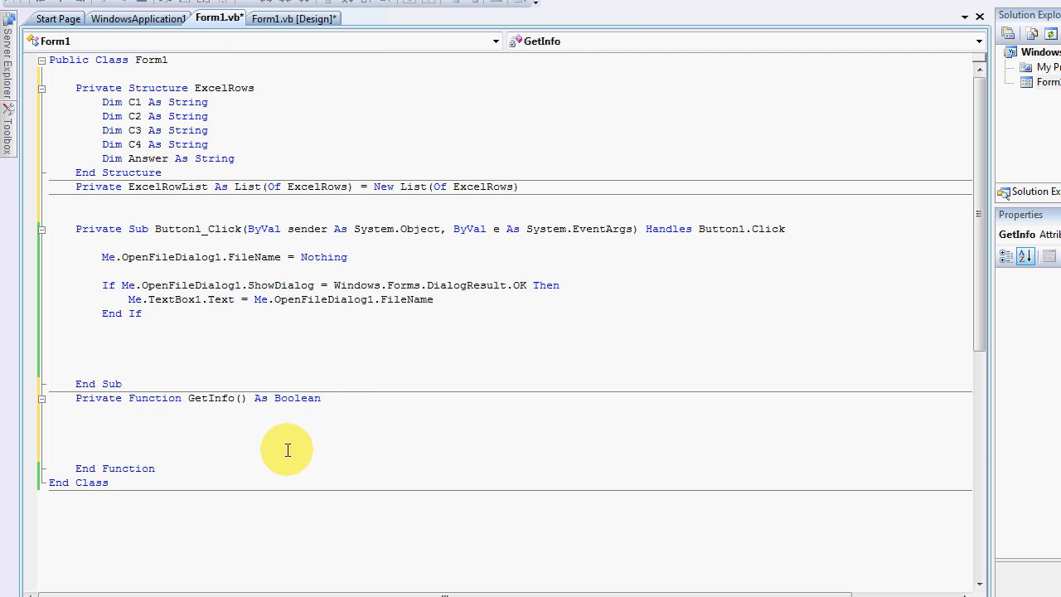
# Inside GetInfo add Dim Completed As Boolean = False and Return Completed, then move to Button1_Click.
pyautogui.click(191, 411)
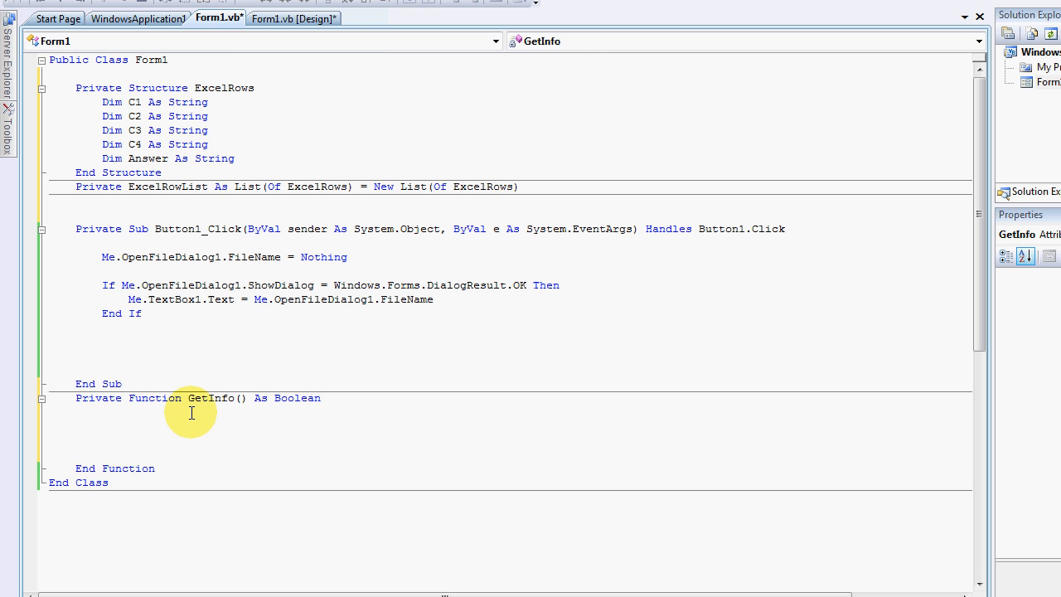
pyautogui.write('Dim')
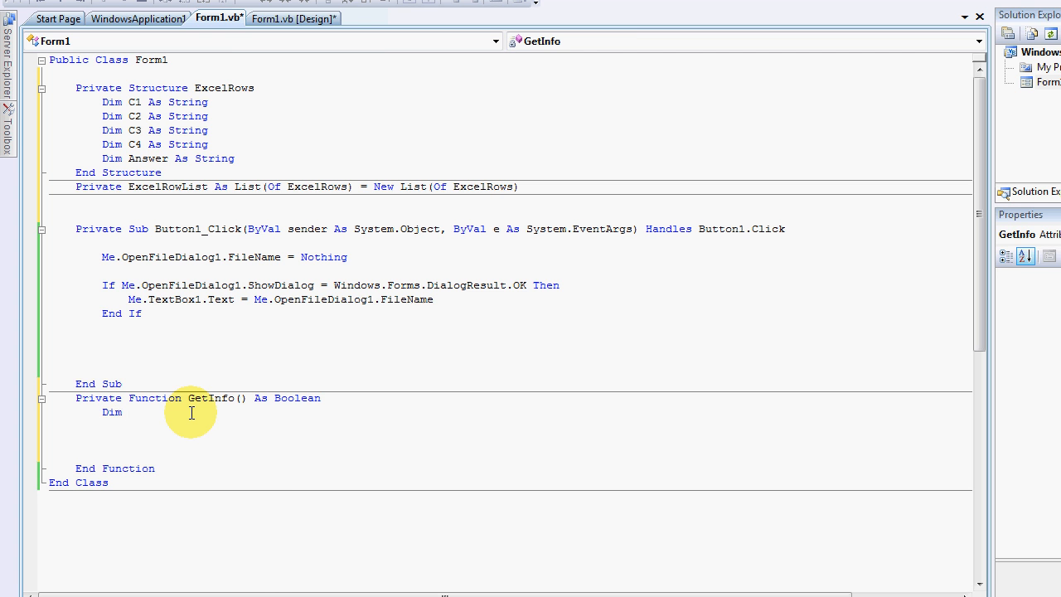
pyautogui.write('Completed As Boolean =')
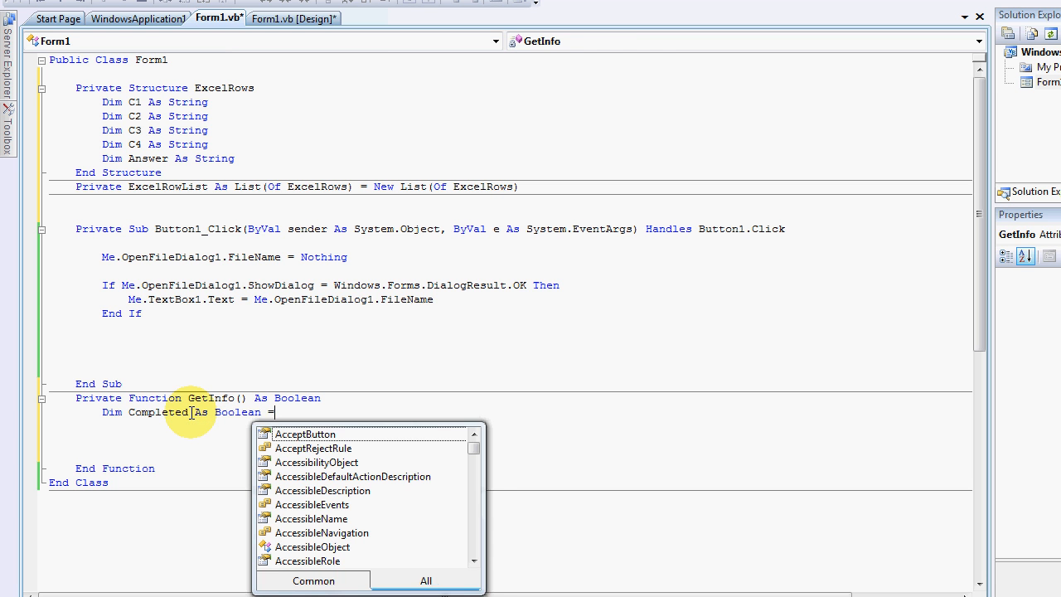
pyautogui.write('fa')
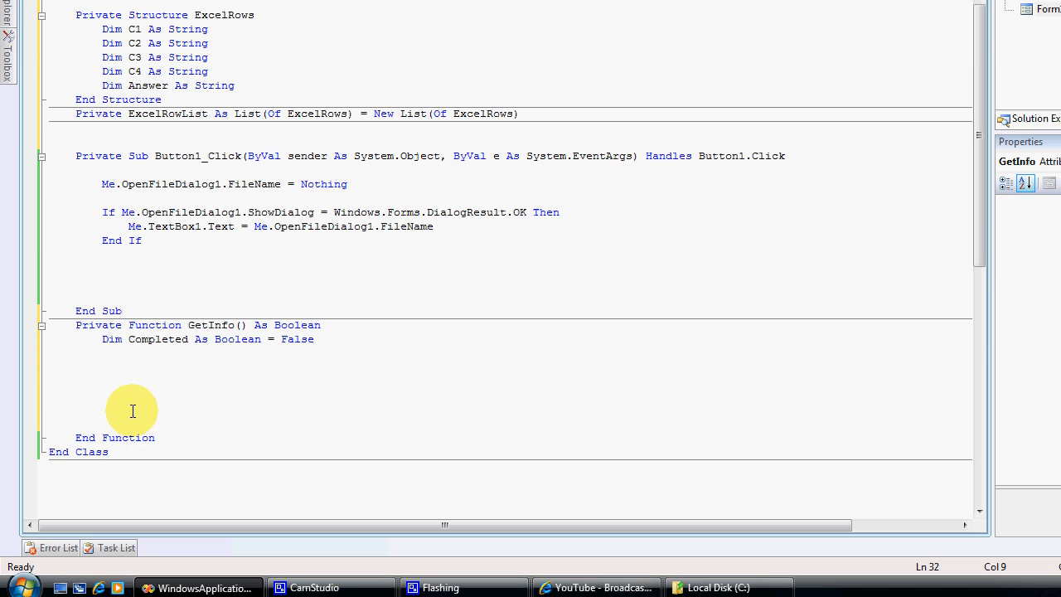
pyautogui.moveTo(178, 424)
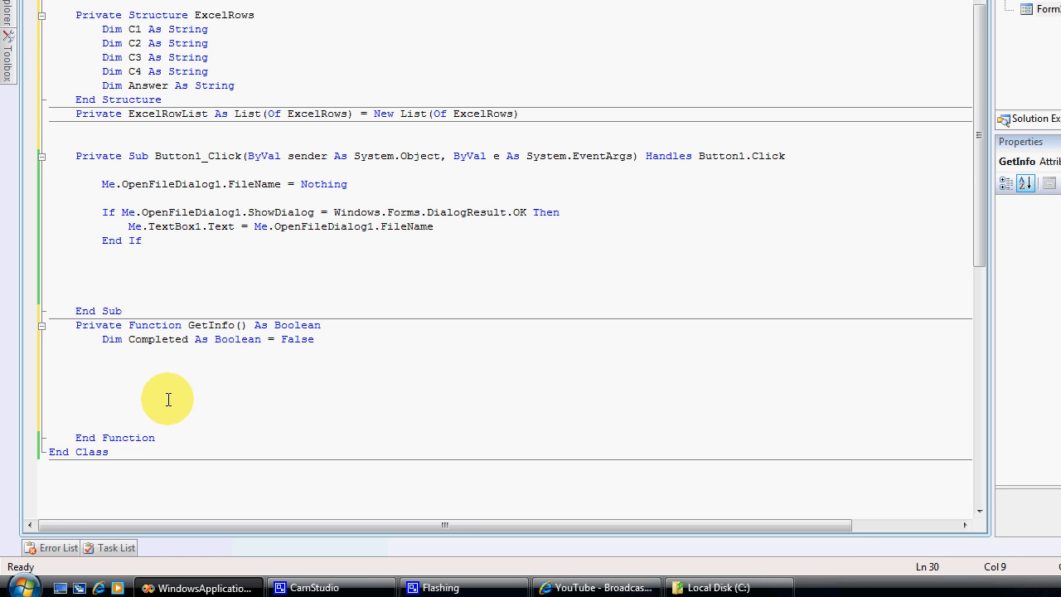
pyautogui.write('retu')
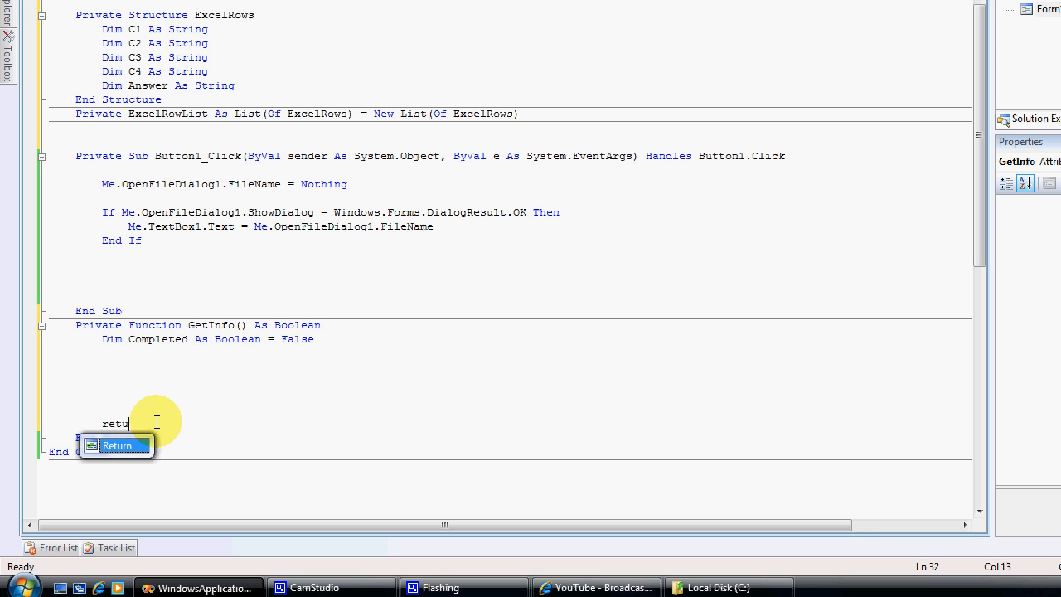
pyautogui.write('rn completed')
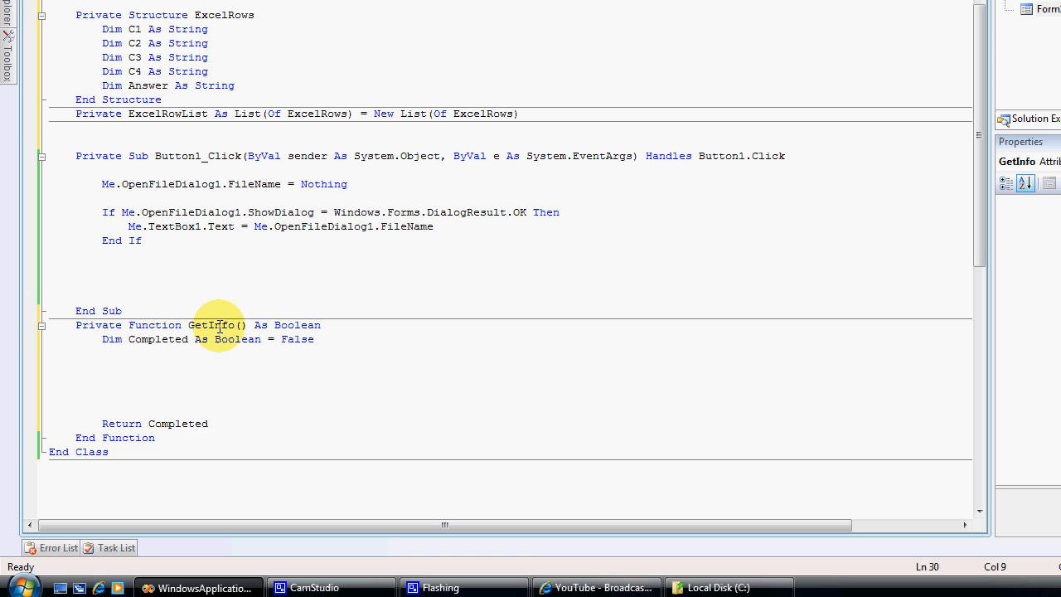
pyautogui.doubleClick(179, 424)
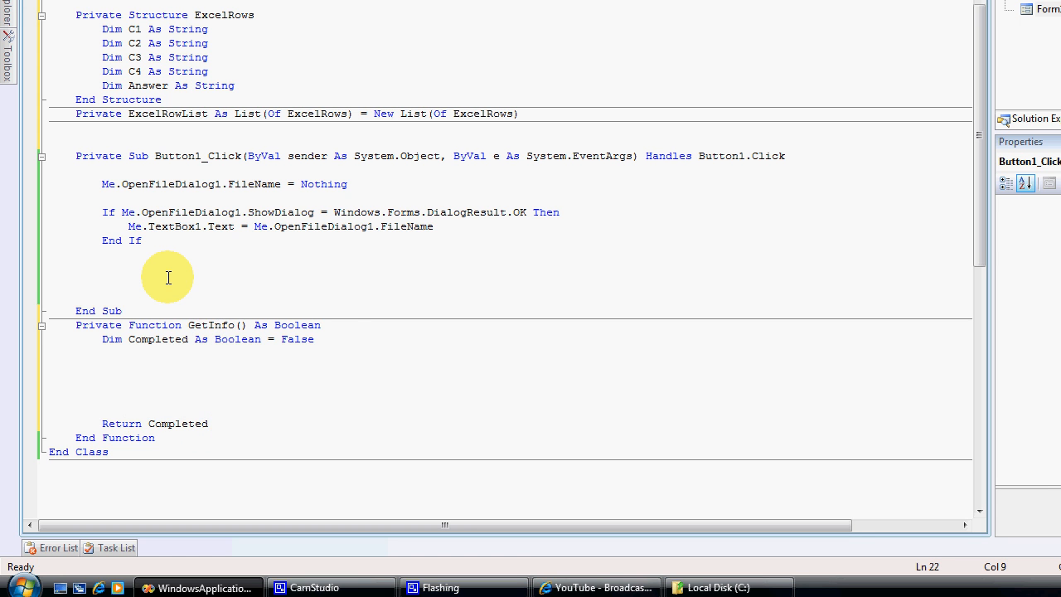
# Add an empty If GetInfo() = True Then … End If block in Button1_Click and return the caret to GetInfo.
pyautogui.write('If g')
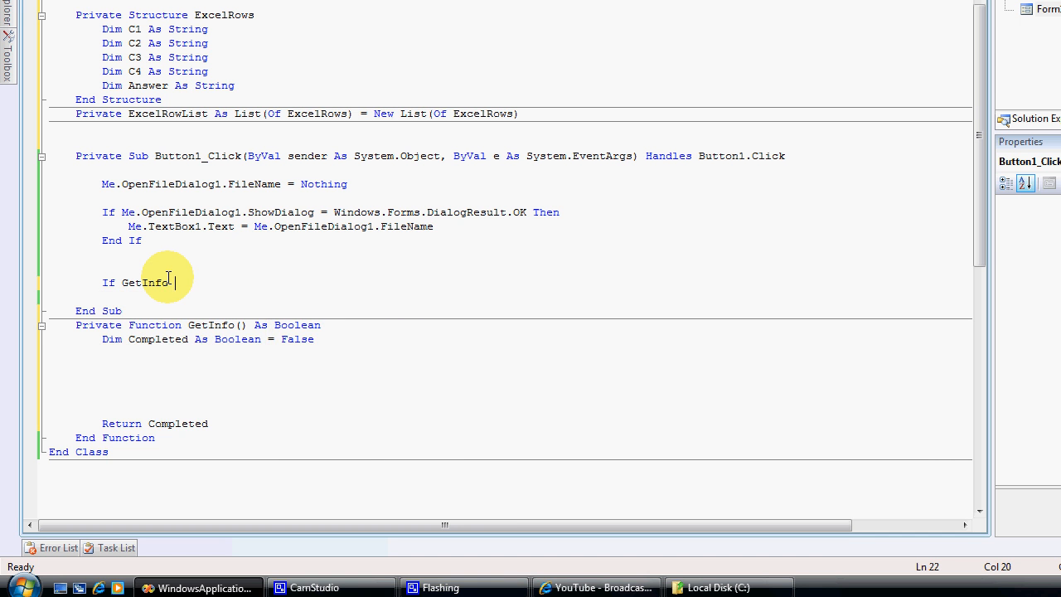
pyautogui.write('= True then')
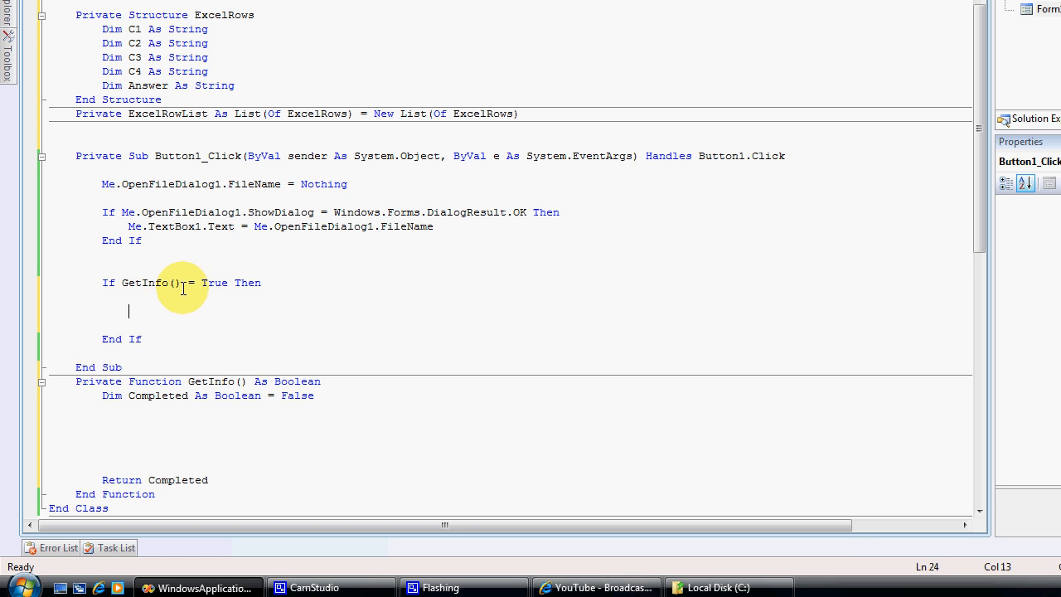
pyautogui.moveTo(177, 300)
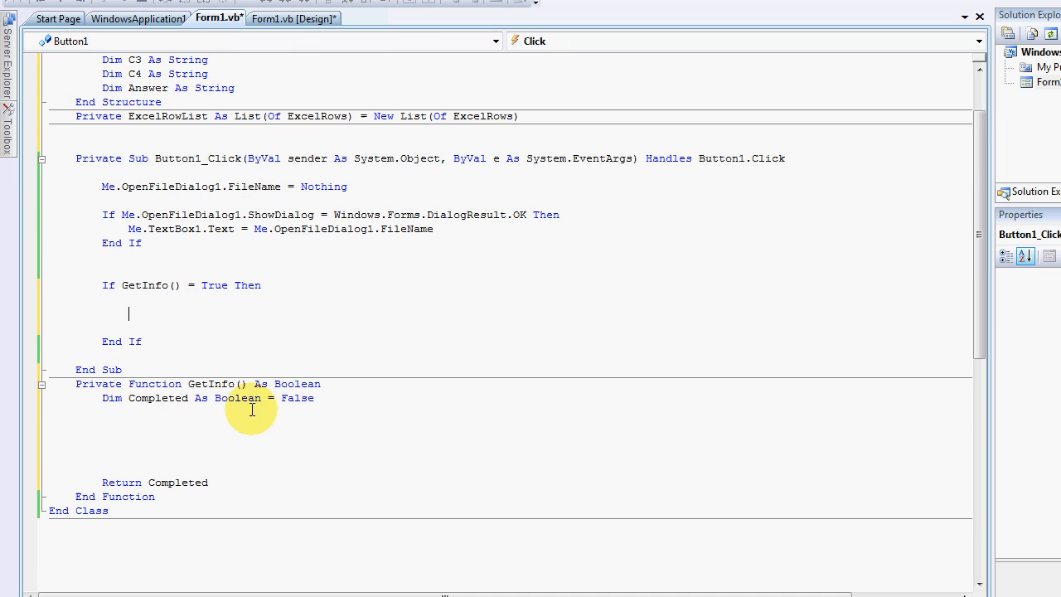
pyautogui.click(218, 416)
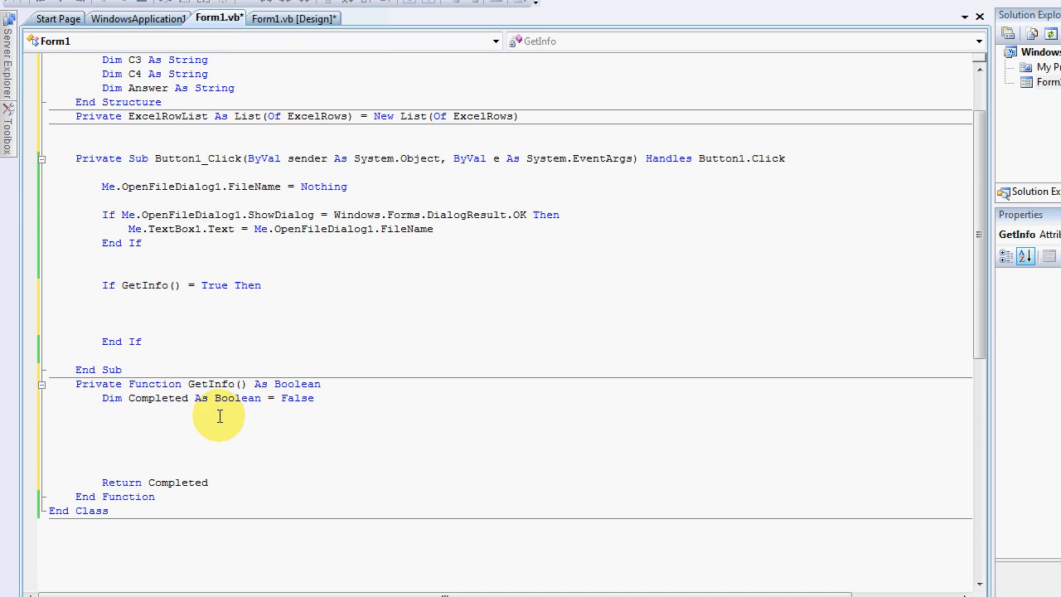
pyautogui.scroll(3)
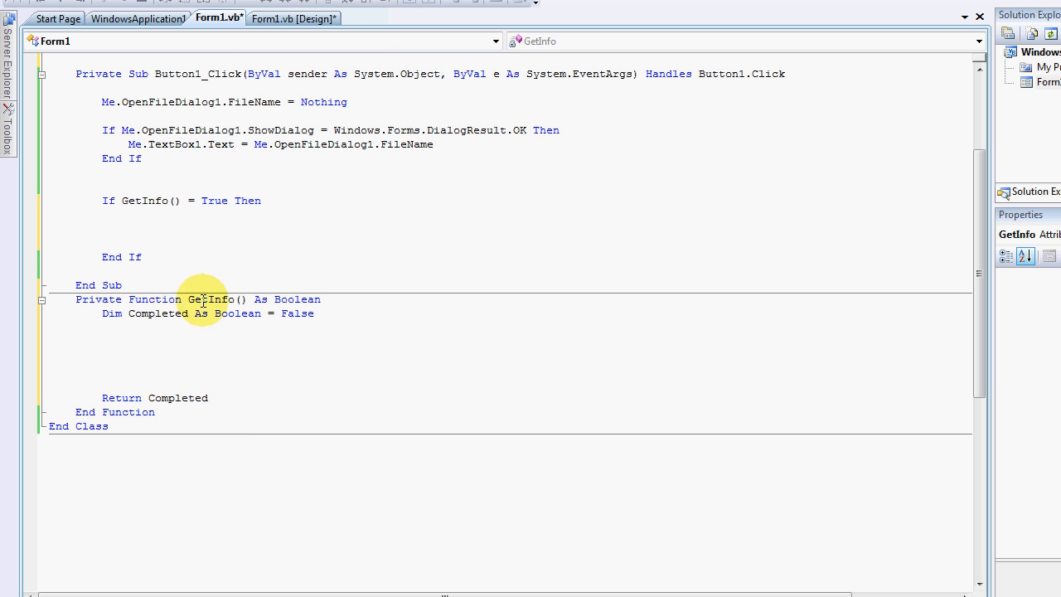
pyautogui.moveTo(168, 352)
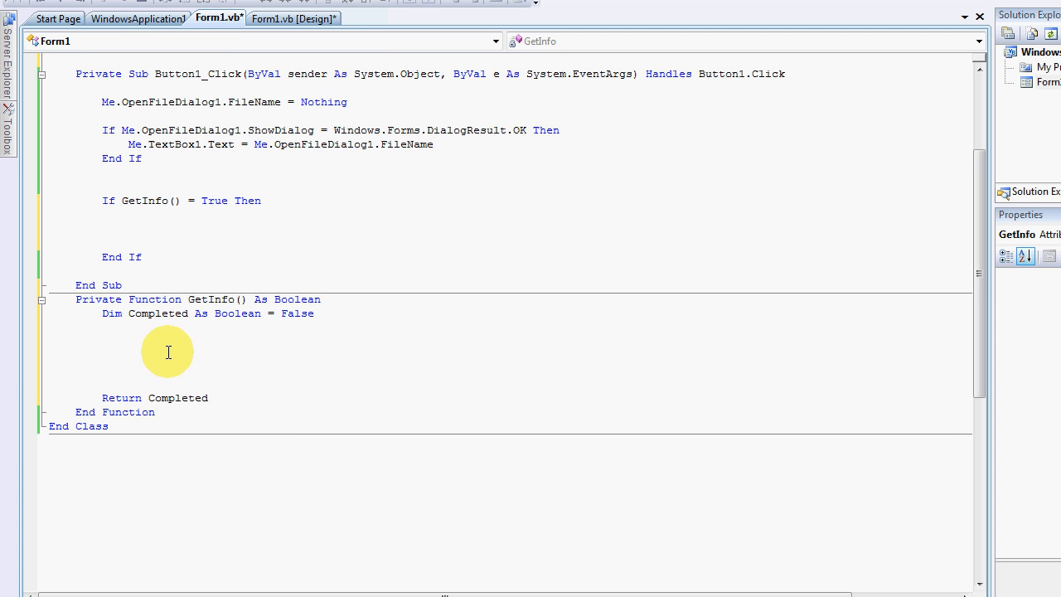
pyautogui.click(159, 216)
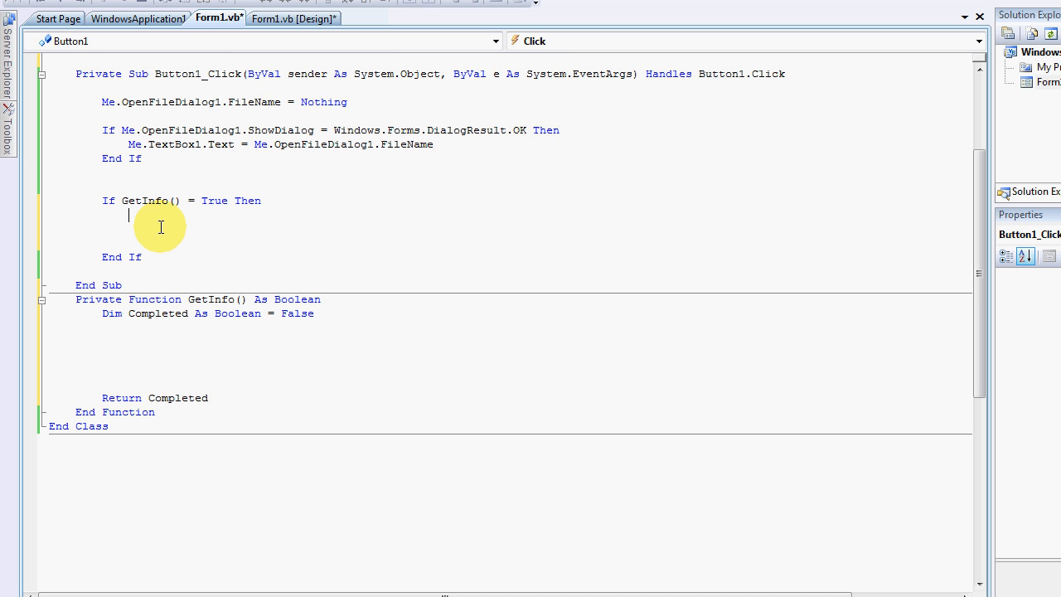
pyautogui.moveTo(169, 318)
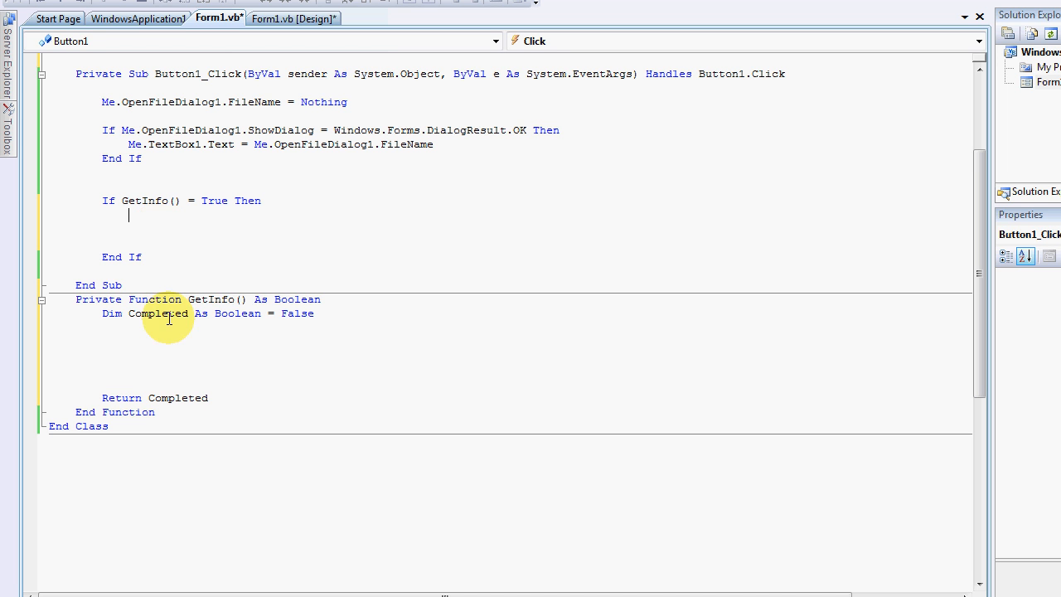
pyautogui.click(235, 358)
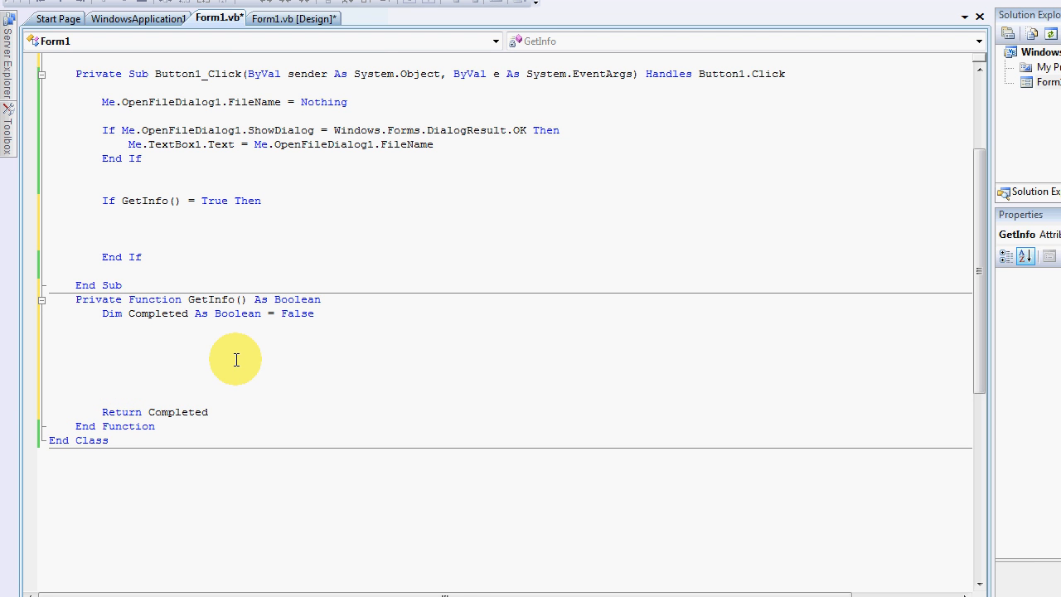
pyautogui.moveTo(196, 391)
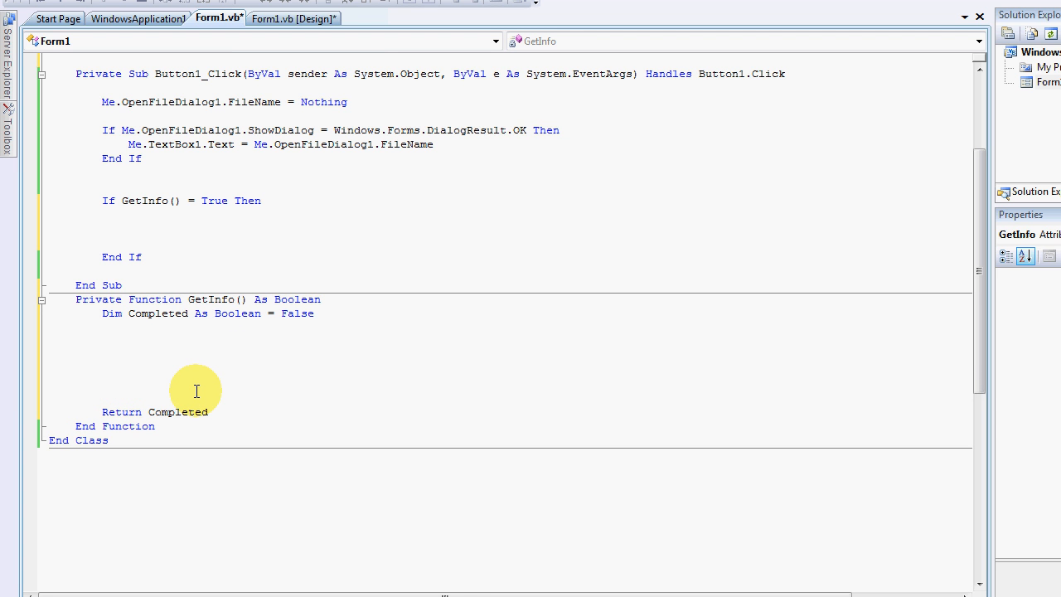
# Declare 'Dim MyExcel As New Excel.Application' and call MyExcel.Workbooks.Open(Me.TextBox1.Text) in GetInfo.
pyautogui.write('Dim')
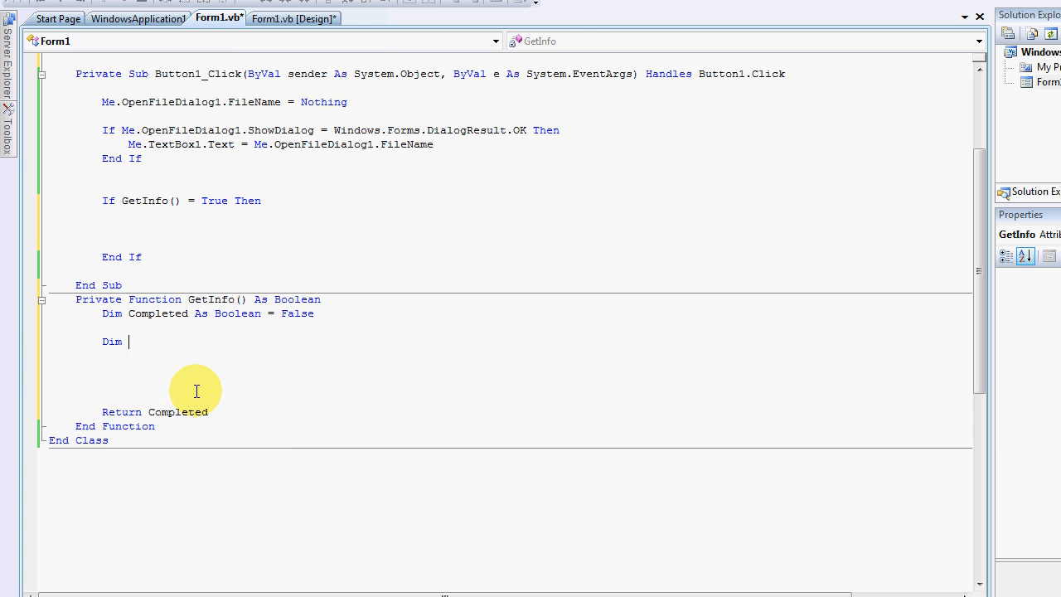
pyautogui.write('MyExcel As')
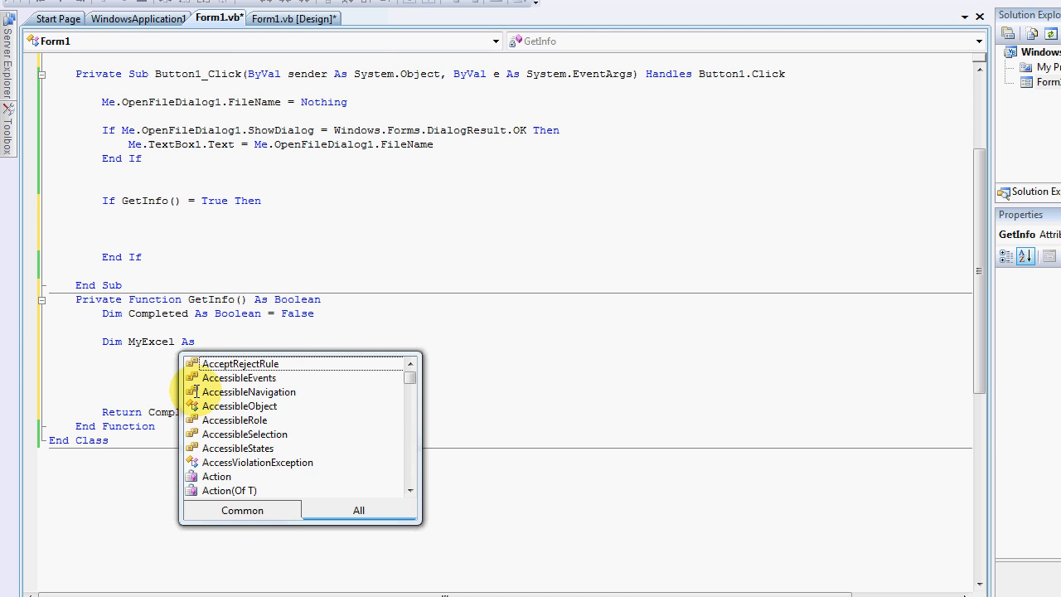
pyautogui.write('New')
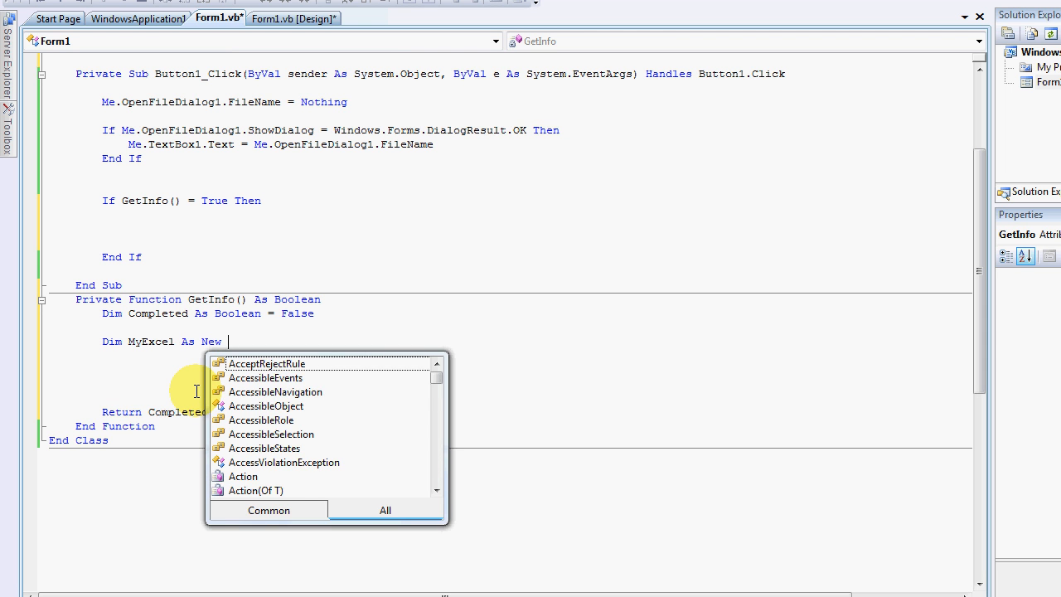
pyautogui.write('ex')
pyautogui.write('MyExcel')
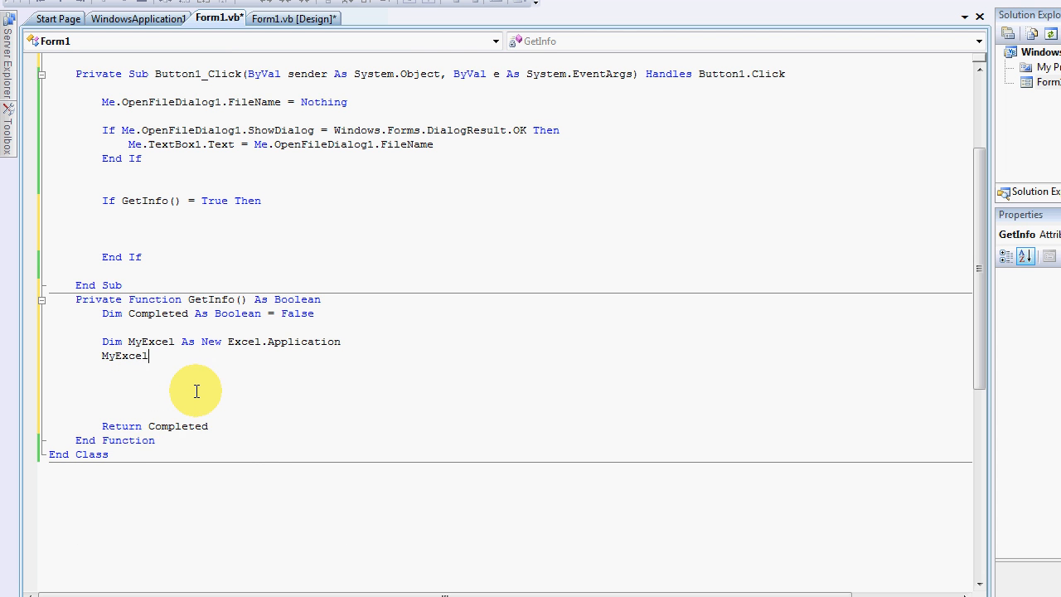
pyautogui.write('.wo')
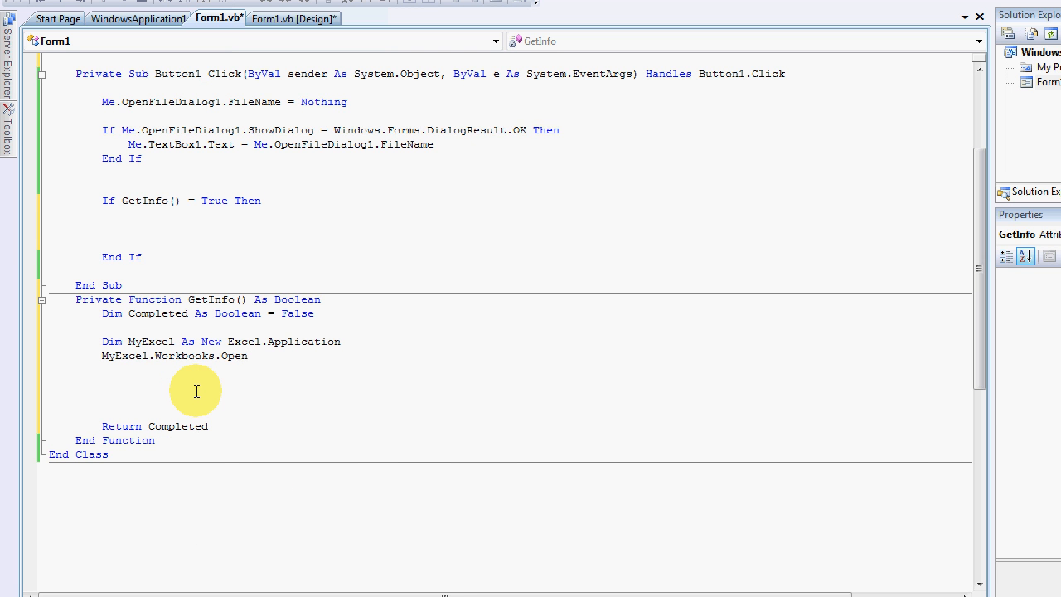
pyautogui.write('(Me.te')
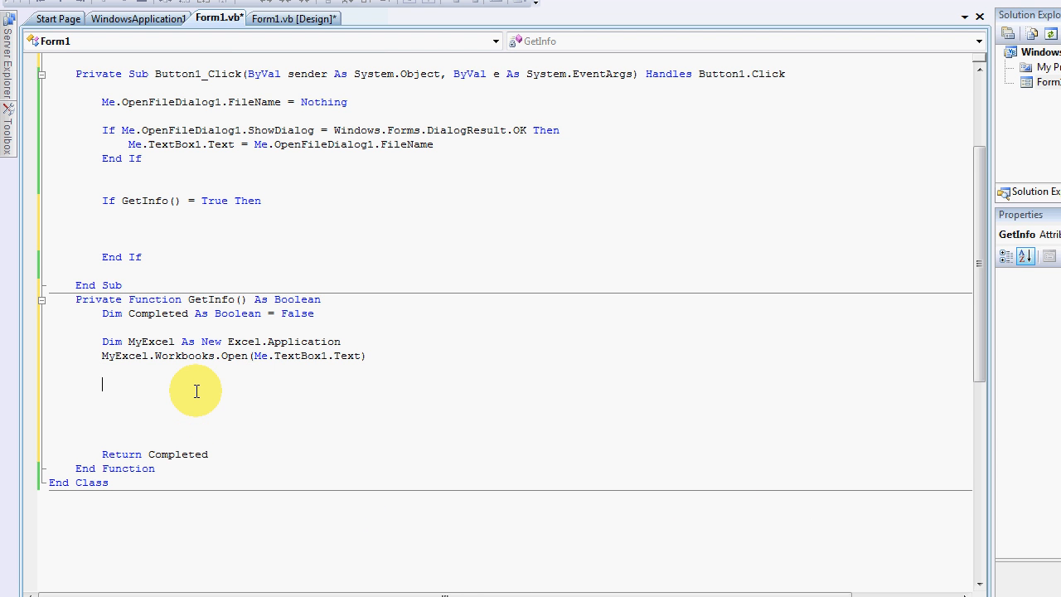
pyautogui.moveTo(240, 445)
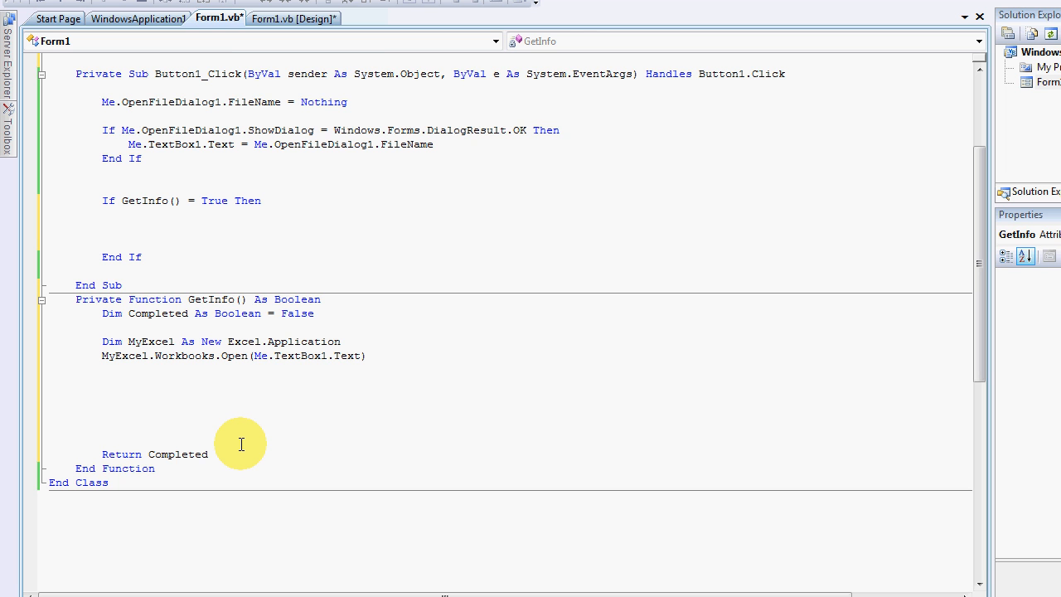
pyautogui.scroll(-3)
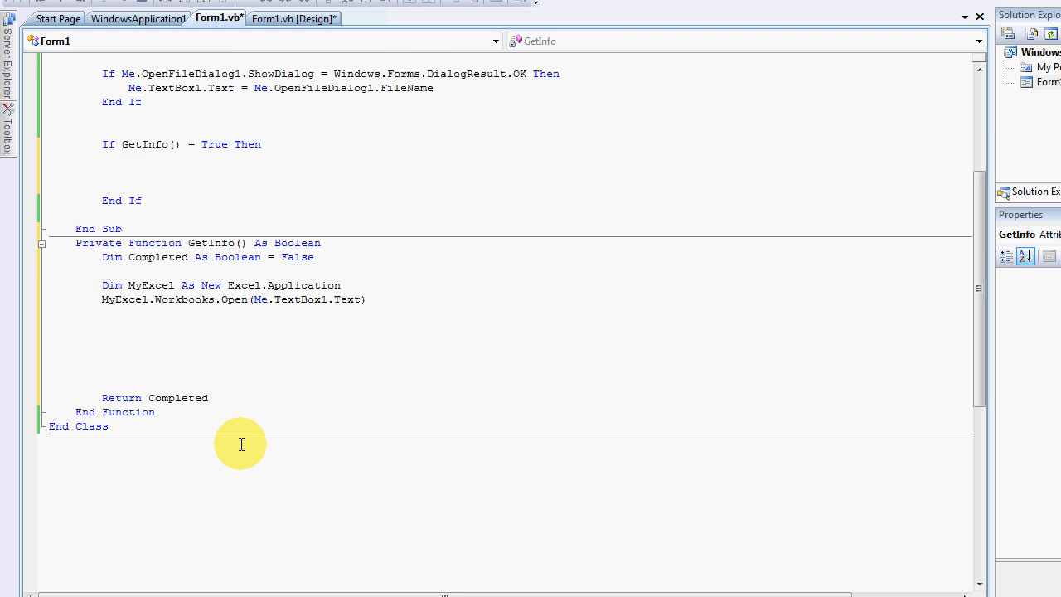
# Add 'MyExcel.Workbooks.Close()' and 'MyExcel = Nothing' just before 'Return Completed'.
pyautogui.click(103, 385)
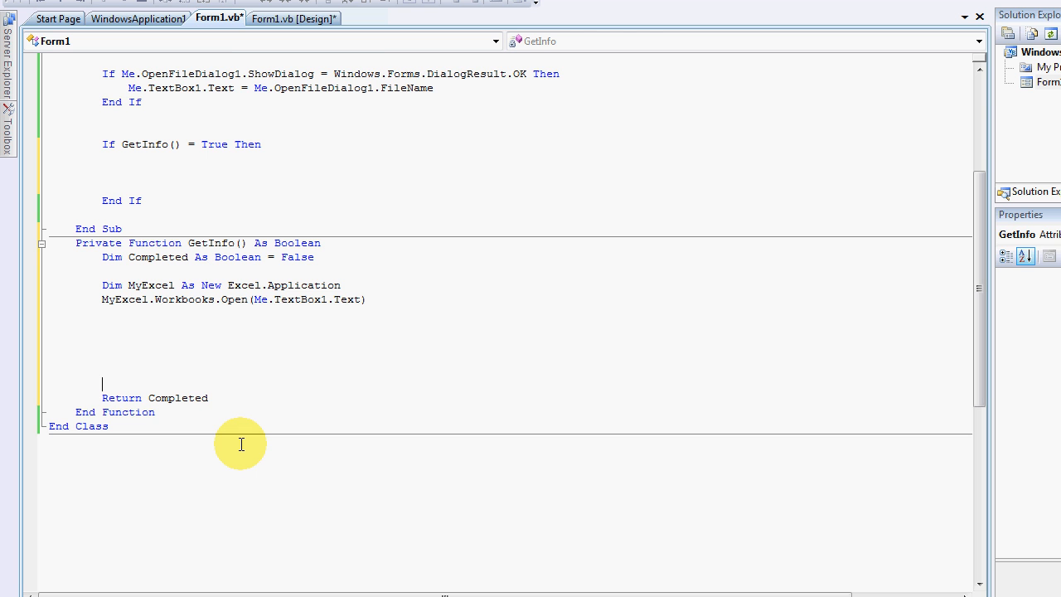
pyautogui.write('my')
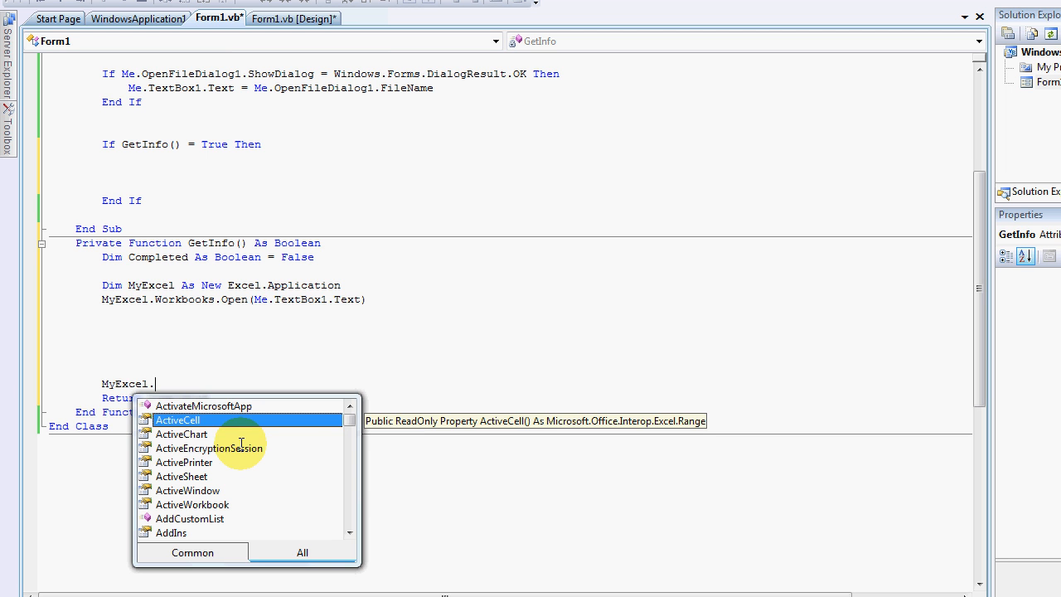
pyautogui.write('w')
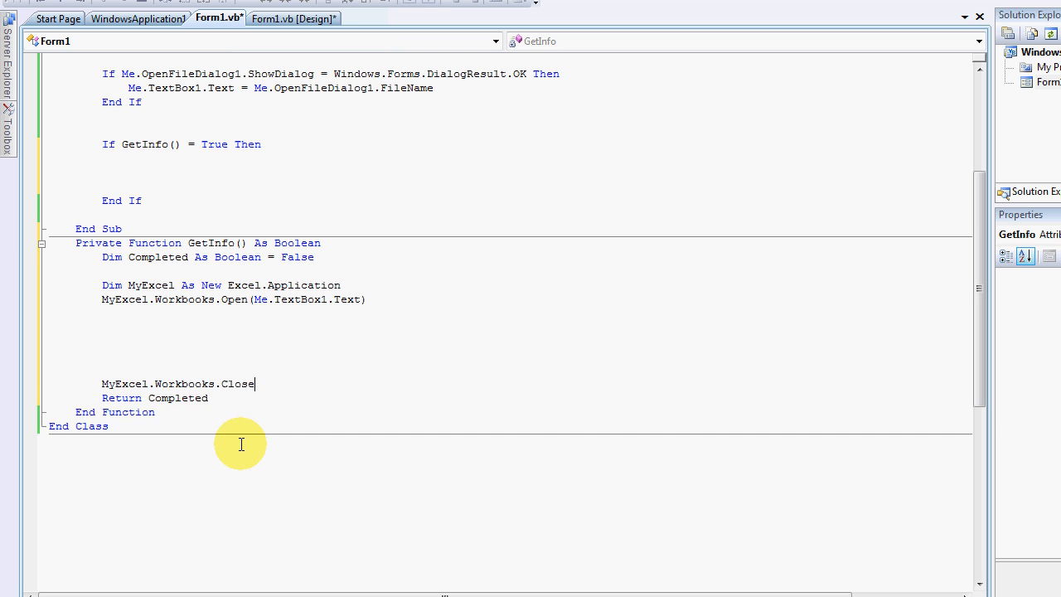
pyautogui.write('my')
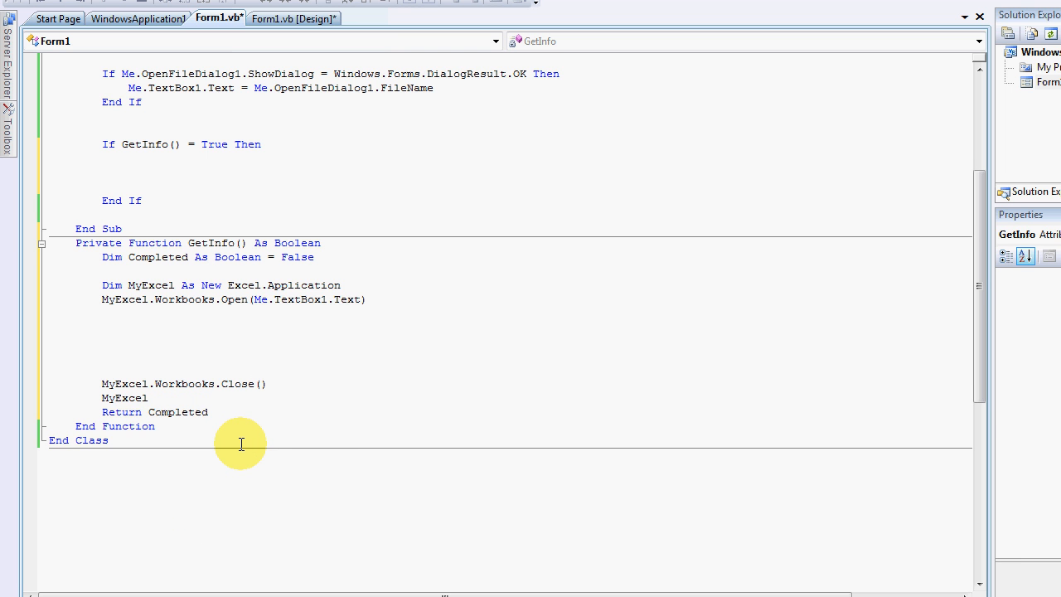
pyautogui.write('= Nothing')
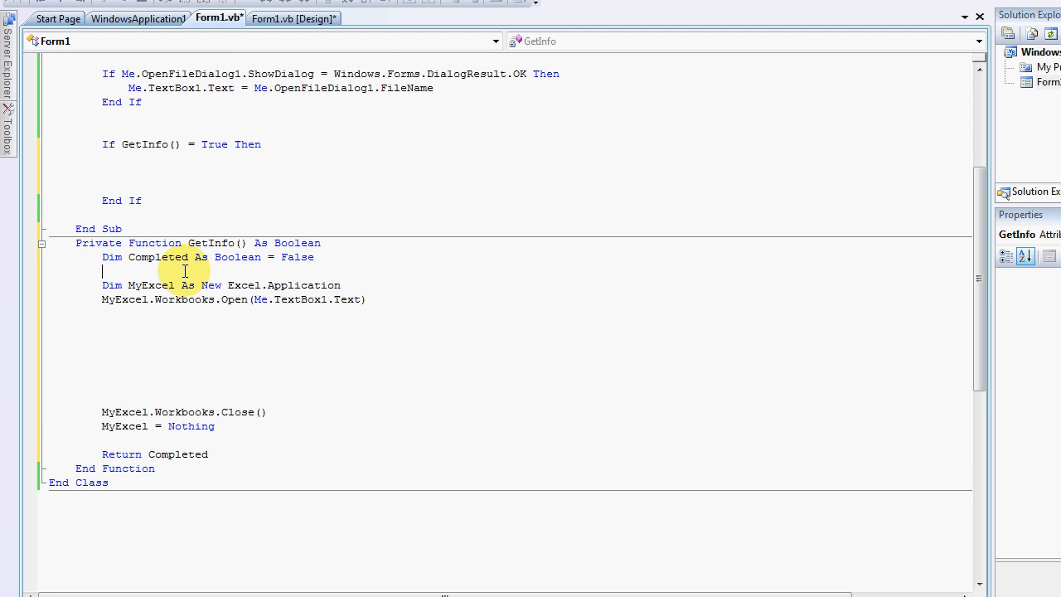
# Insert 'Open, 'Extract and 'Close comment lines above the matching code blocks in GetInfo.
pyautogui.write("'Open")
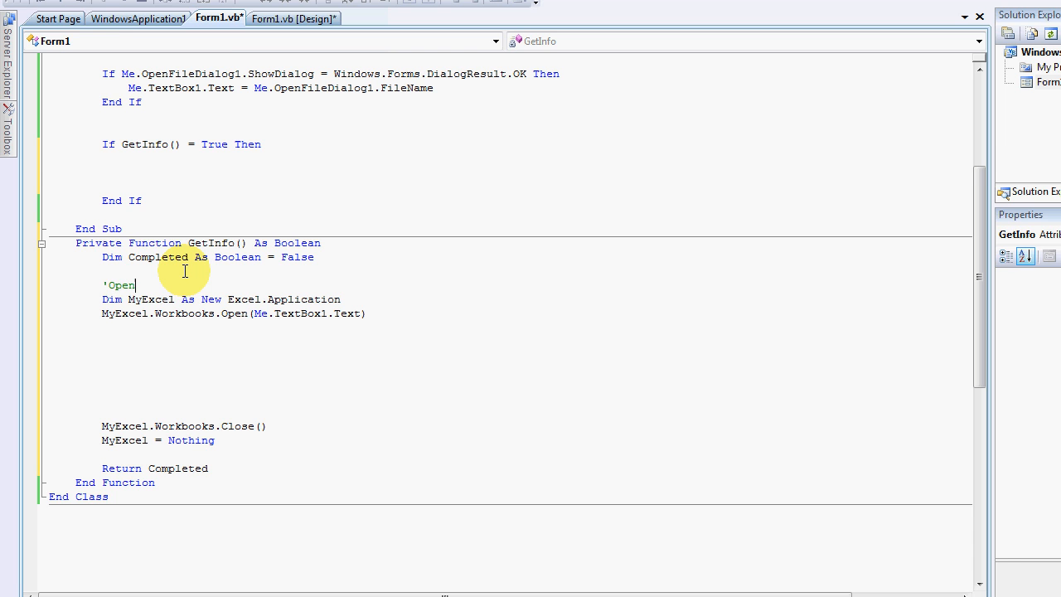
pyautogui.scroll(-3)
pyautogui.write("'Close")
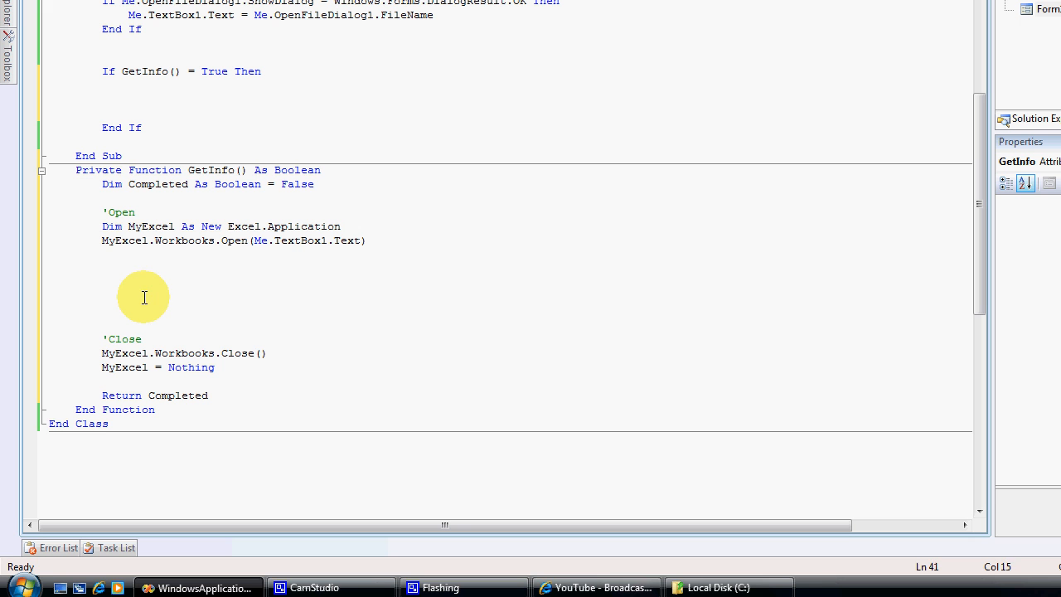
pyautogui.click(141, 272)
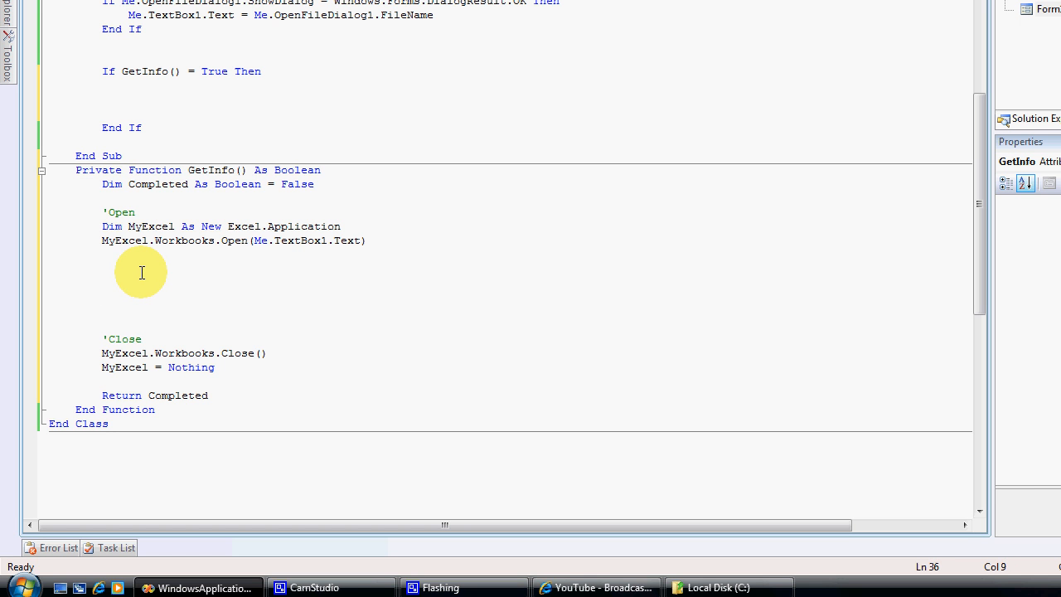
pyautogui.write("'Extra")
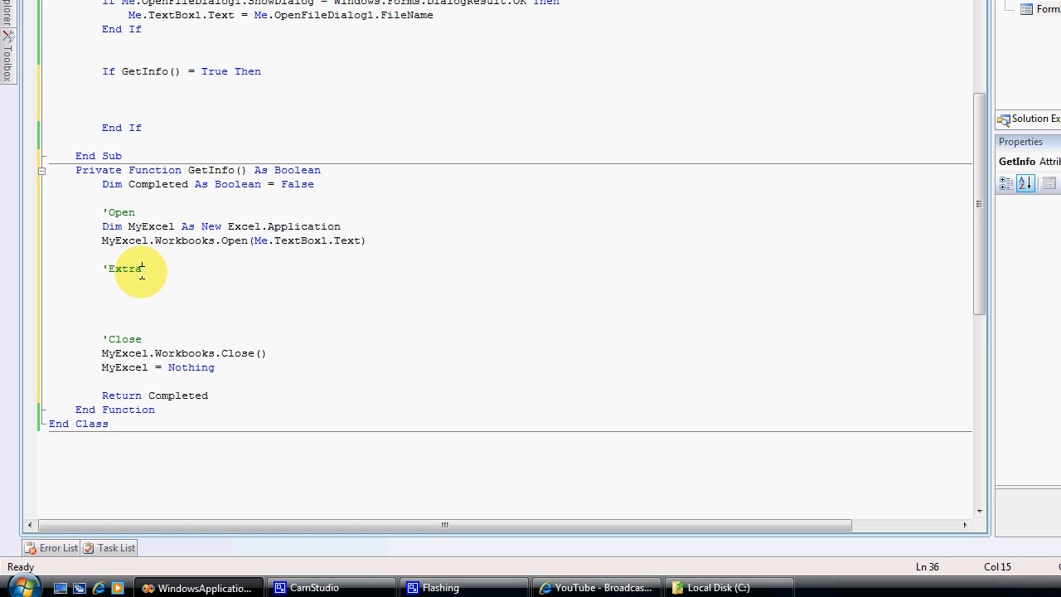
pyautogui.press('enter')
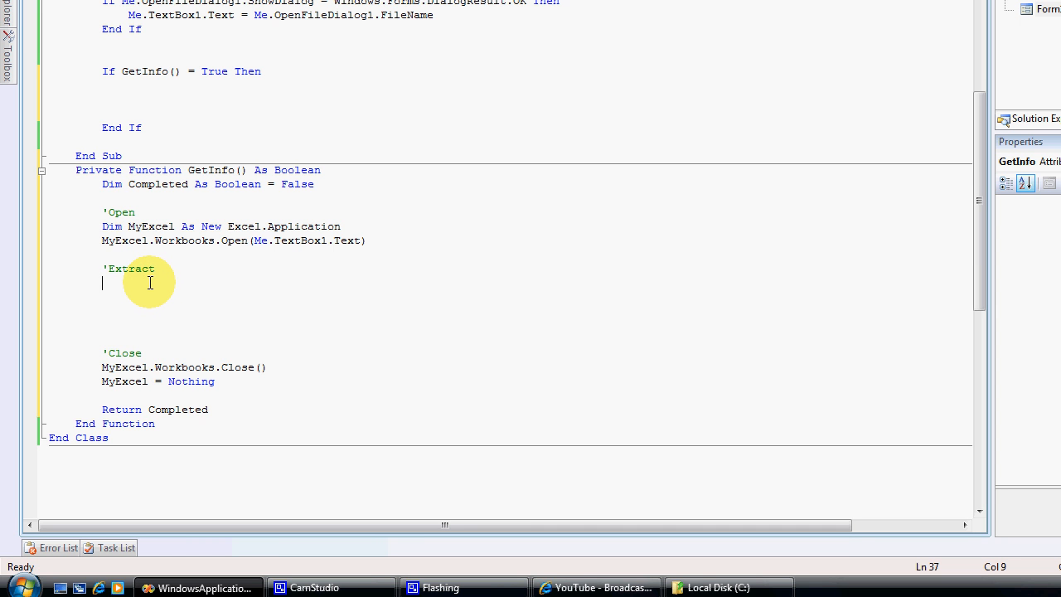
pyautogui.scroll(3)
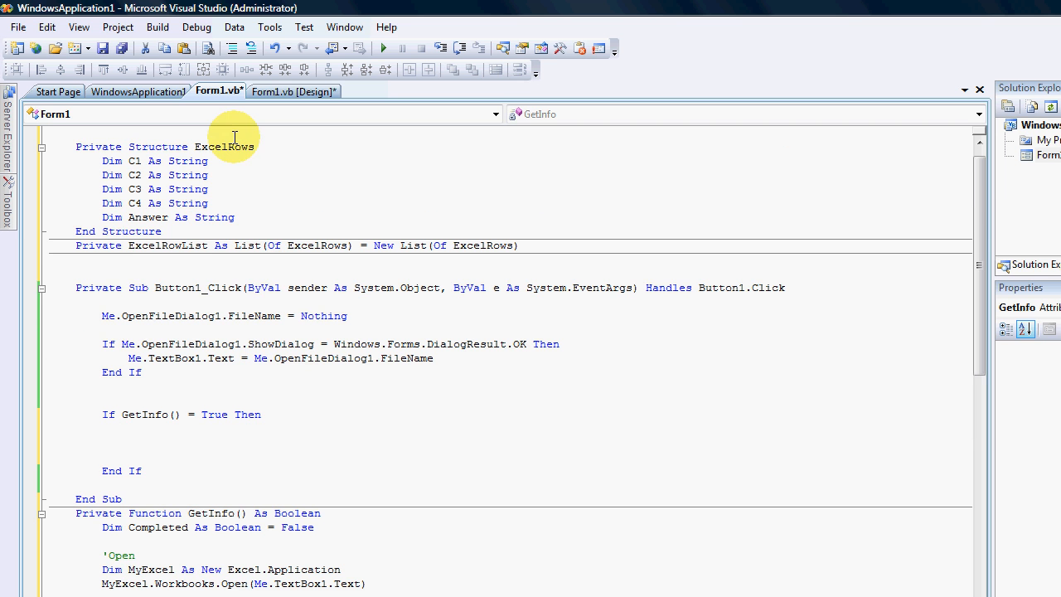
pyautogui.scroll(-3)
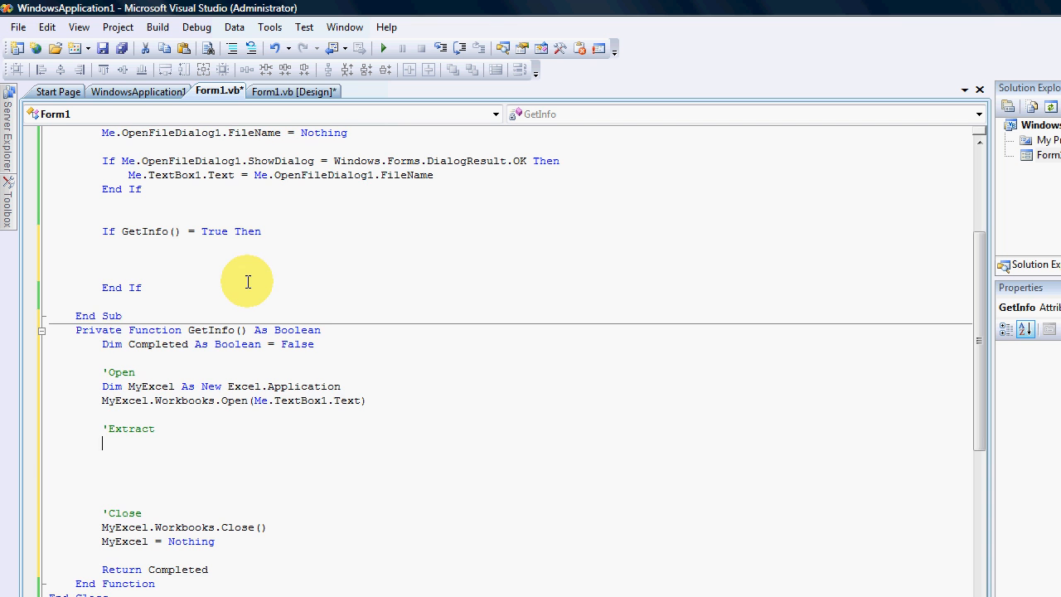
pyautogui.scroll(3)
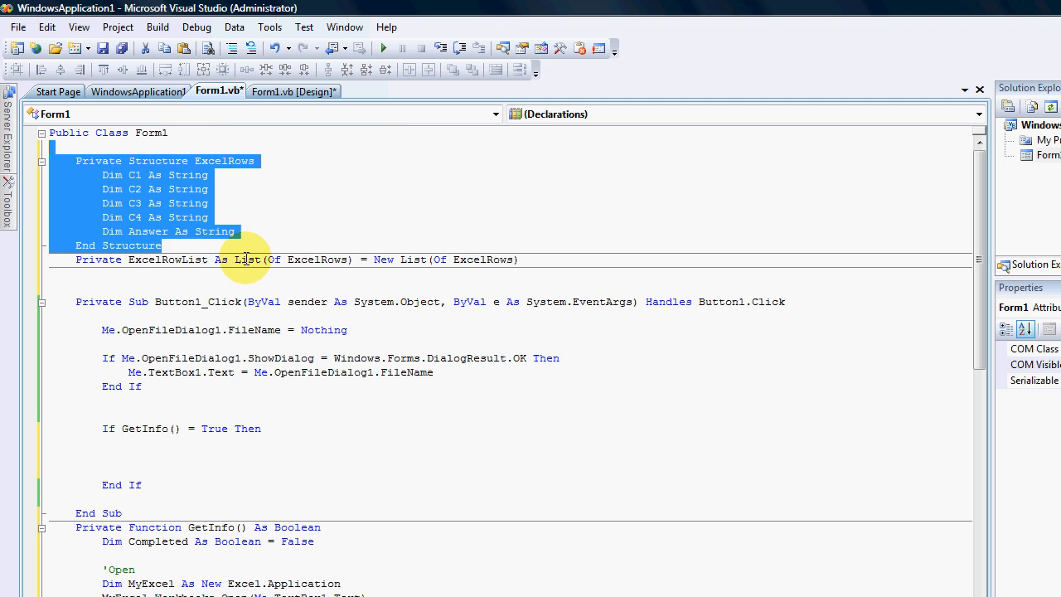
pyautogui.click(436, 258)
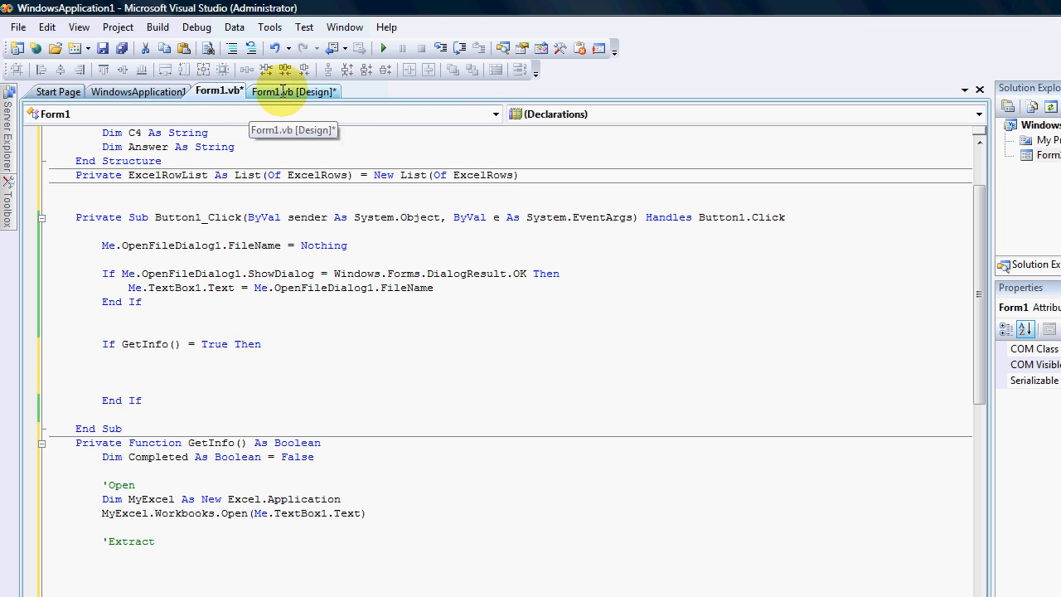
pyautogui.click(292, 91)
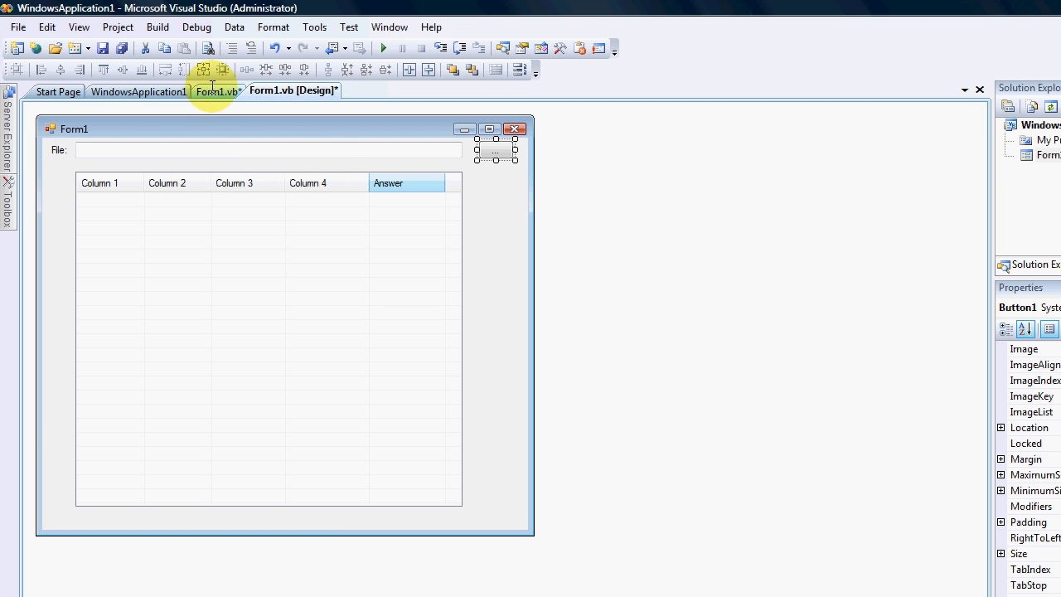
pyautogui.click(217, 89)
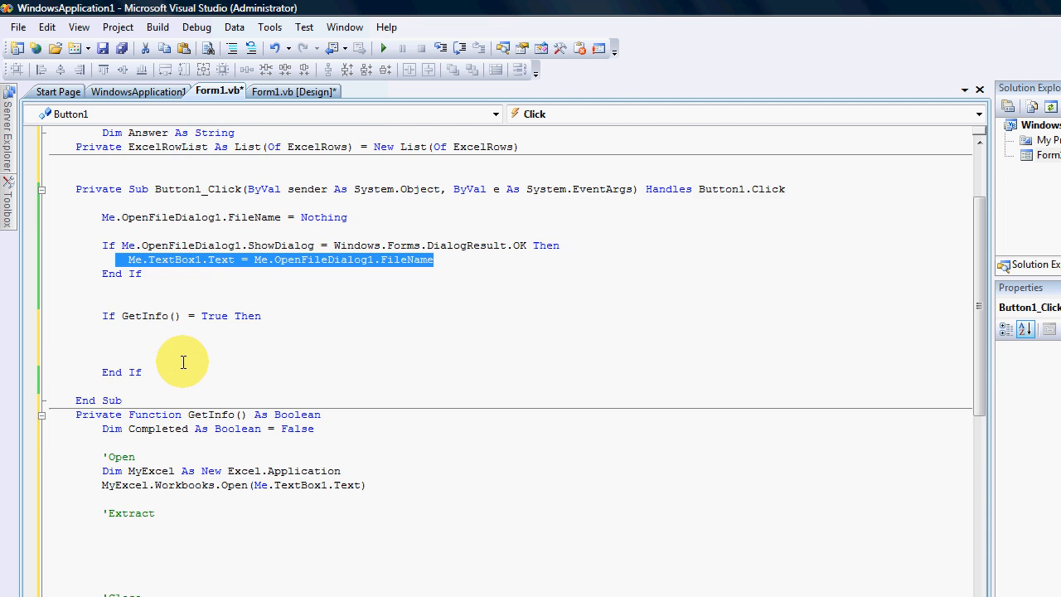
pyautogui.scroll(-3)
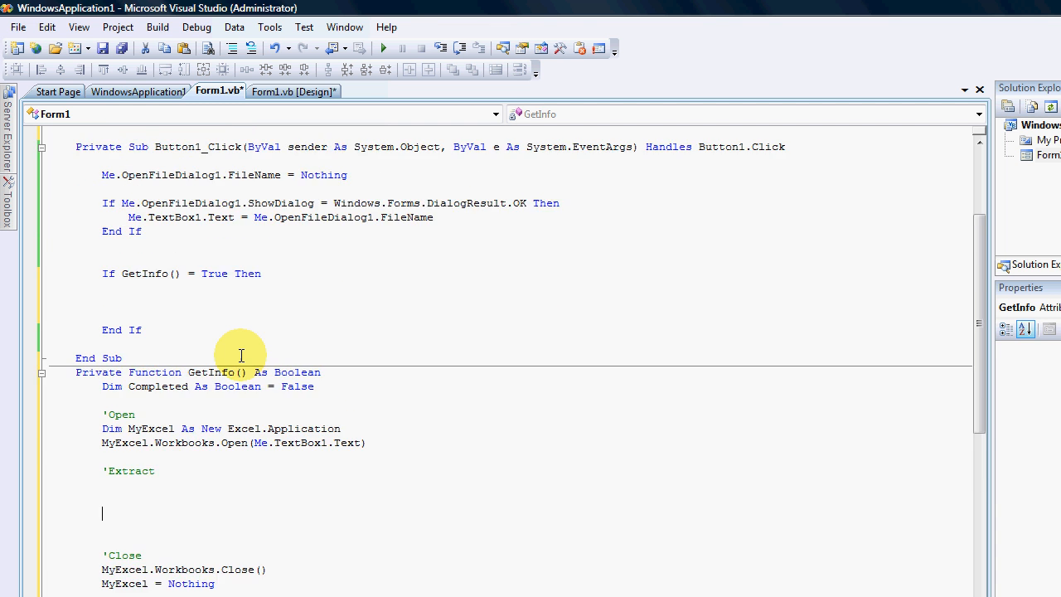
pyautogui.scroll(3)
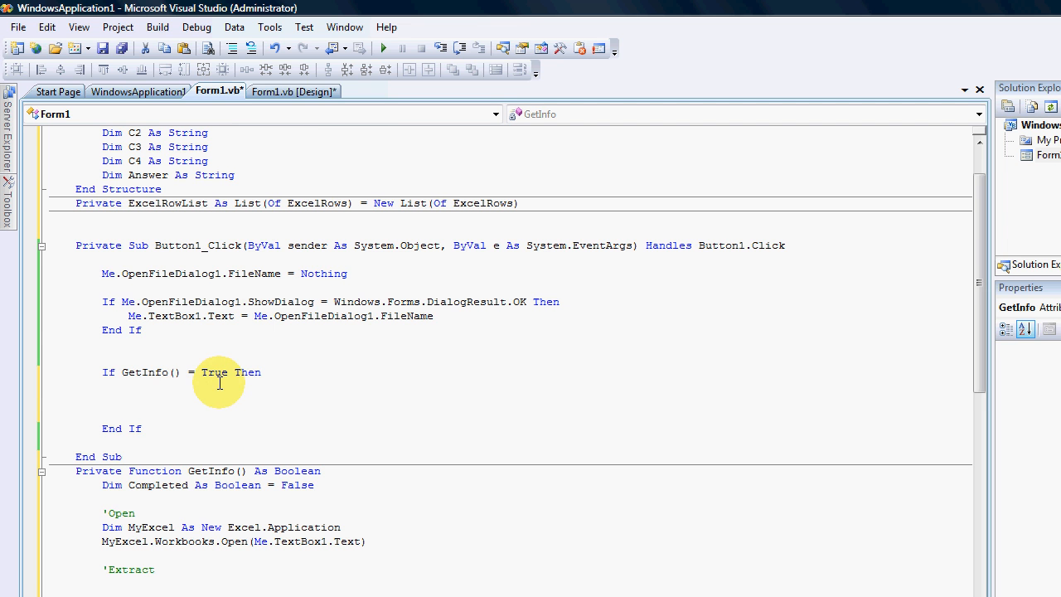
pyautogui.scroll(-3)
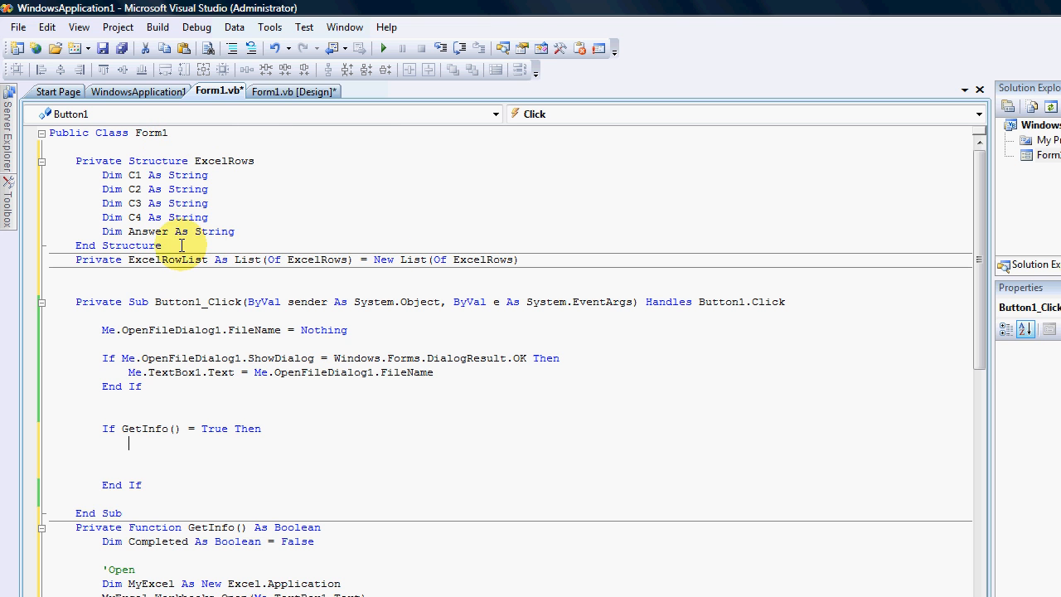
pyautogui.click(58, 161)
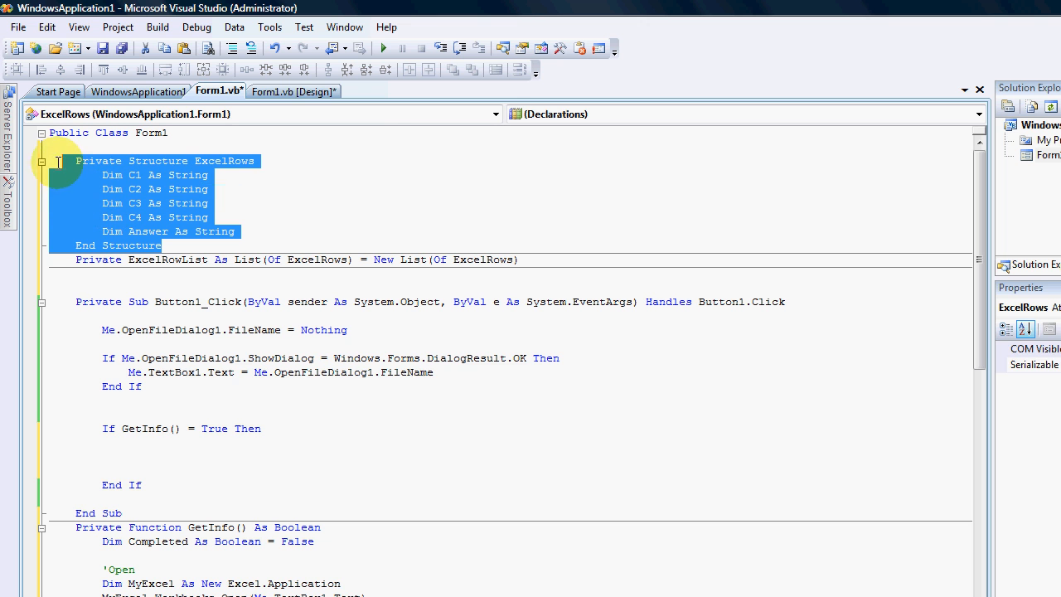
pyautogui.moveTo(245, 446)
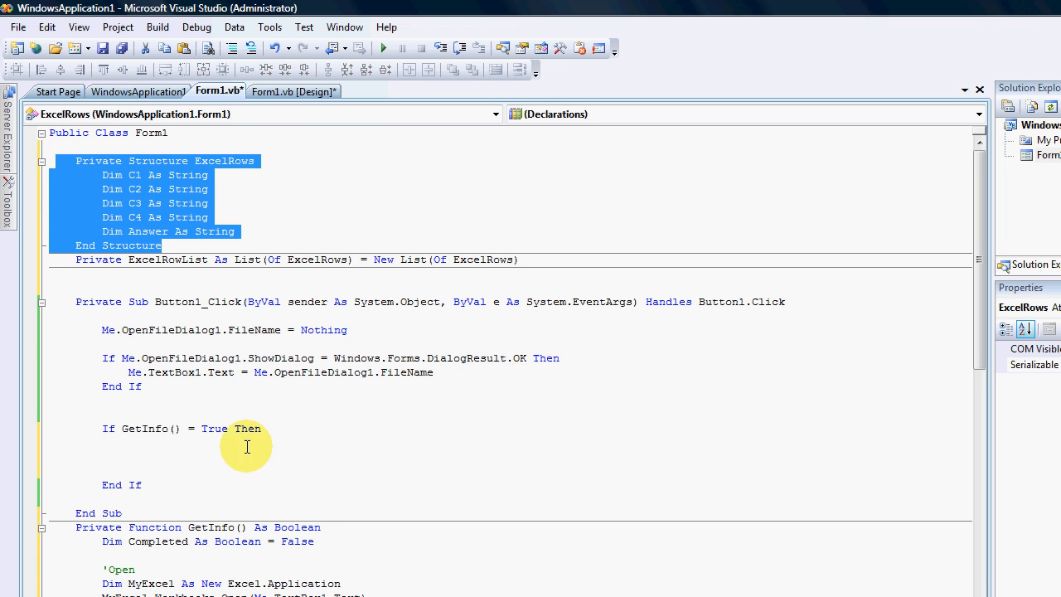
pyautogui.scroll(-3)
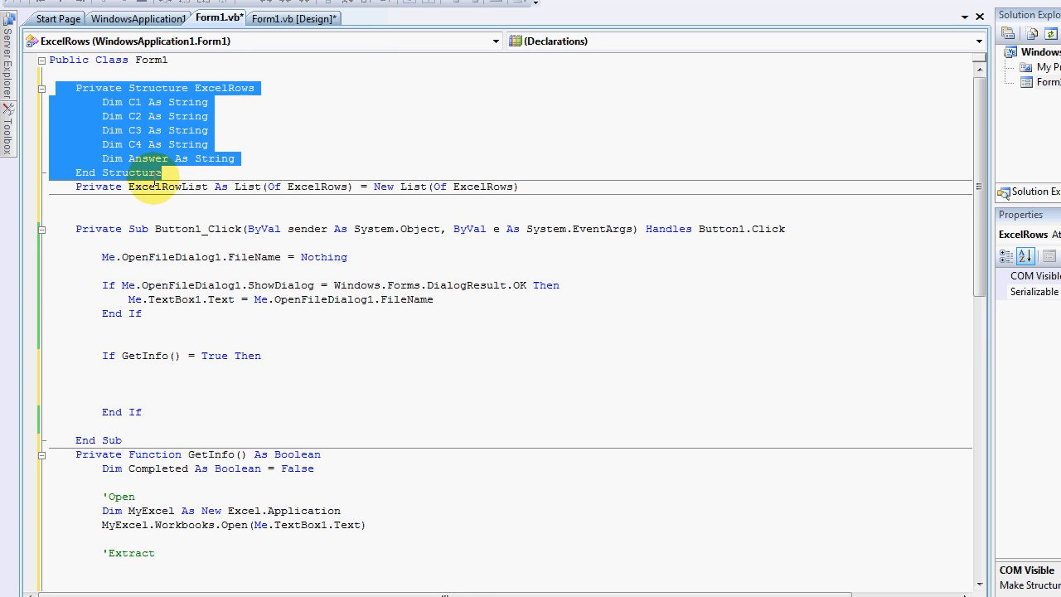
pyautogui.click(186, 411)
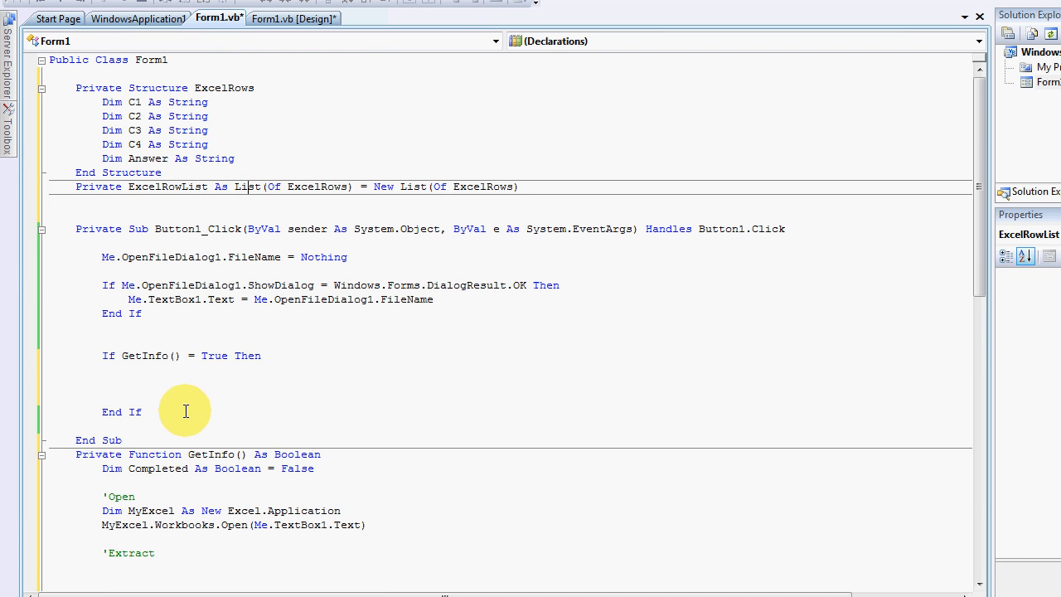
pyautogui.scroll(-3)
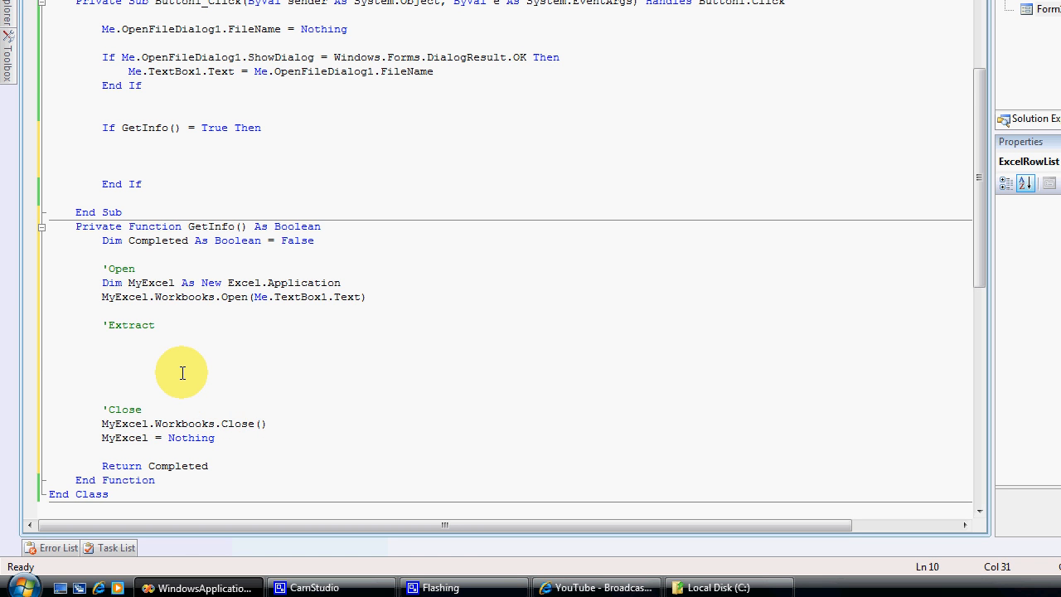
pyautogui.scroll(3)
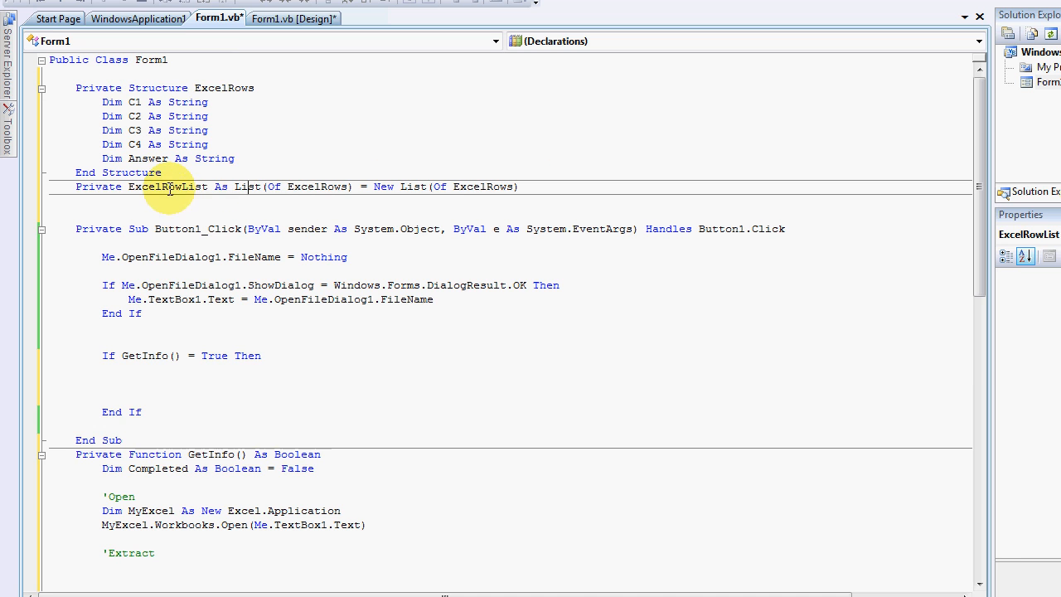
pyautogui.moveTo(236, 205)
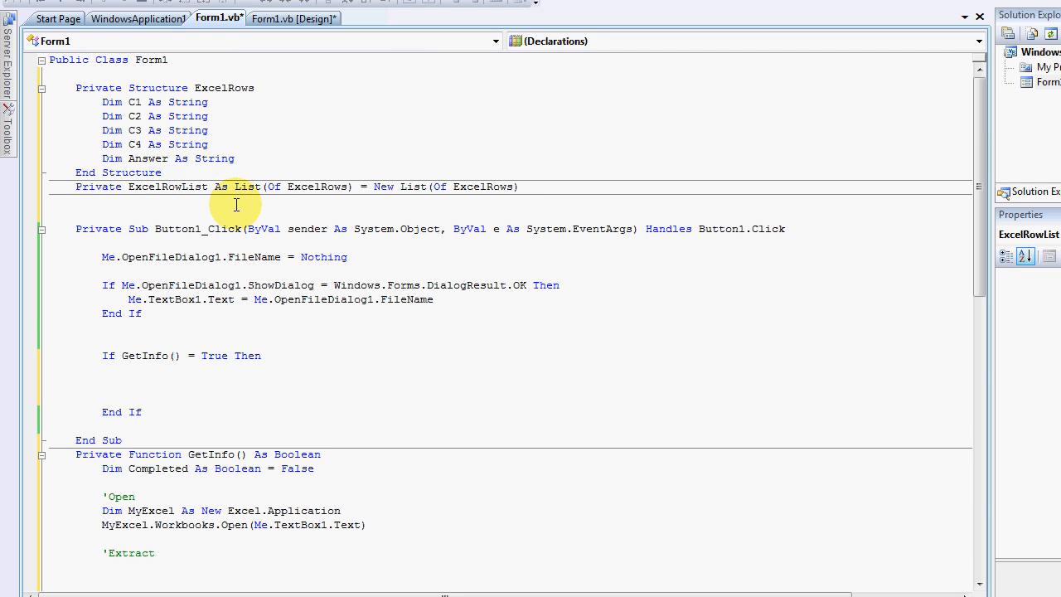
pyautogui.moveTo(162, 391)
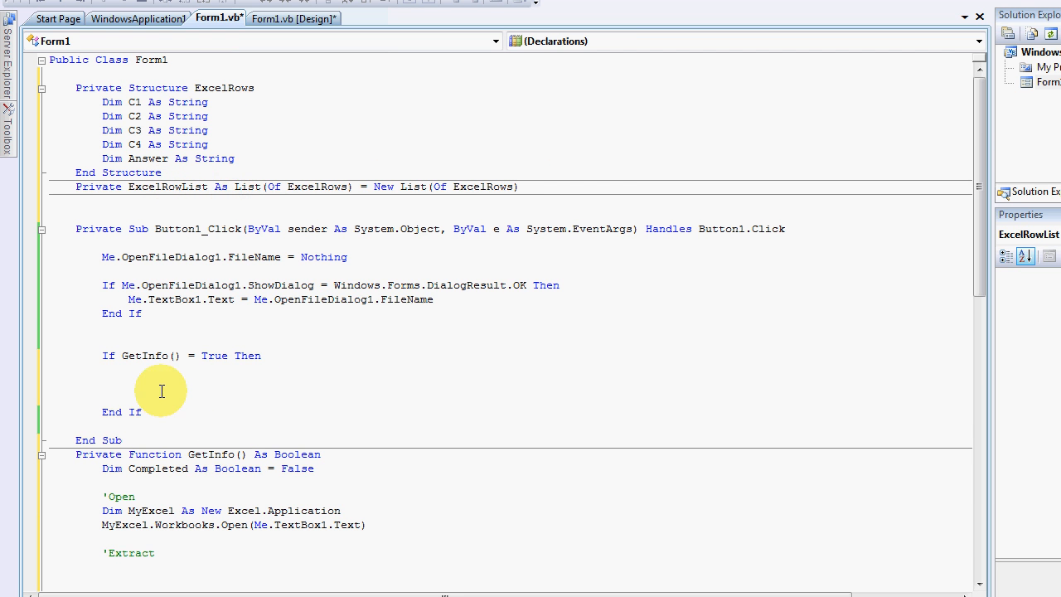